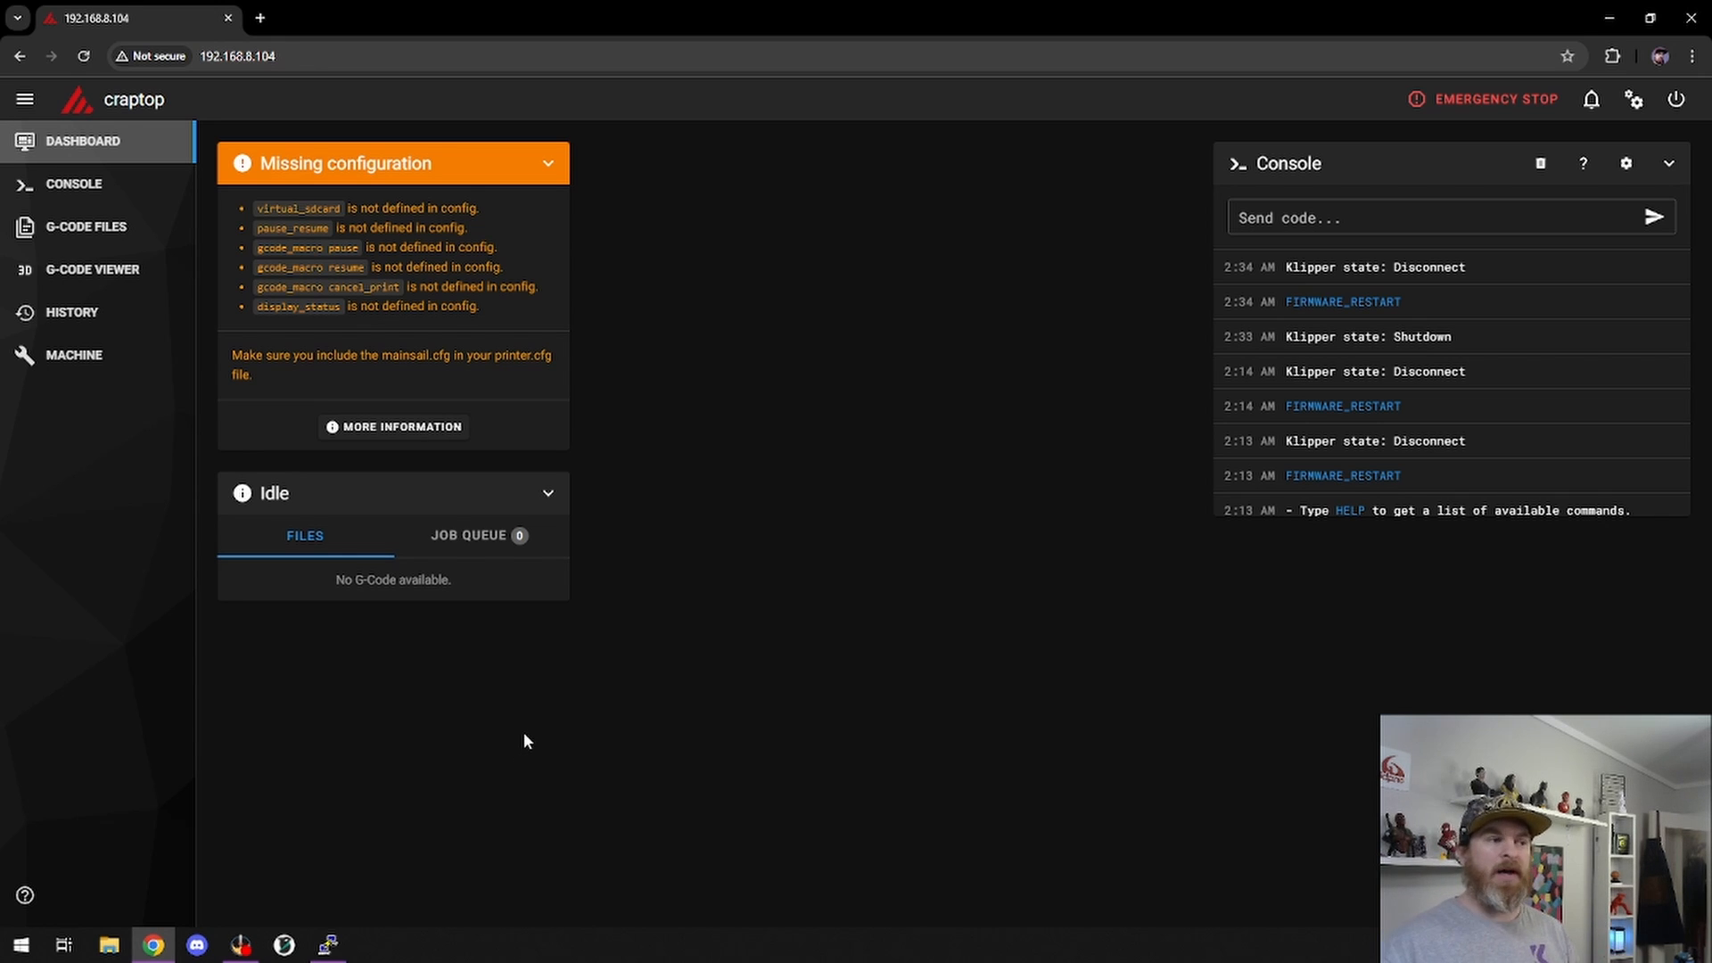
pyautogui.moveTo(73, 355)
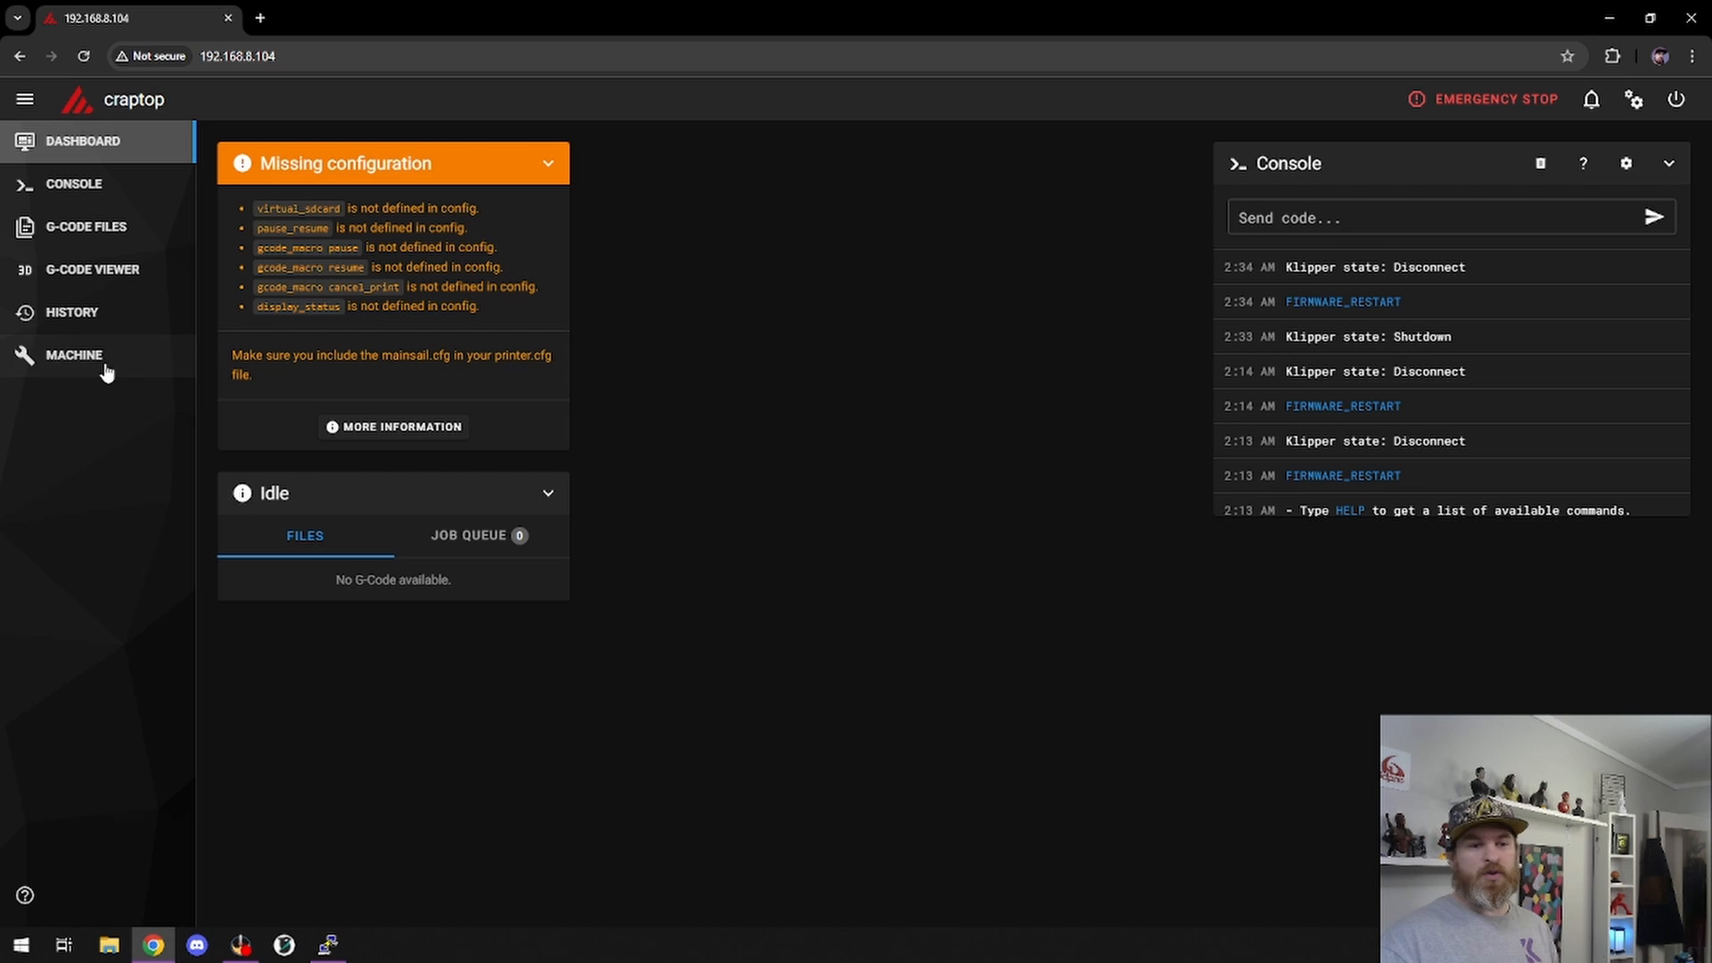
# - Open printer.cfg from the Machine page's Config Files list in the editor
pyautogui.click(73, 354)
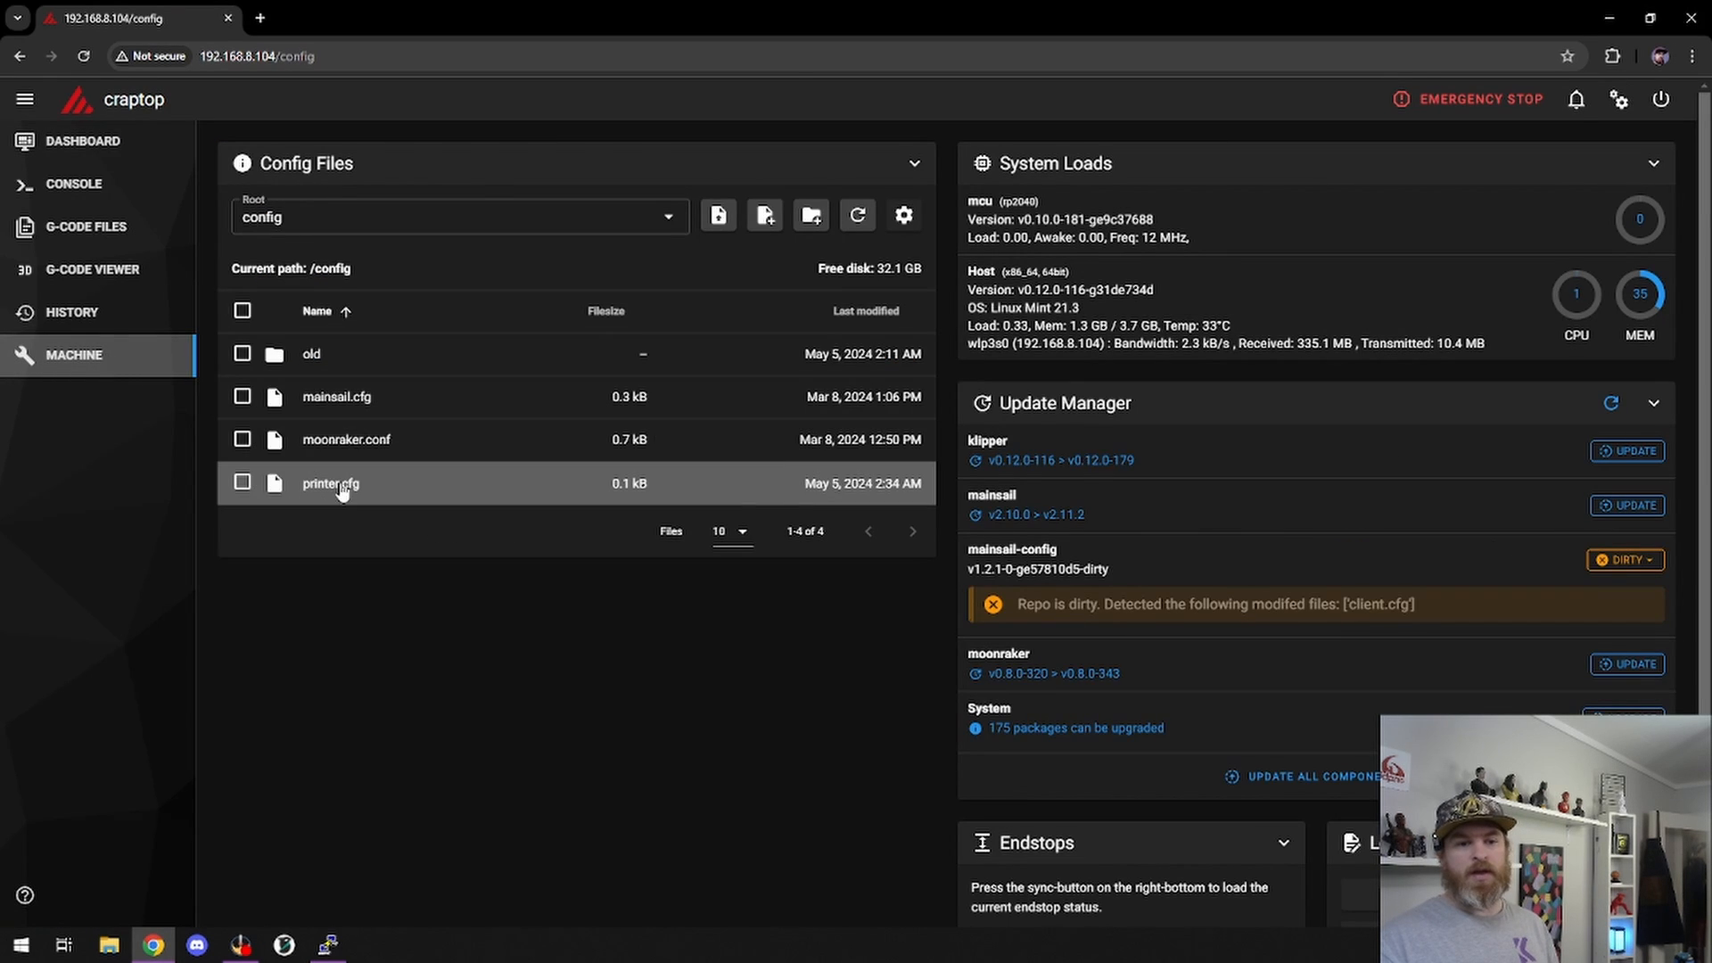
pyautogui.doubleClick(330, 484)
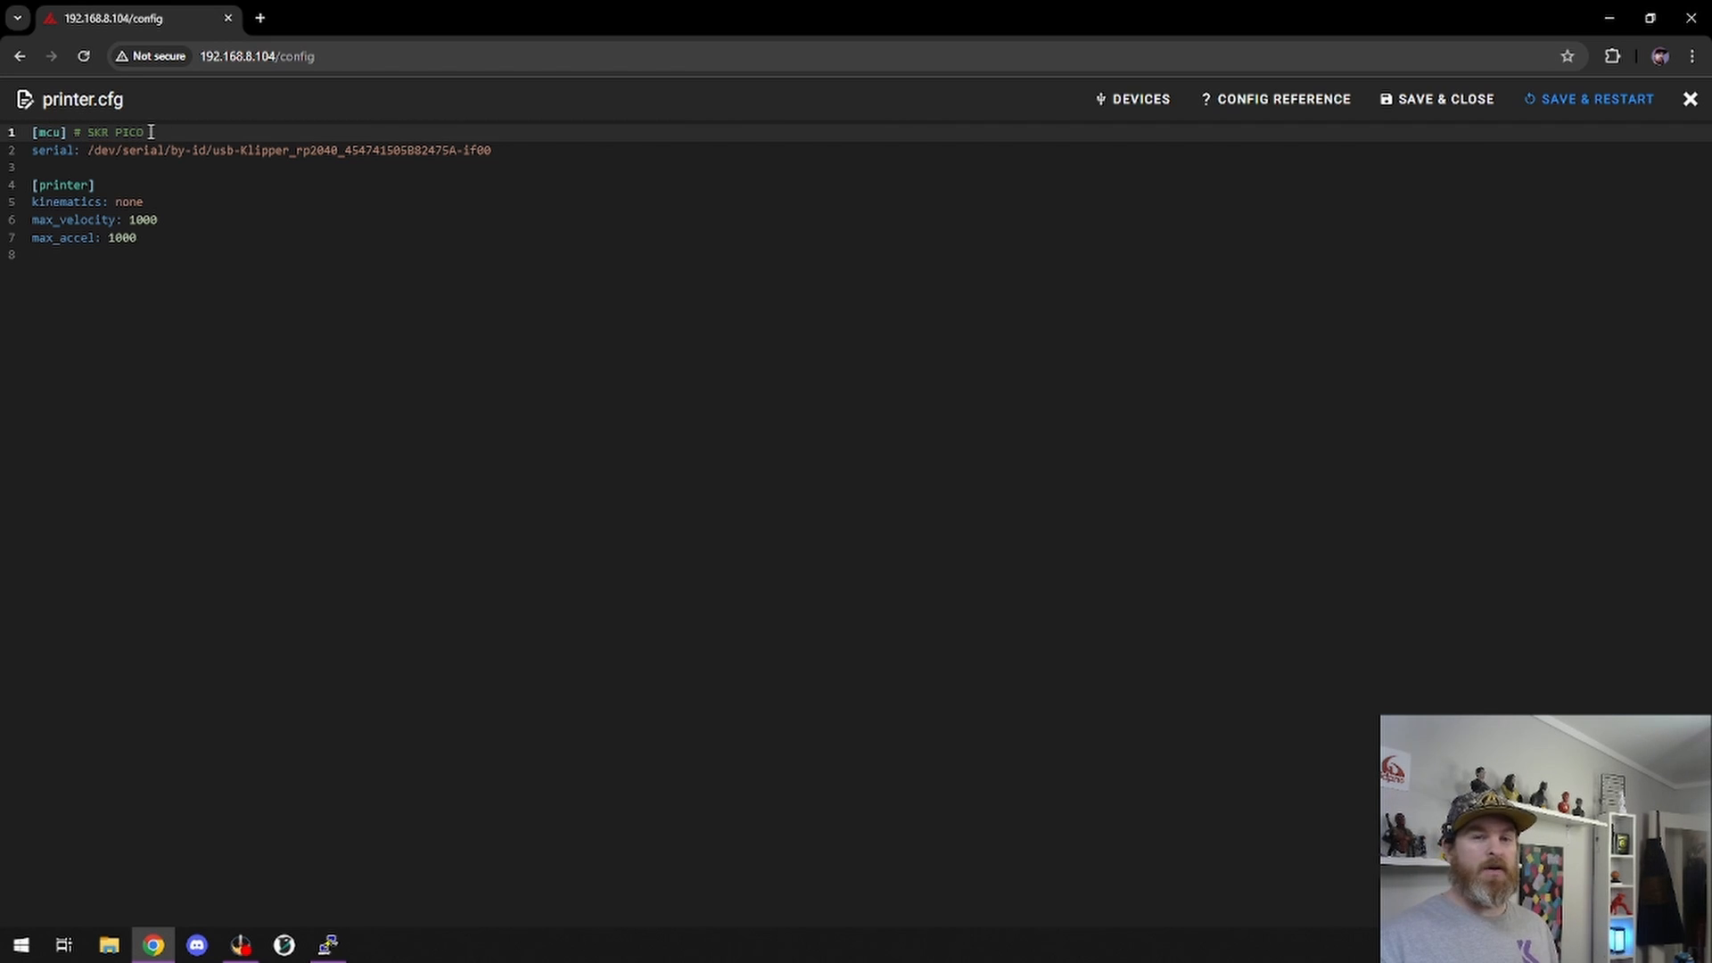
pyautogui.click(495, 149)
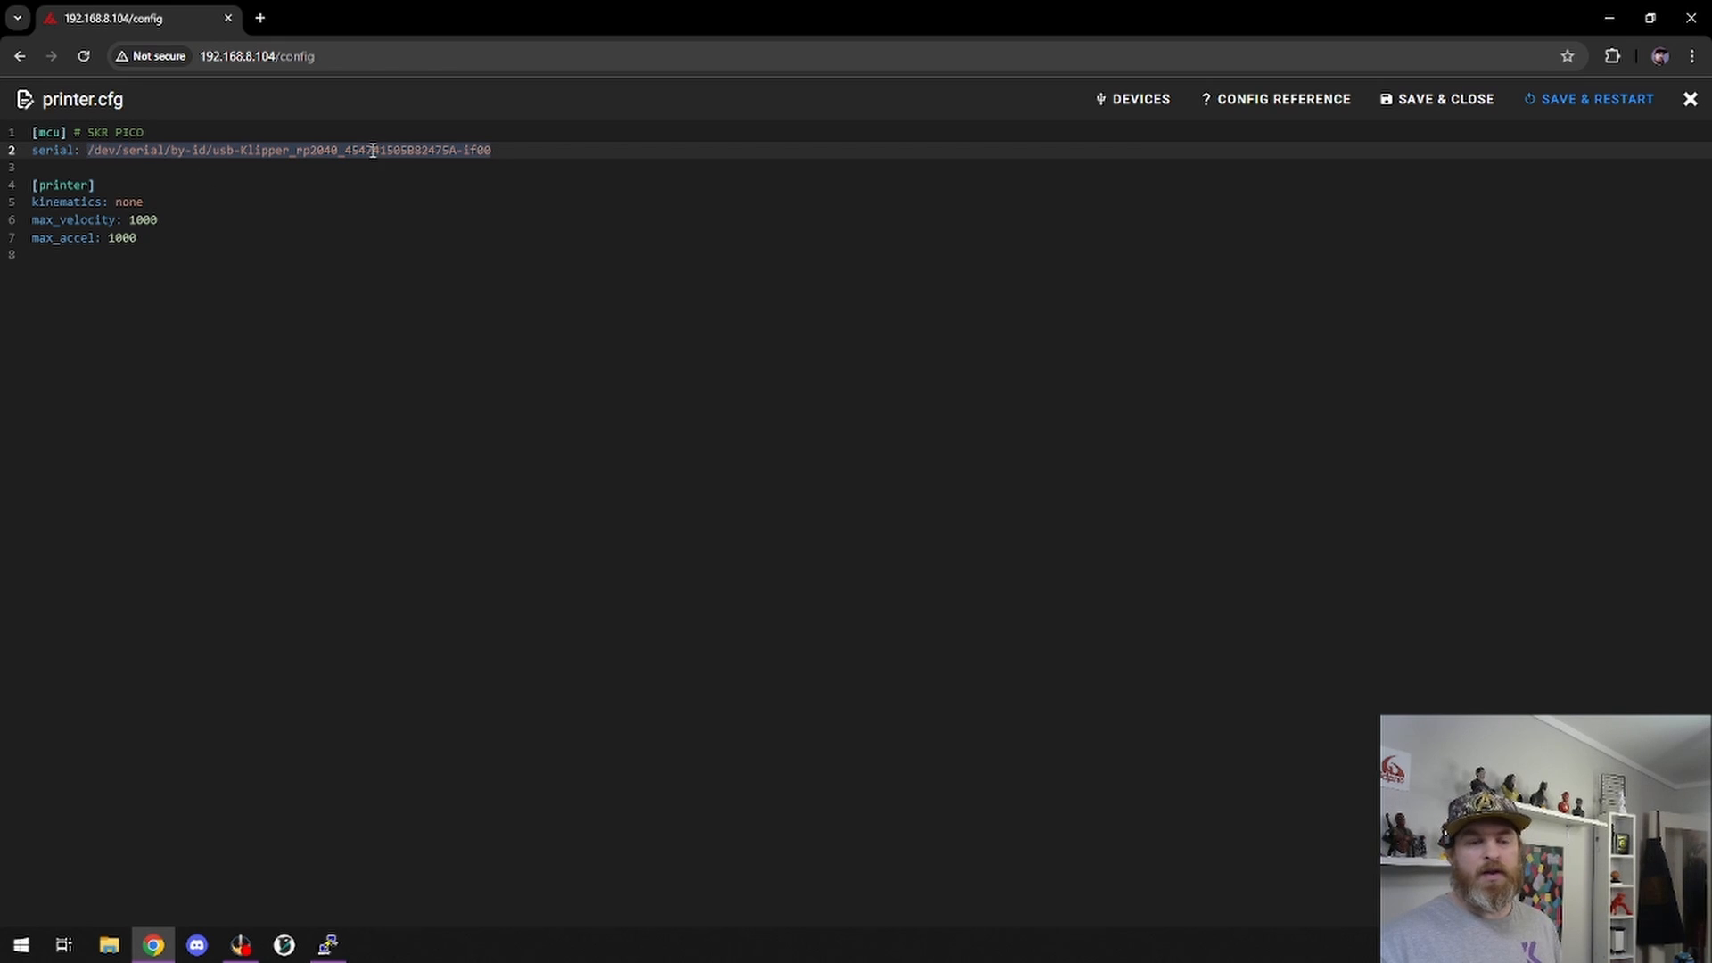
pyautogui.click(497, 150)
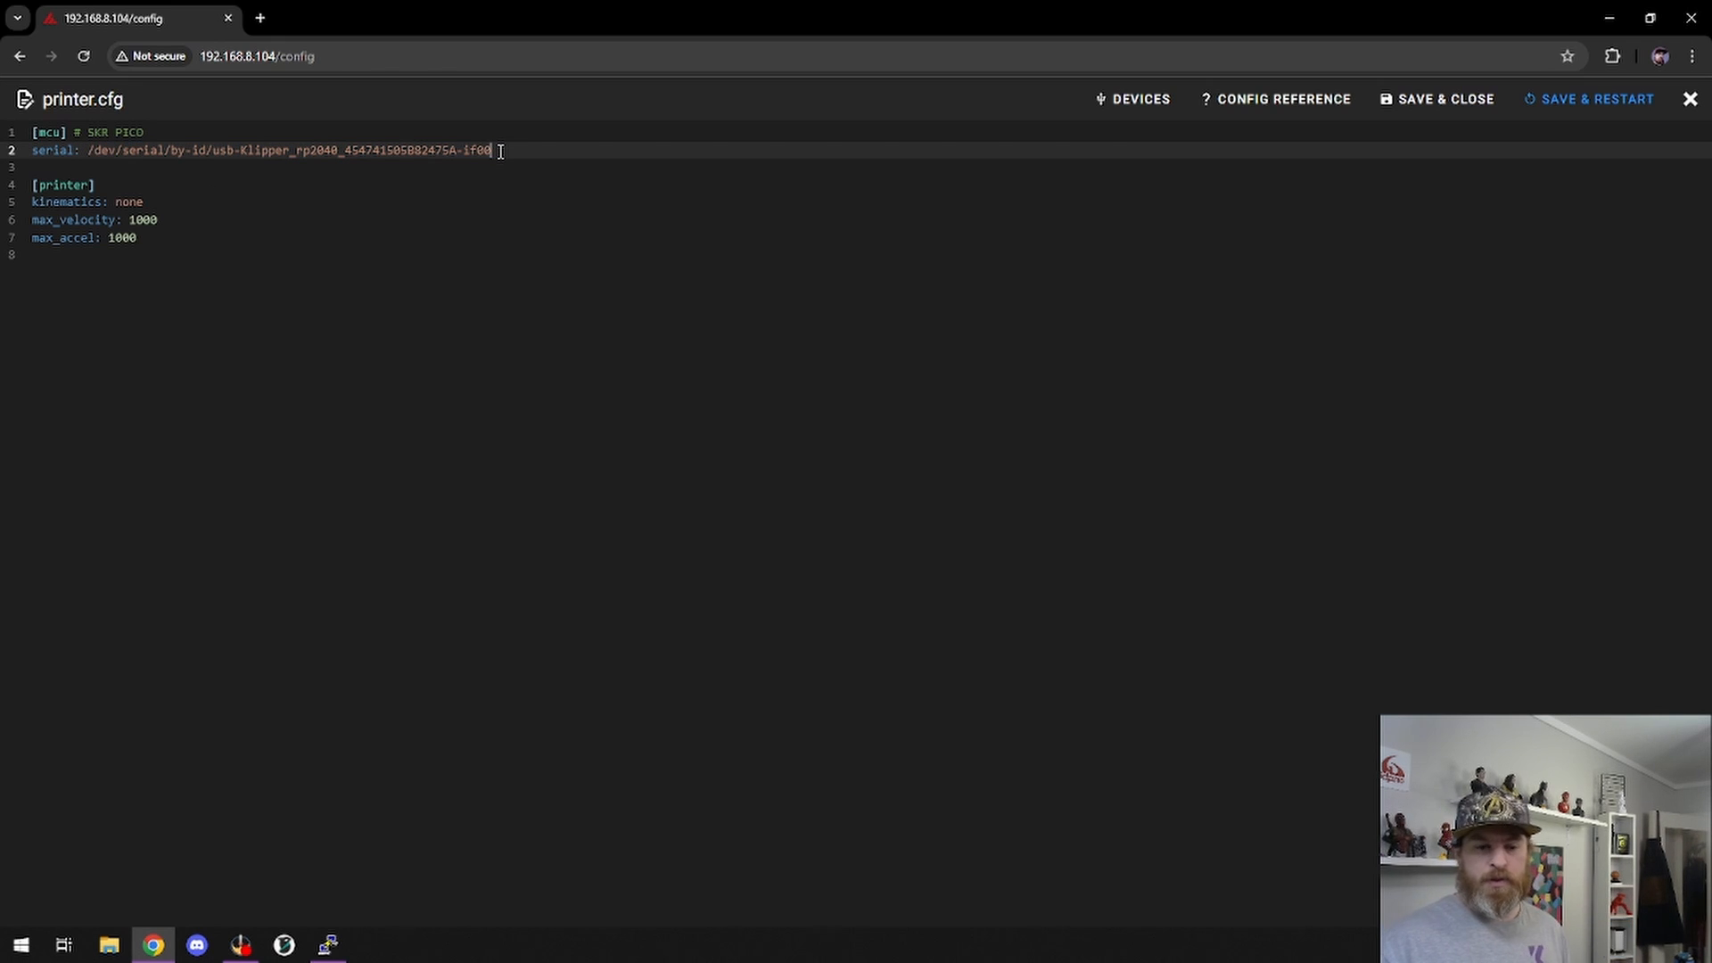
pyautogui.click(508, 254)
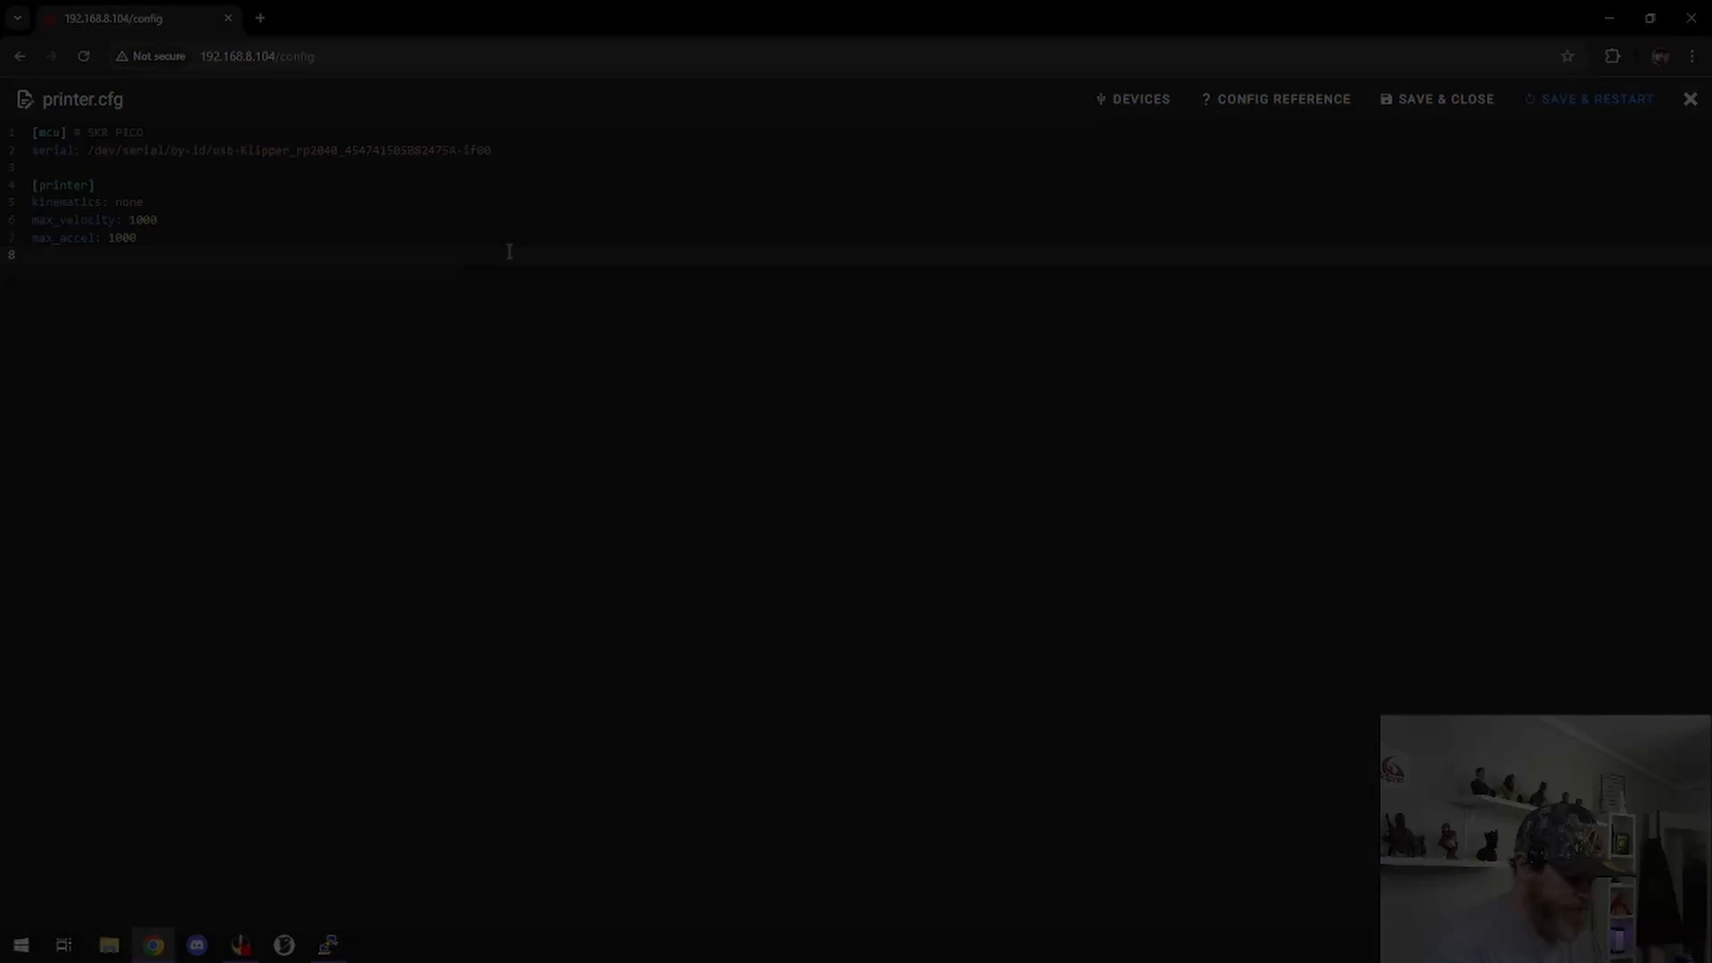
# - Run ls /dev/serial/by-id/* in PuTTY, revealing the rp2040 and stm32 Klipper entries
pyautogui.click(326, 945)
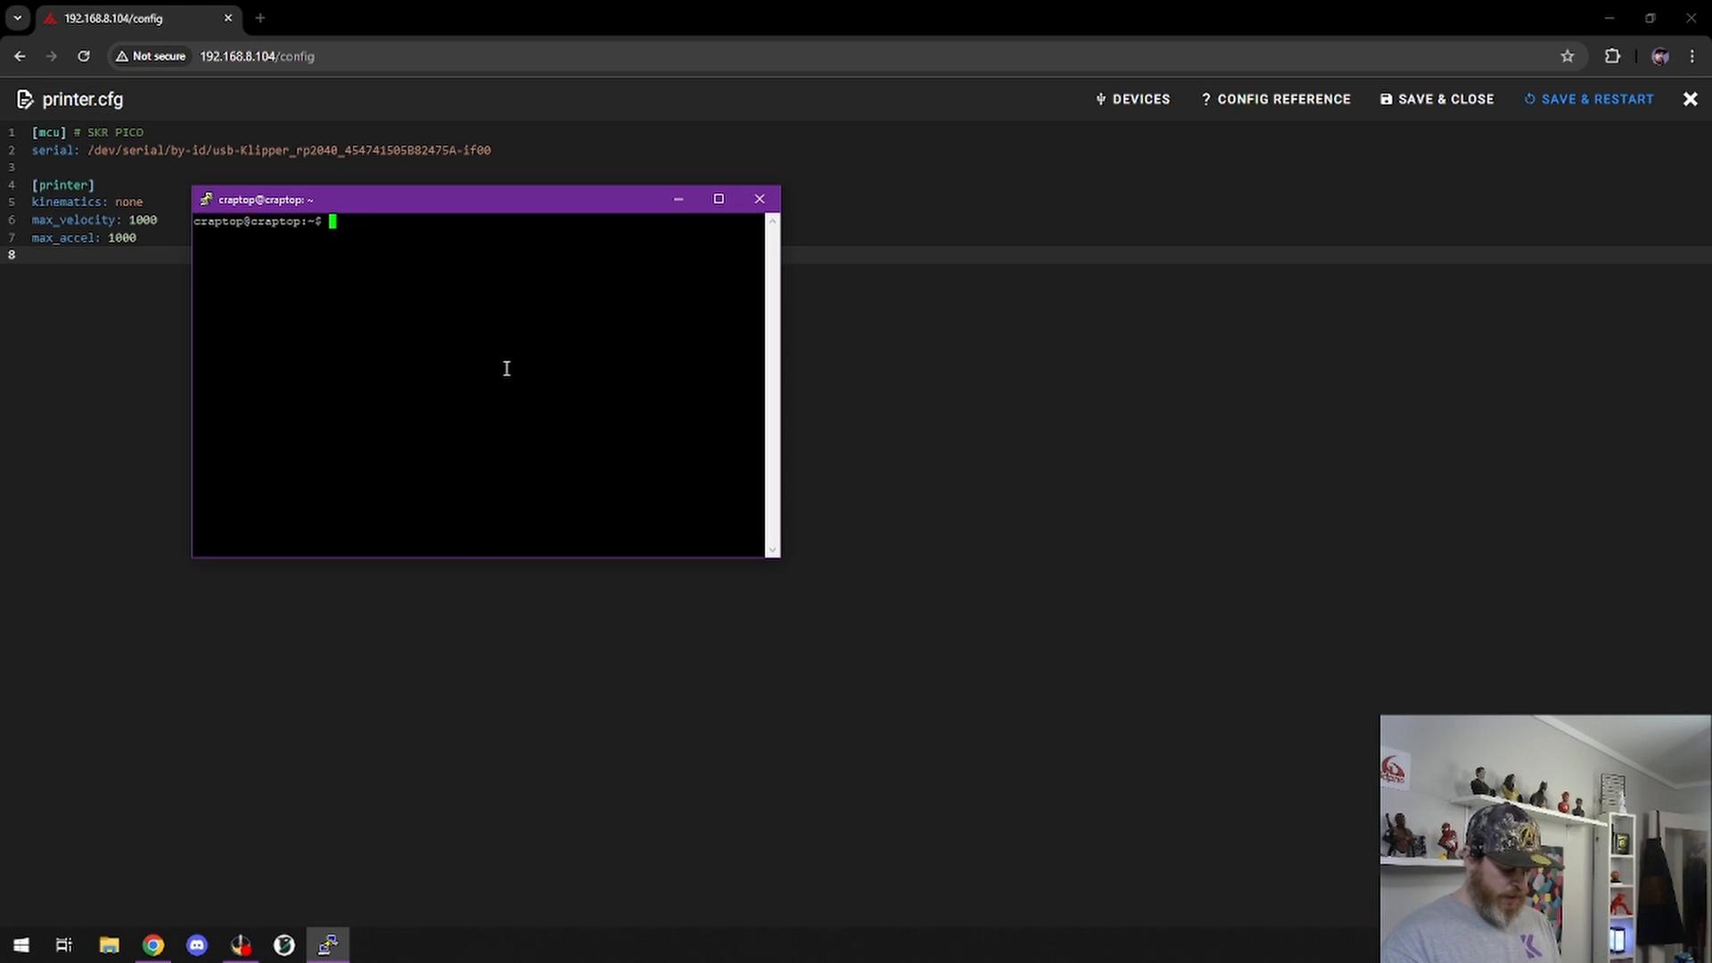
pyautogui.write('ls /dev/serial(')
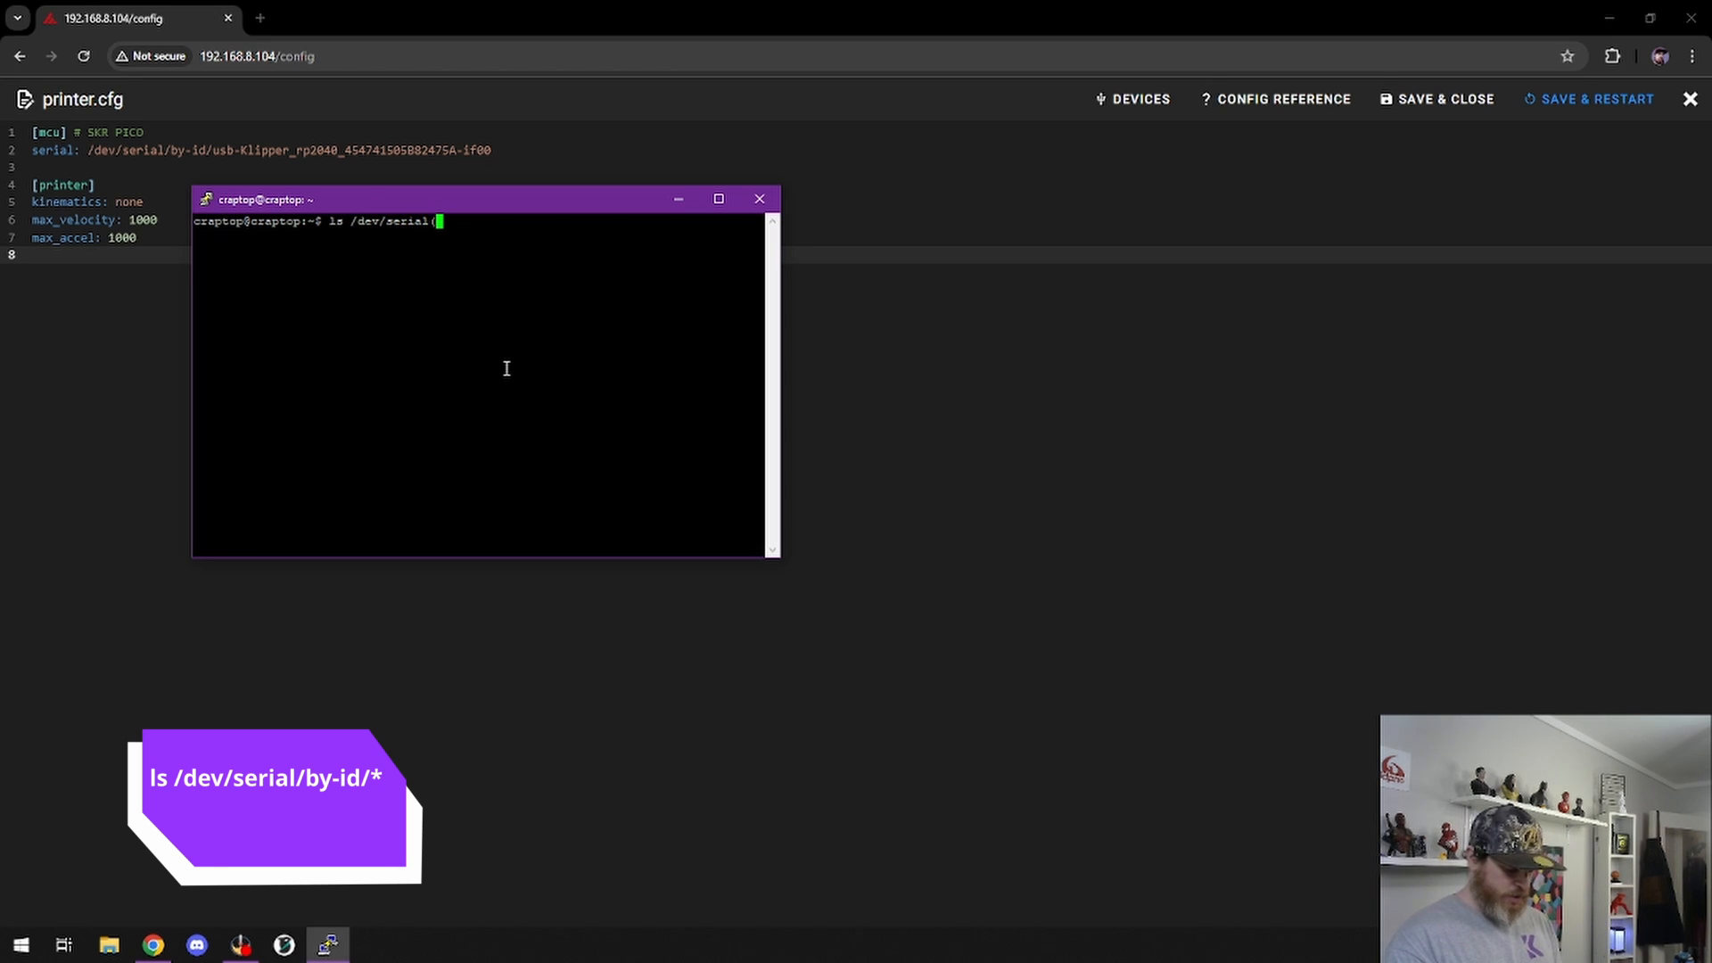
pyautogui.write('/')
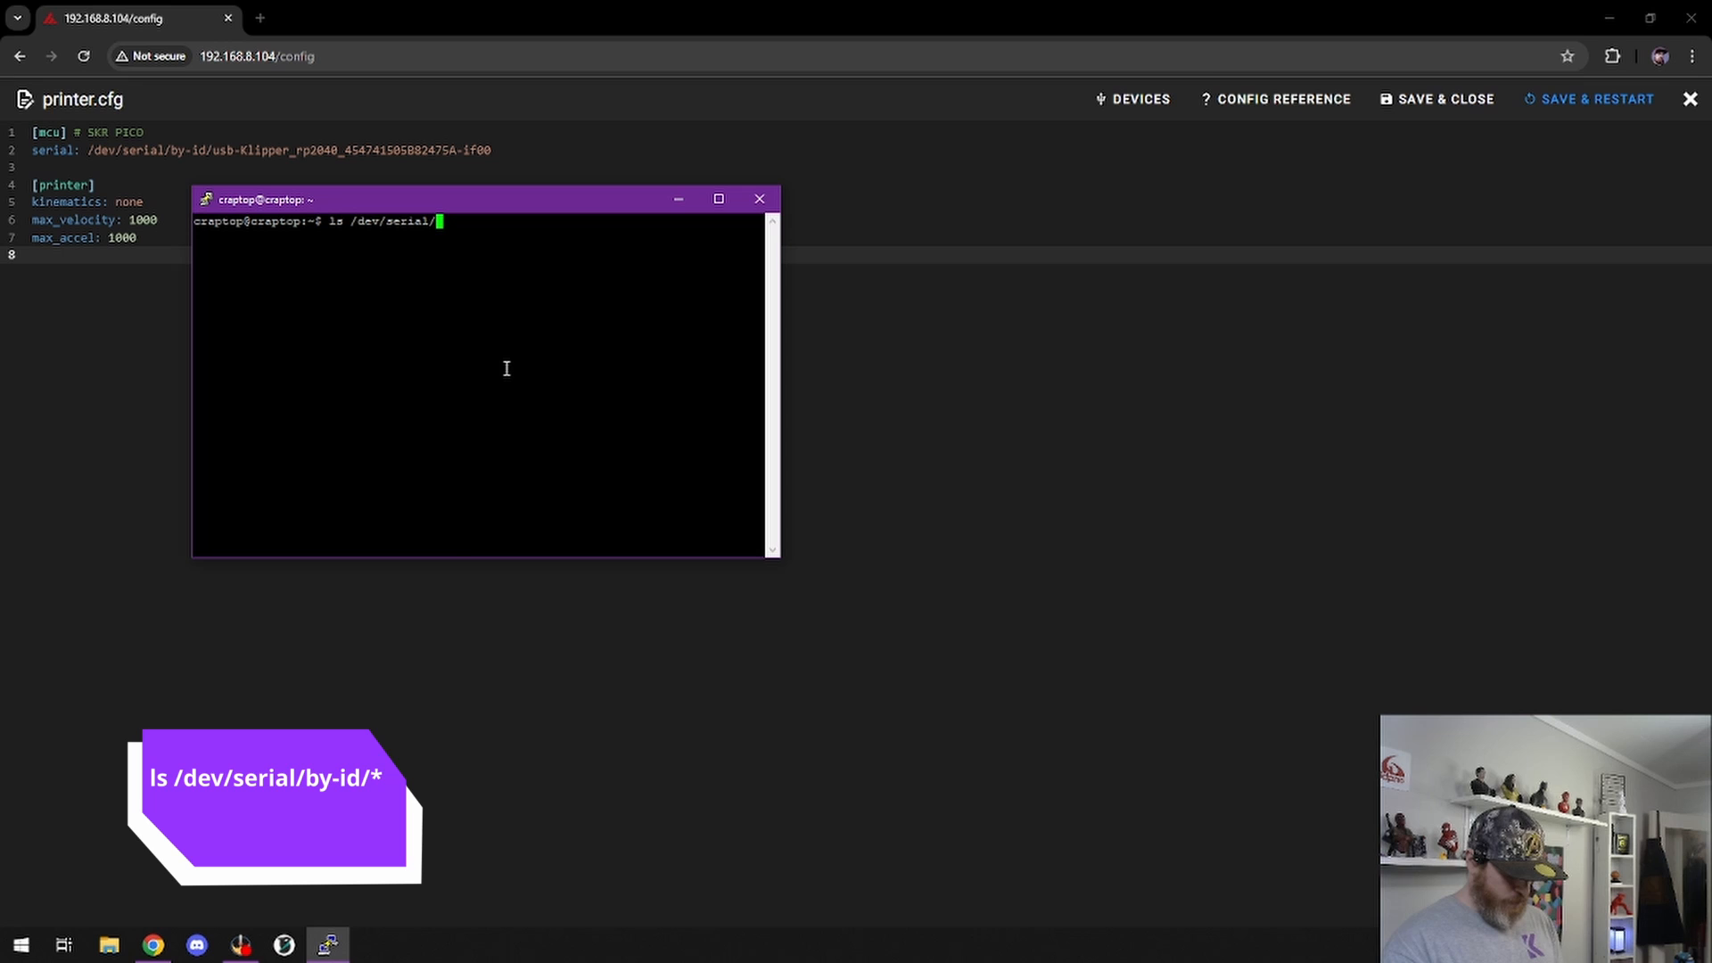
pyautogui.write('by-id')
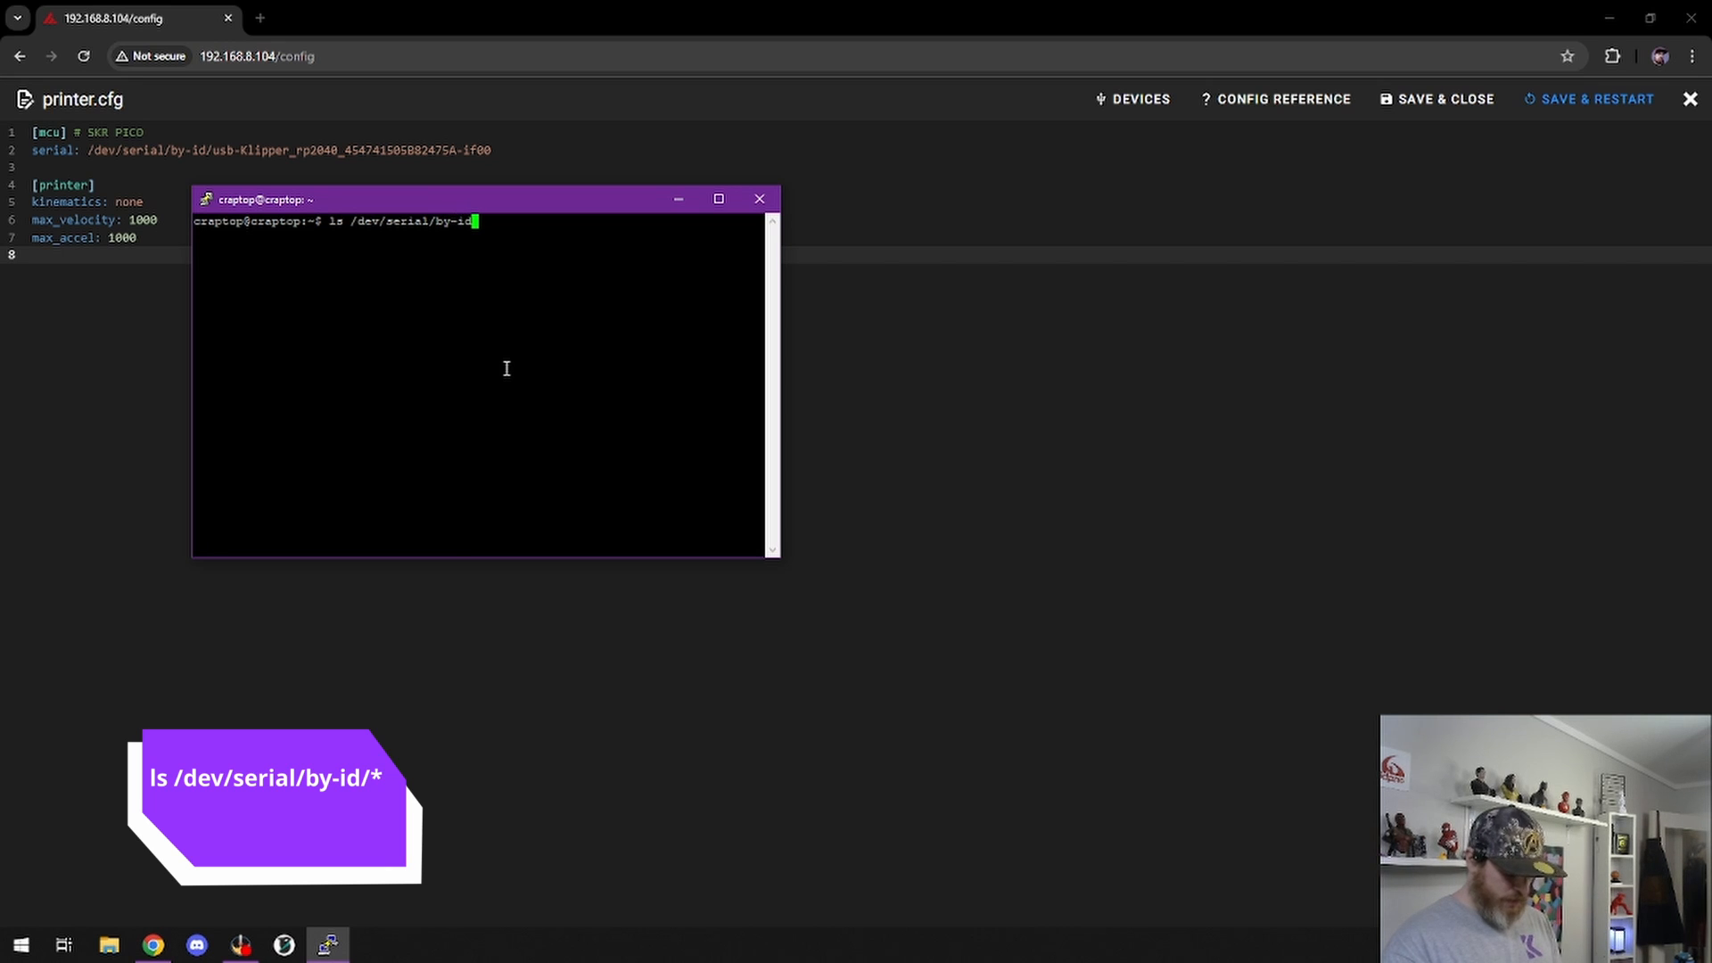
pyautogui.write('/')
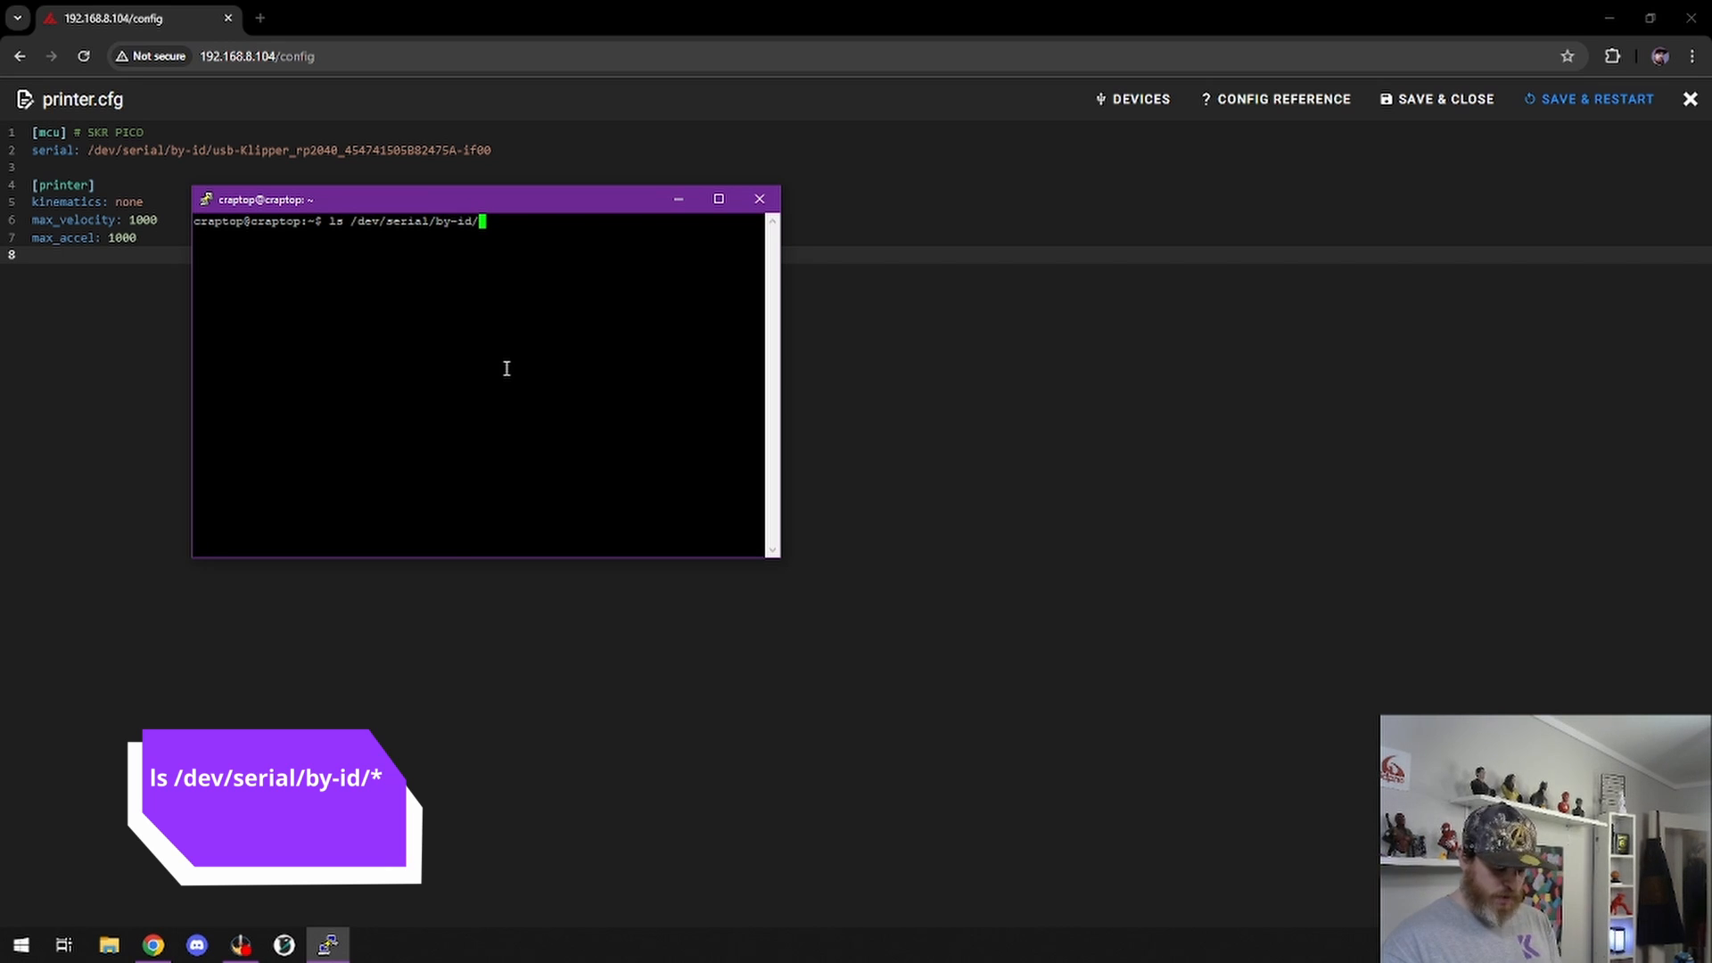
pyautogui.press('Return')
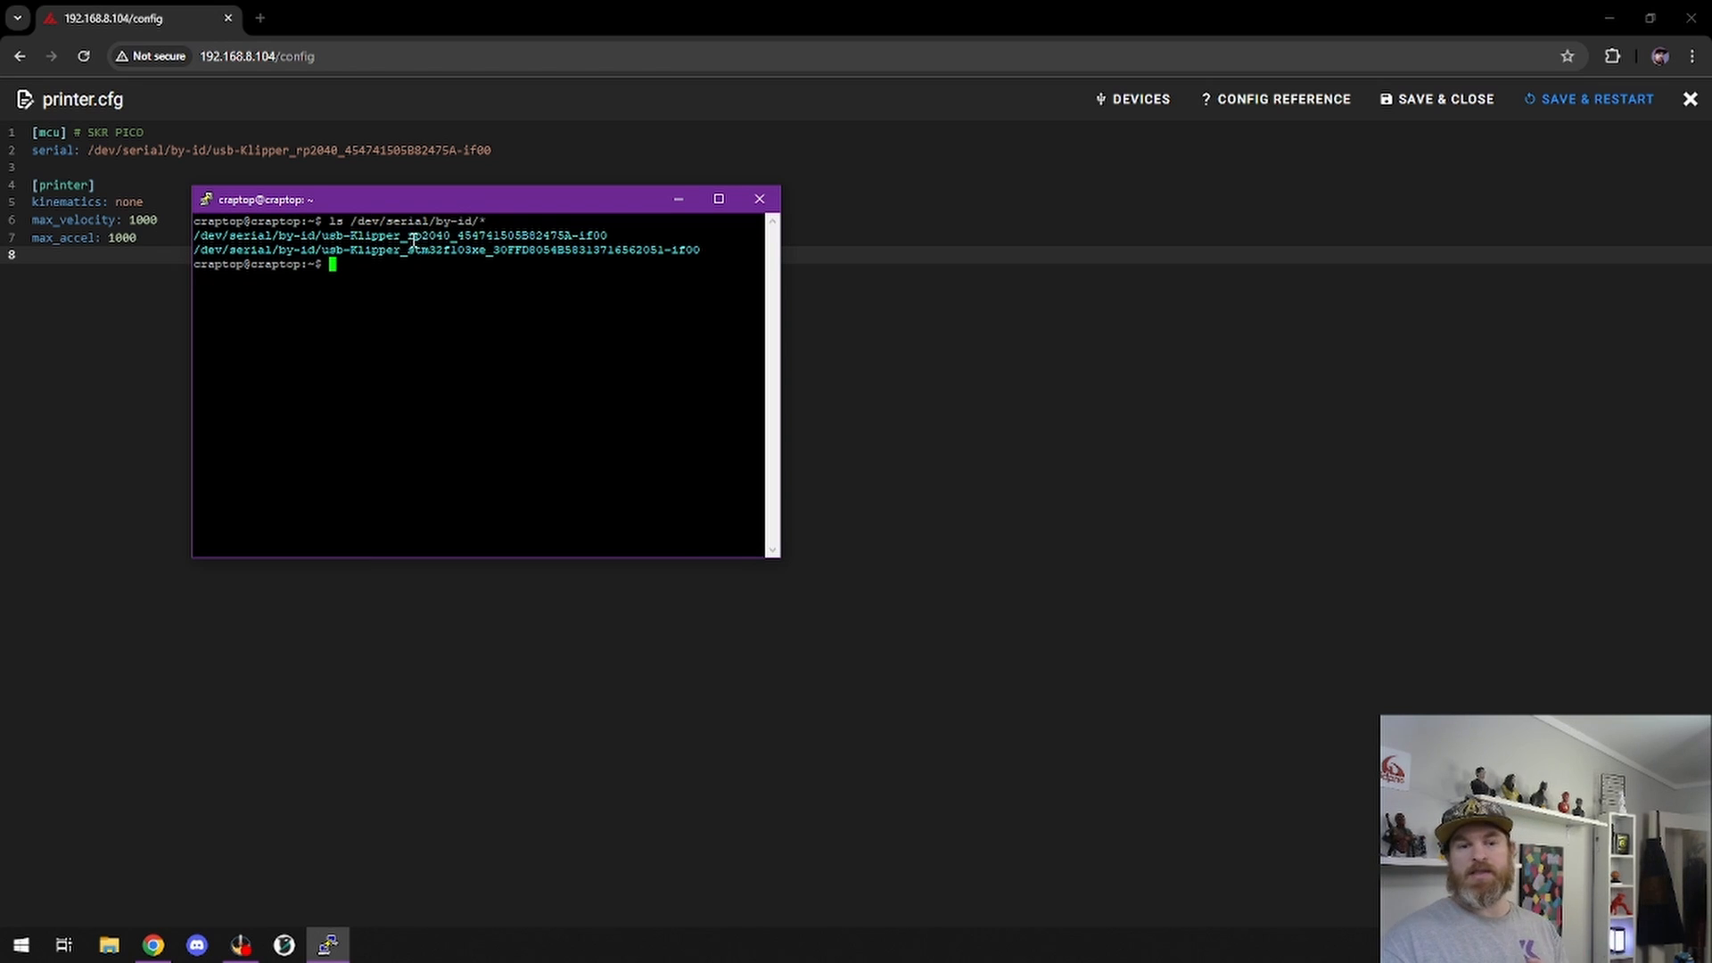
# - Select the stm32 board's device path and rerun ls /dev/serial/by-id/*, listing only the rp2040
pyautogui.doubleClick(429, 235)
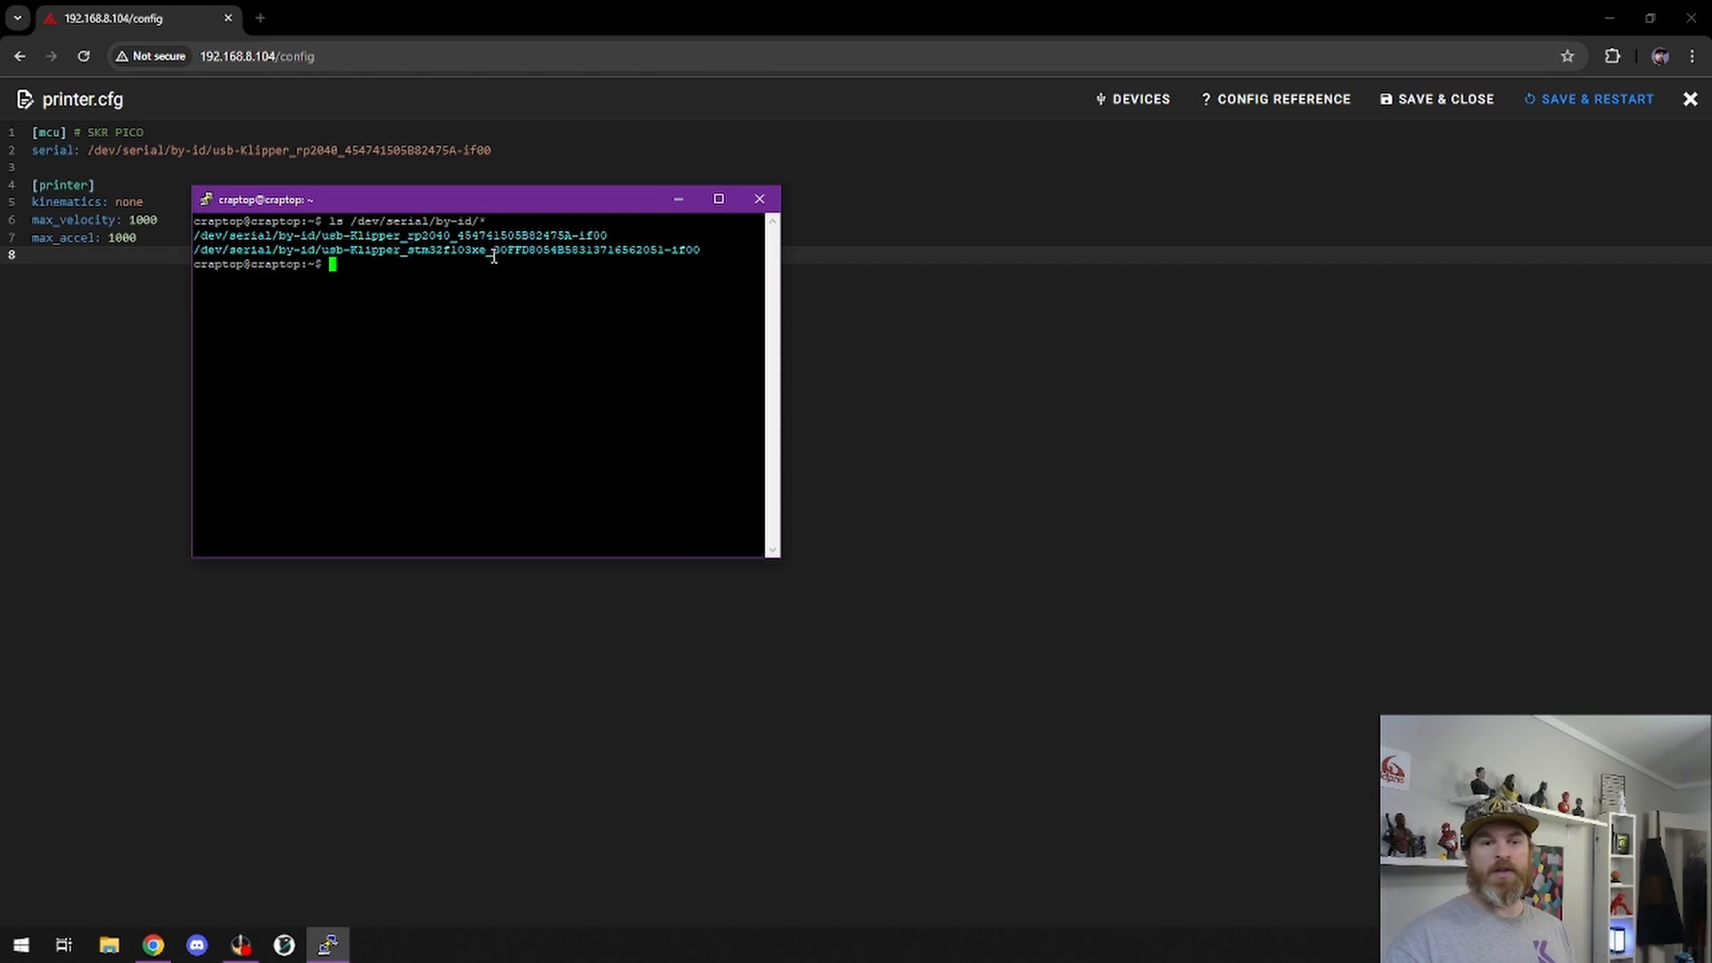
pyautogui.moveTo(487, 249); pyautogui.dragTo(666, 249)
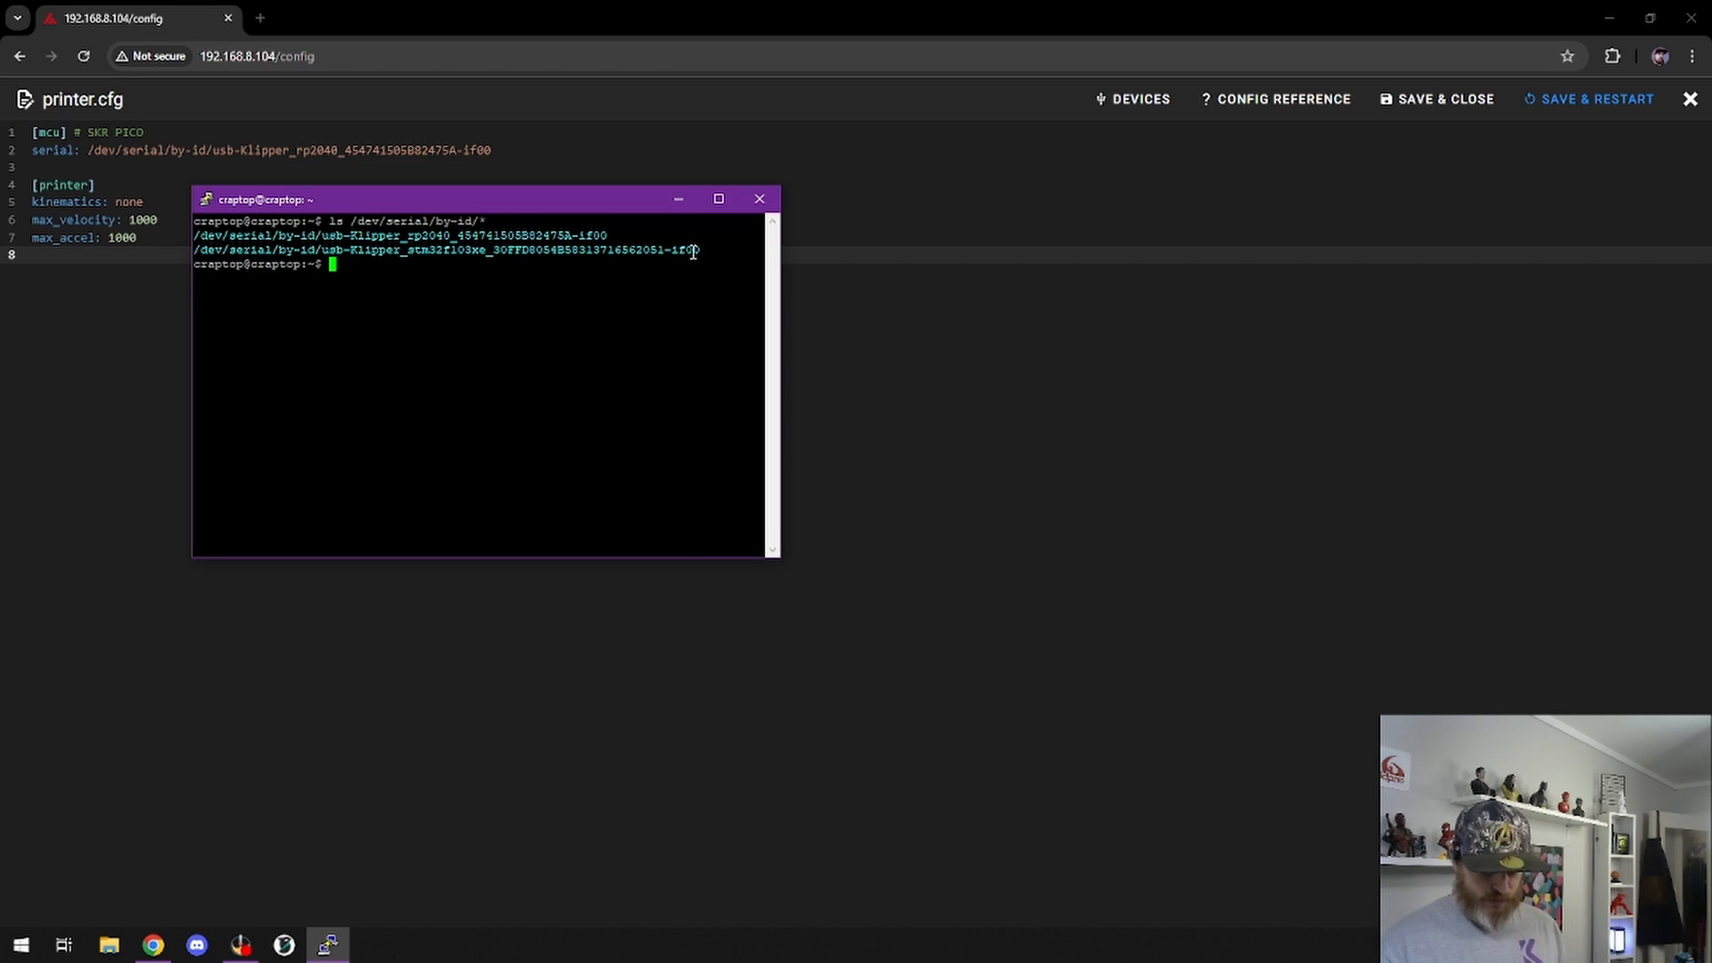
pyautogui.press('Return')
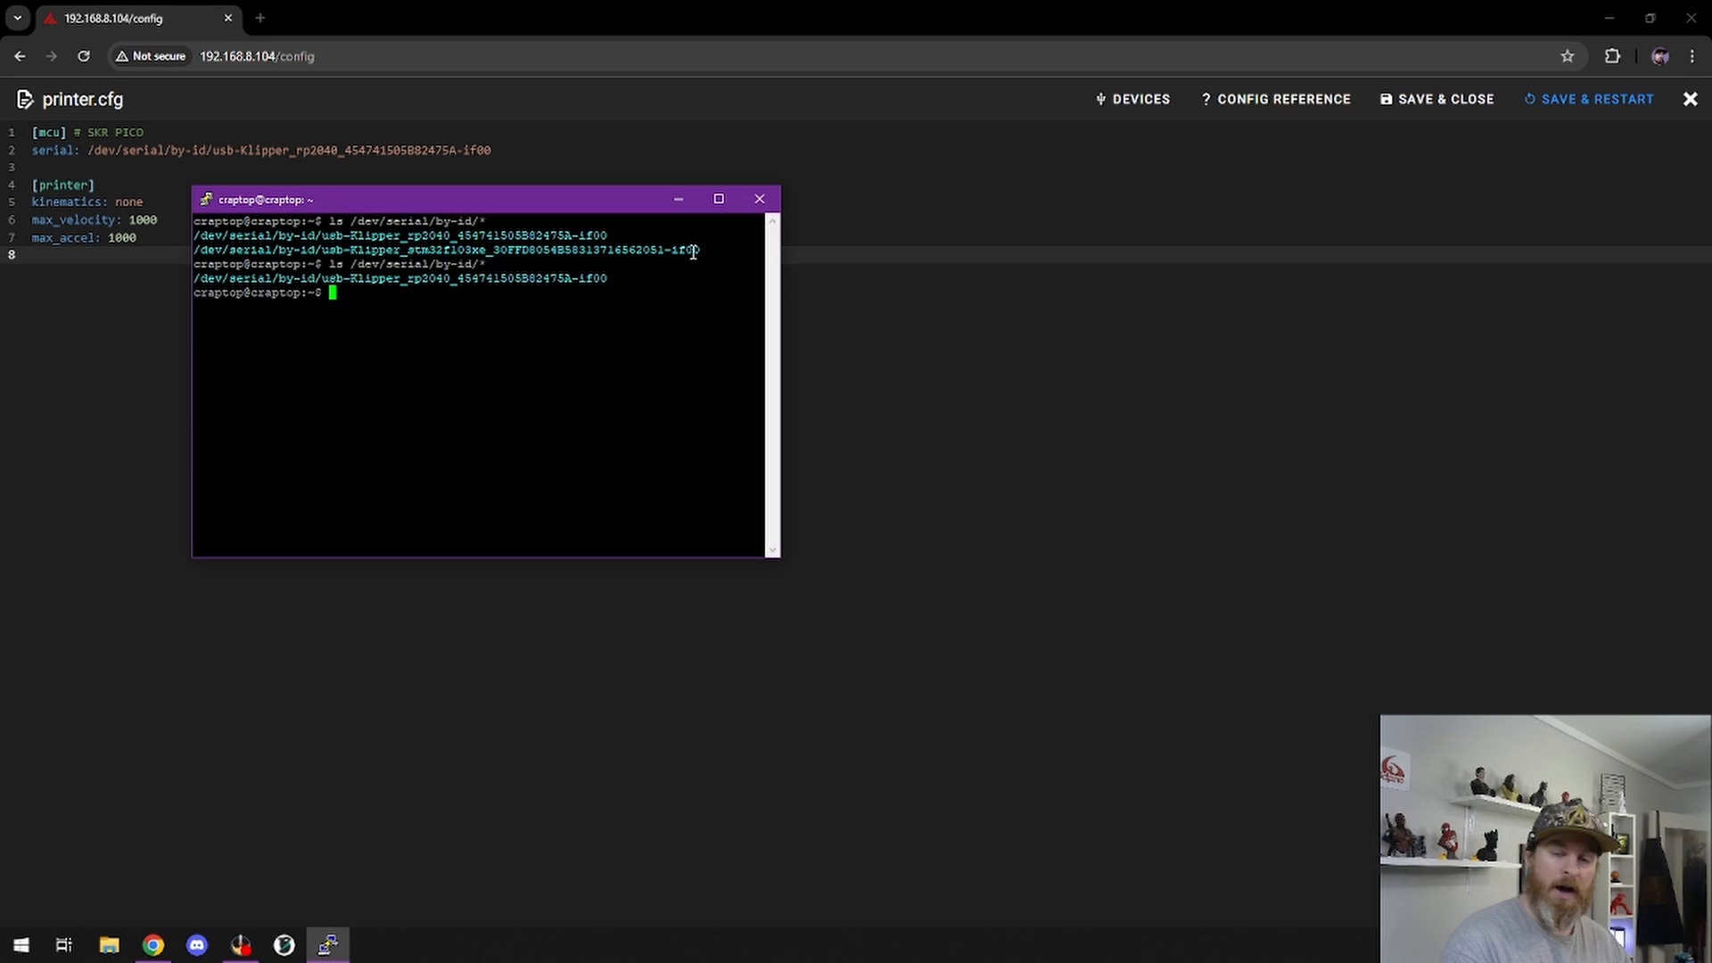
pyautogui.write('ls /dev/serial/by-id/*')
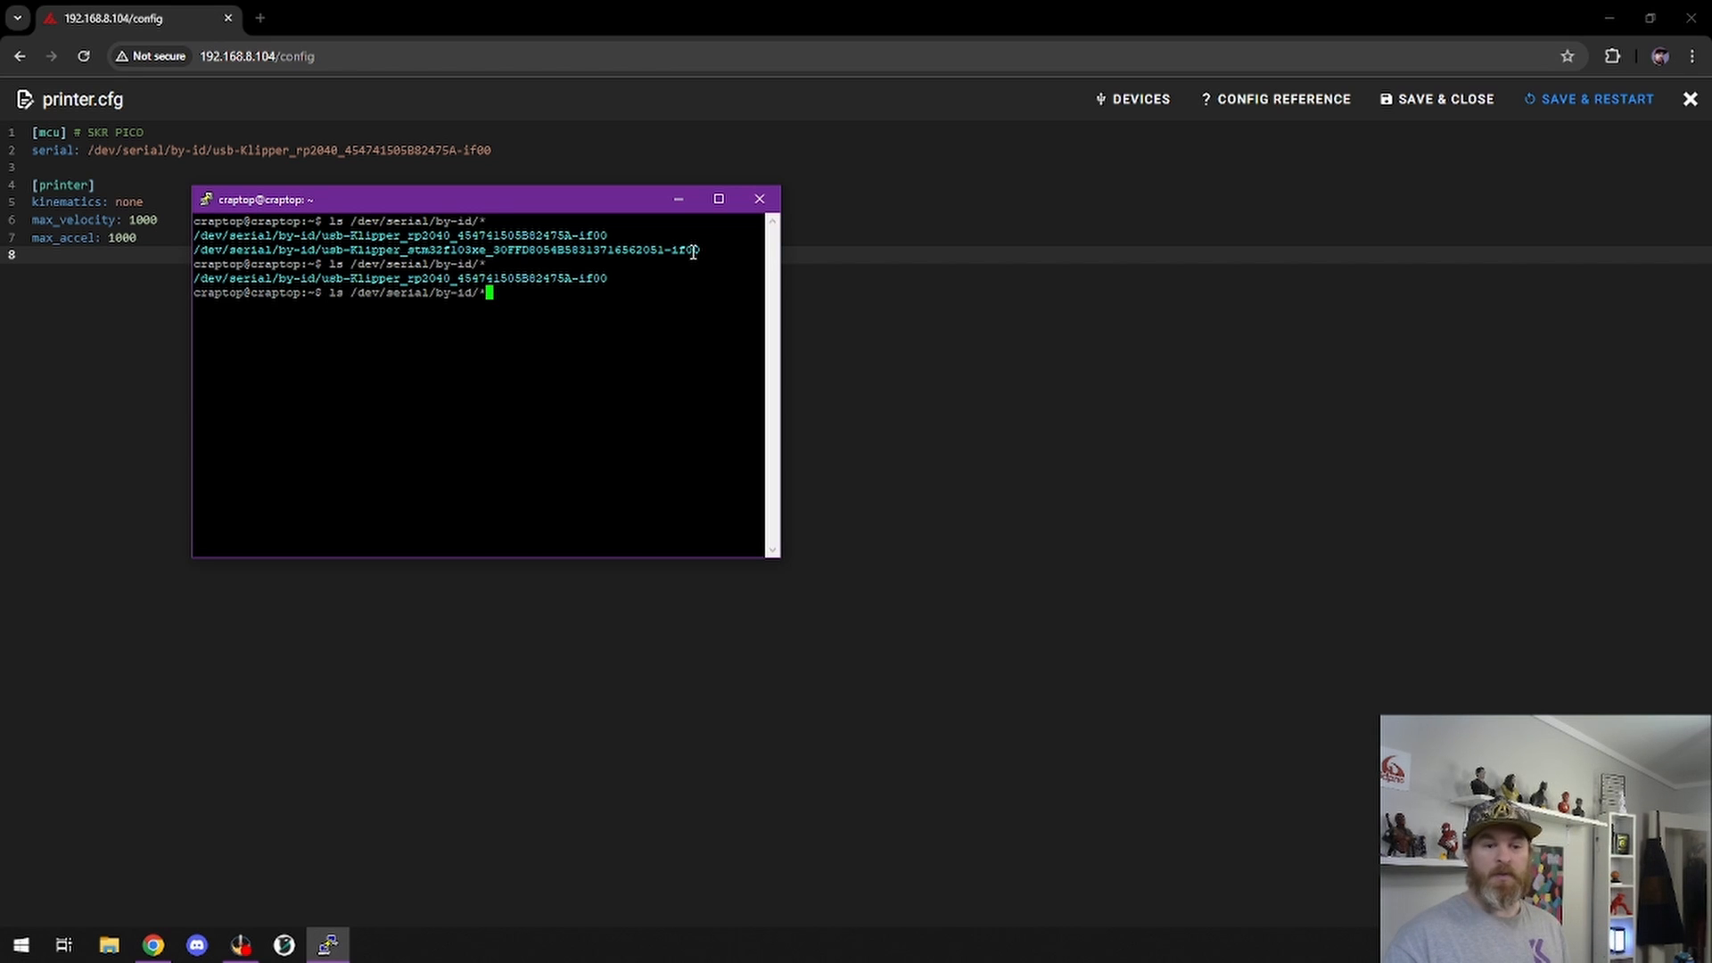
pyautogui.press('Return')
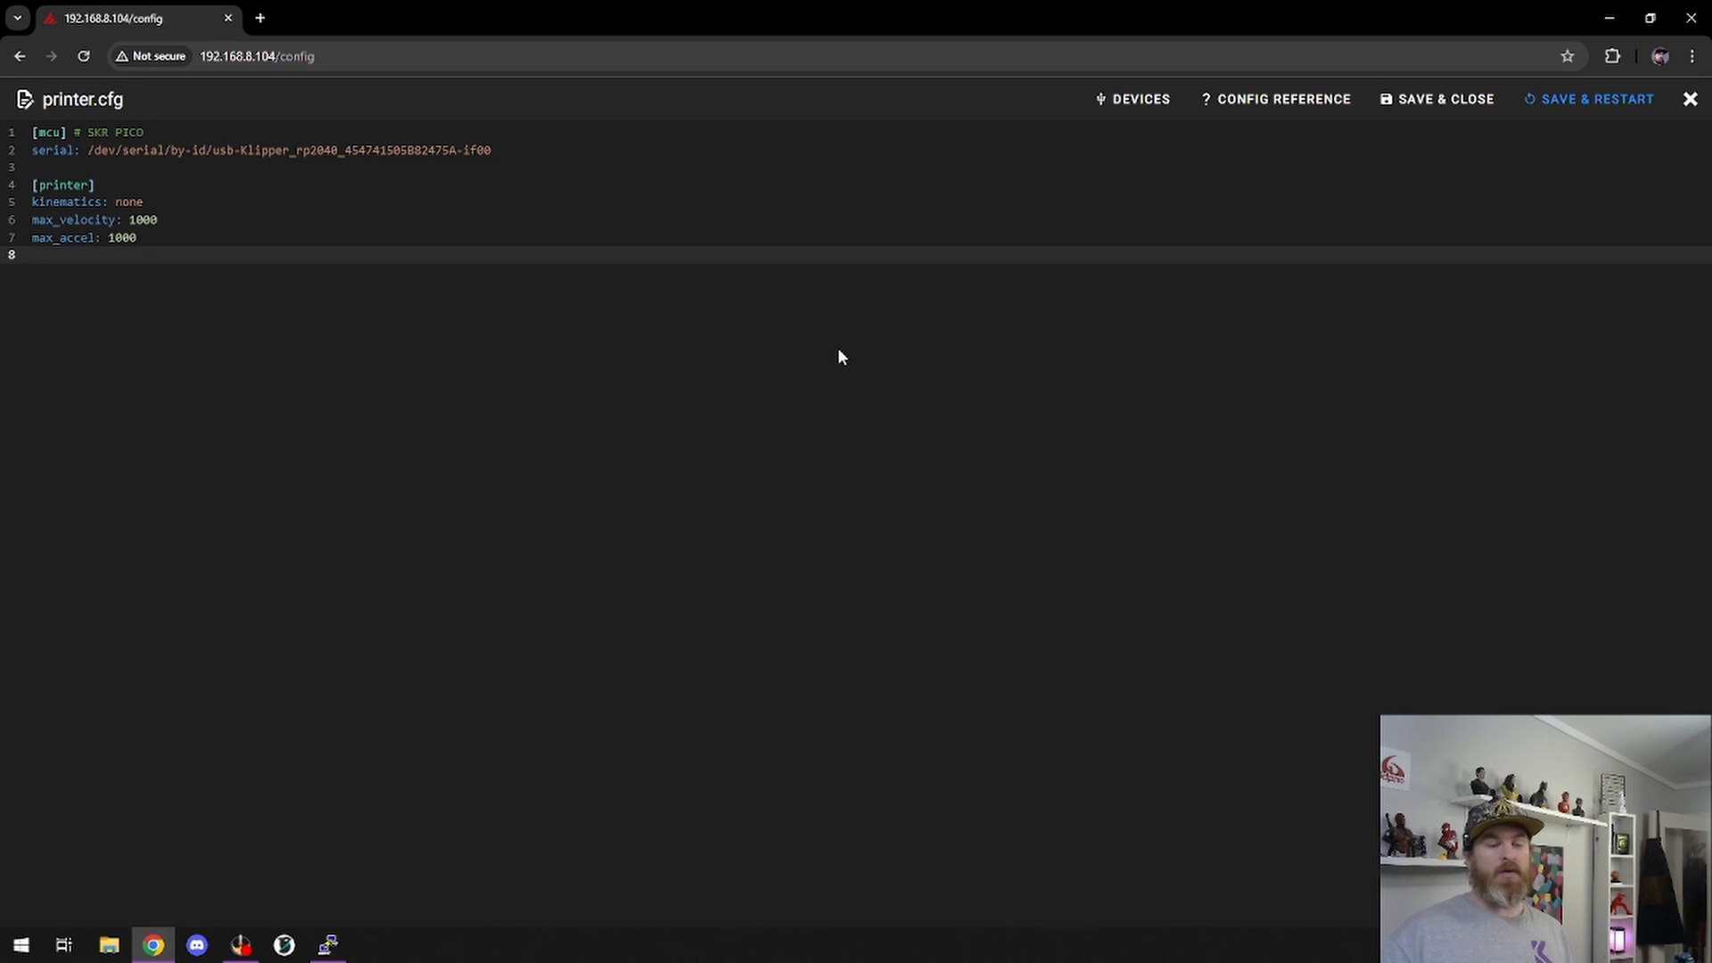
# - Add a new [mcu mini] section header below the main mcu serial line
pyautogui.click(33, 254)
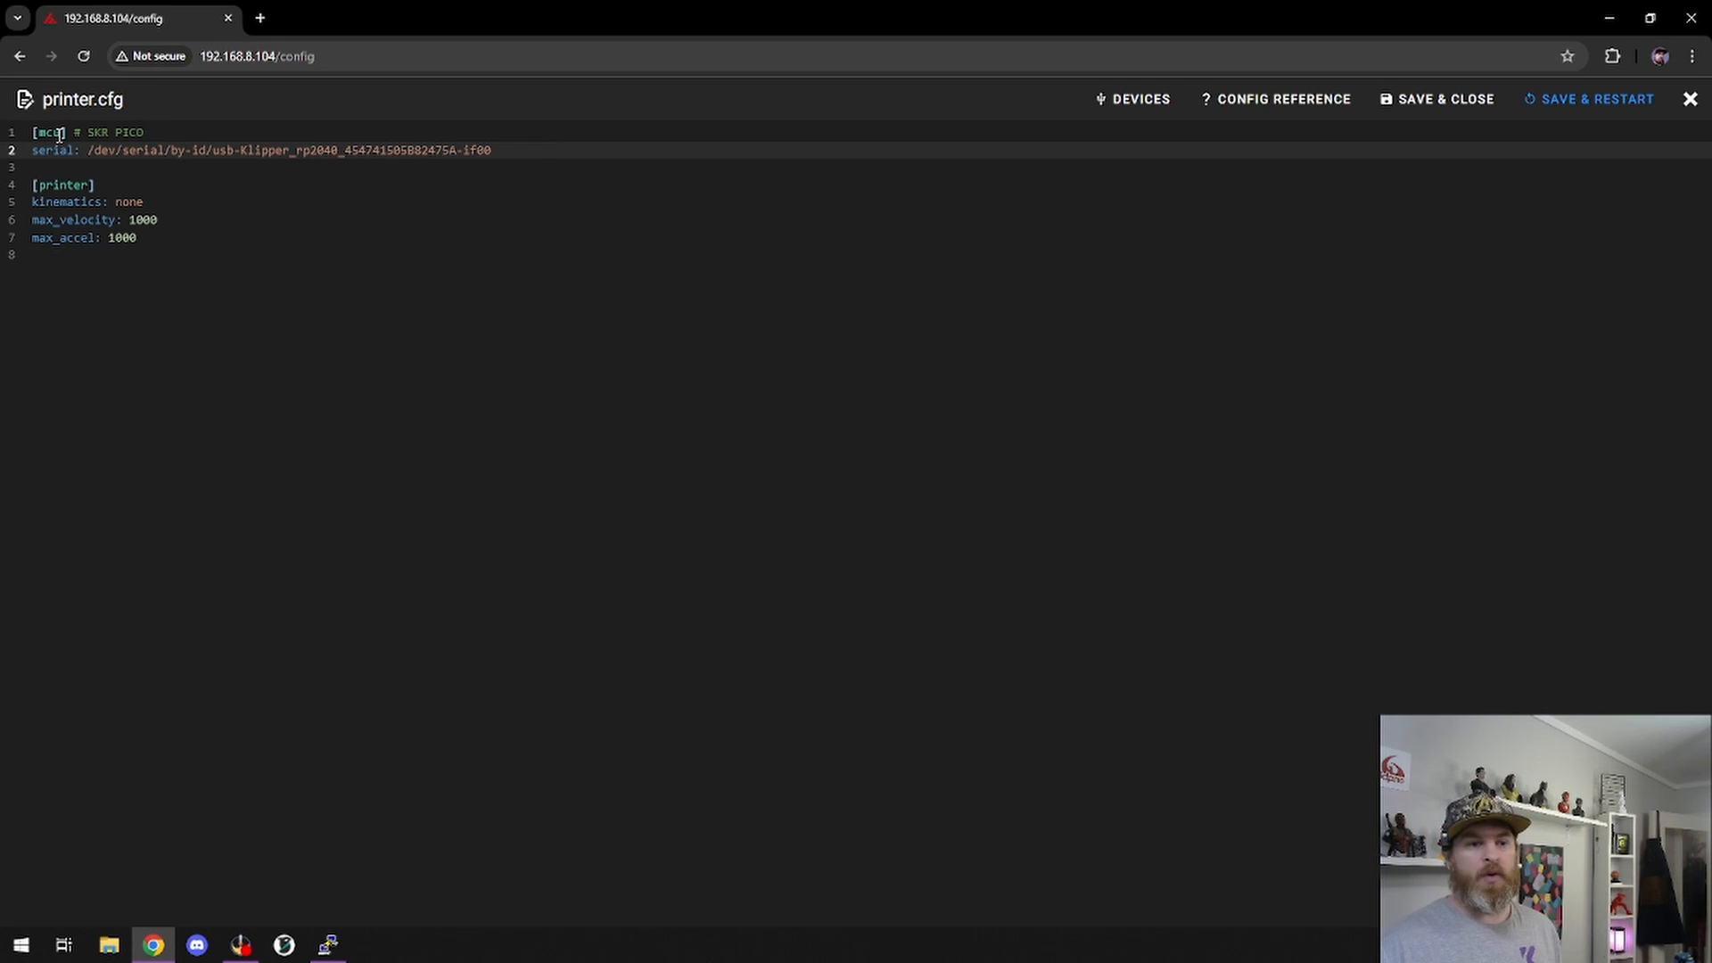
pyautogui.click(516, 149)
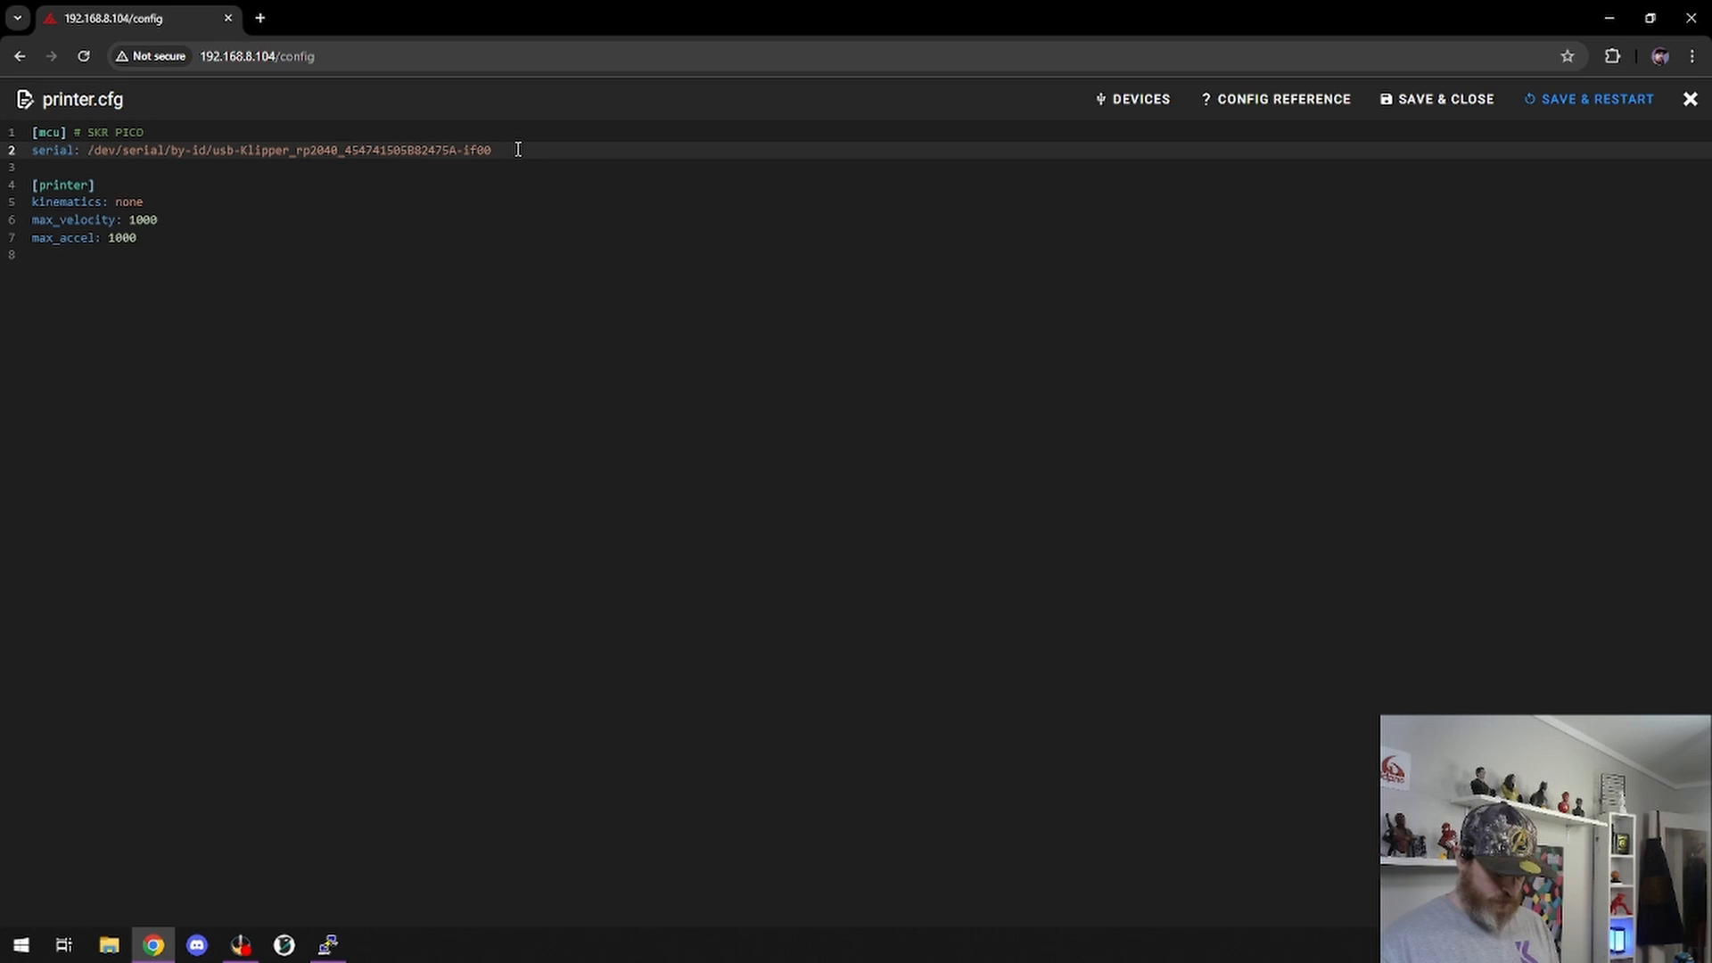
pyautogui.press('Enter')
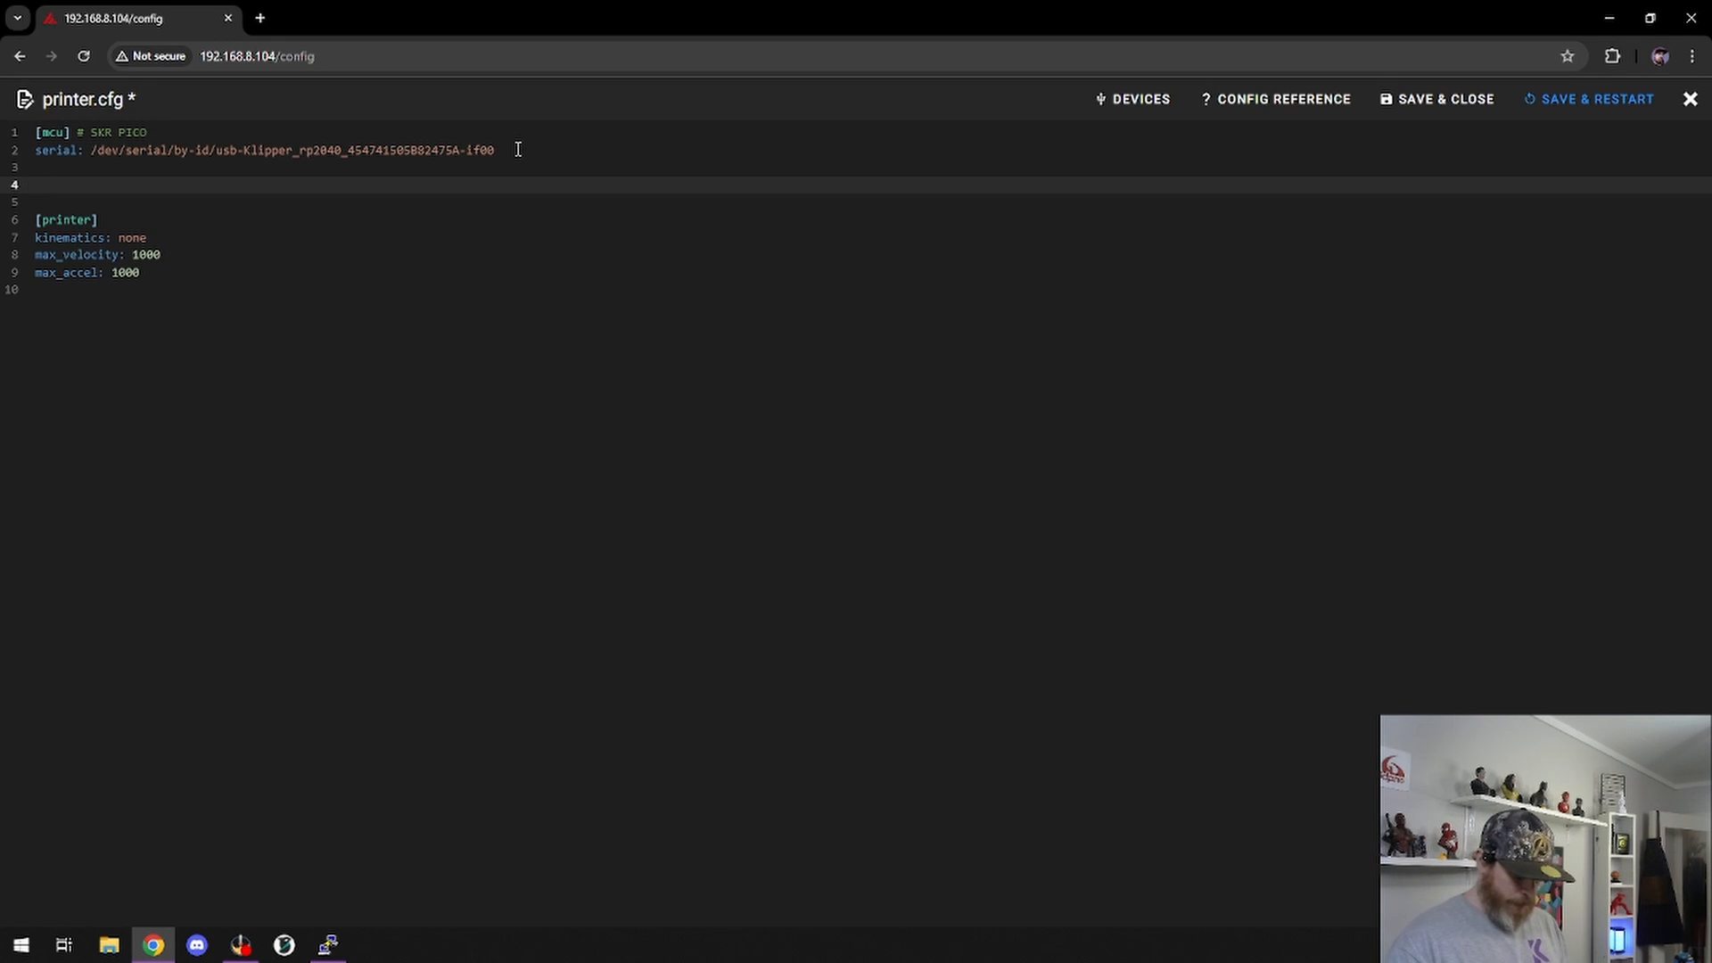
pyautogui.write('[]')
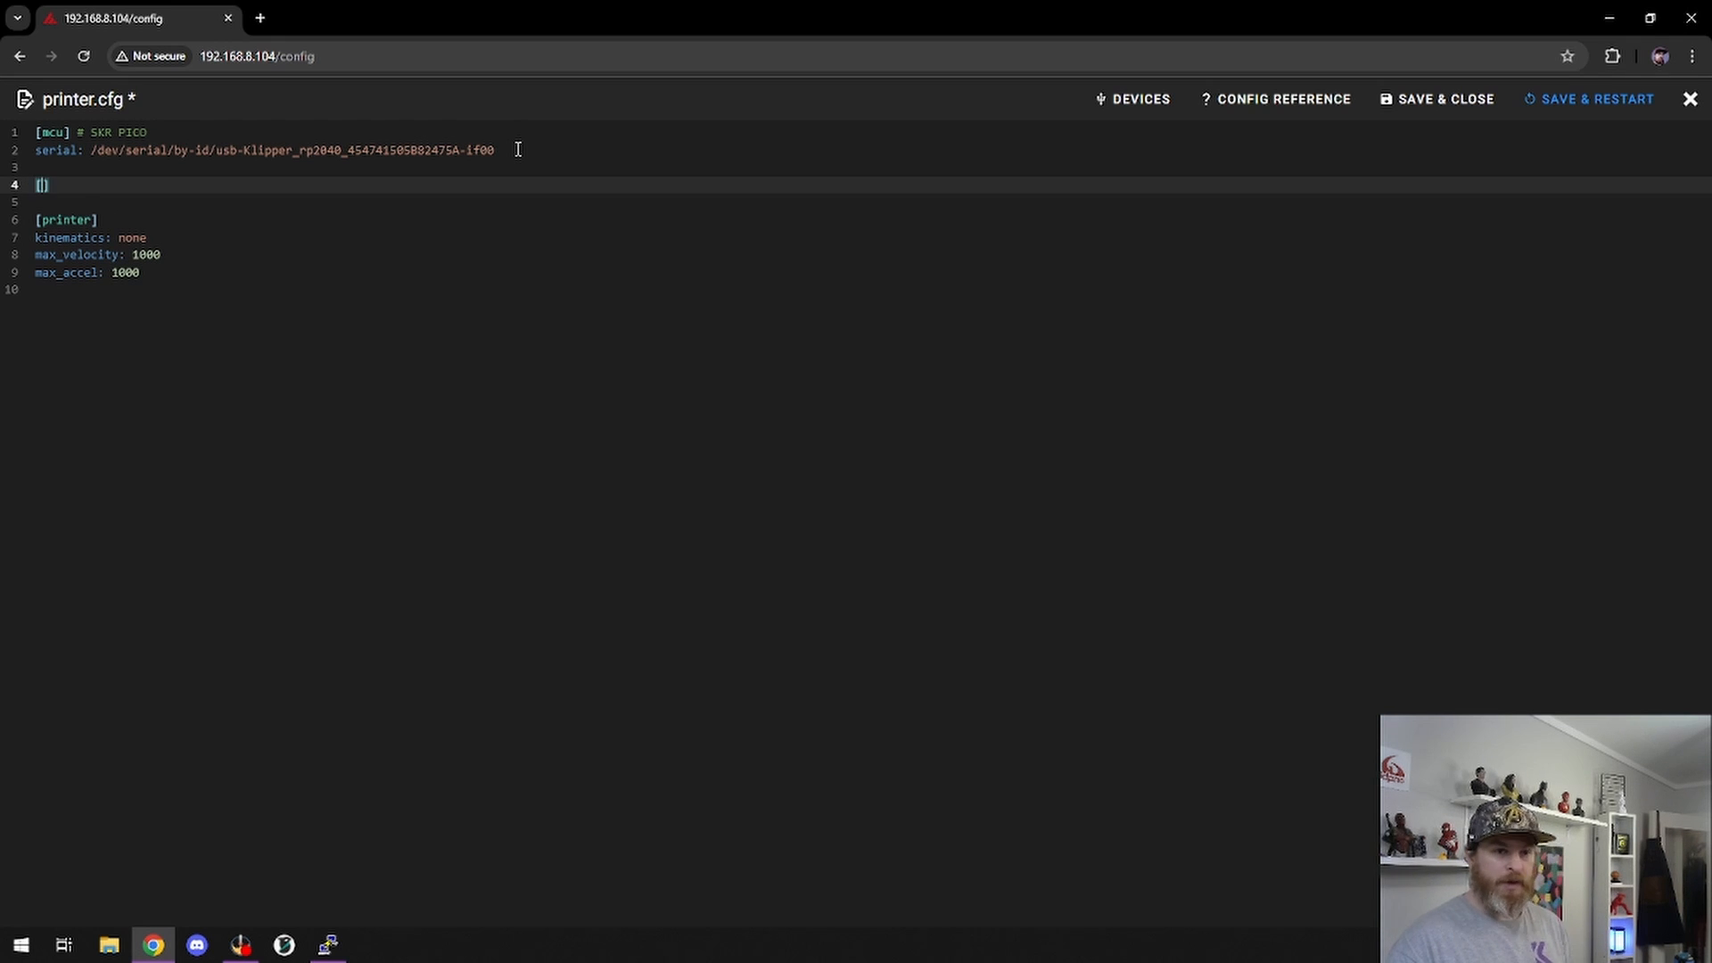
pyautogui.write('a')
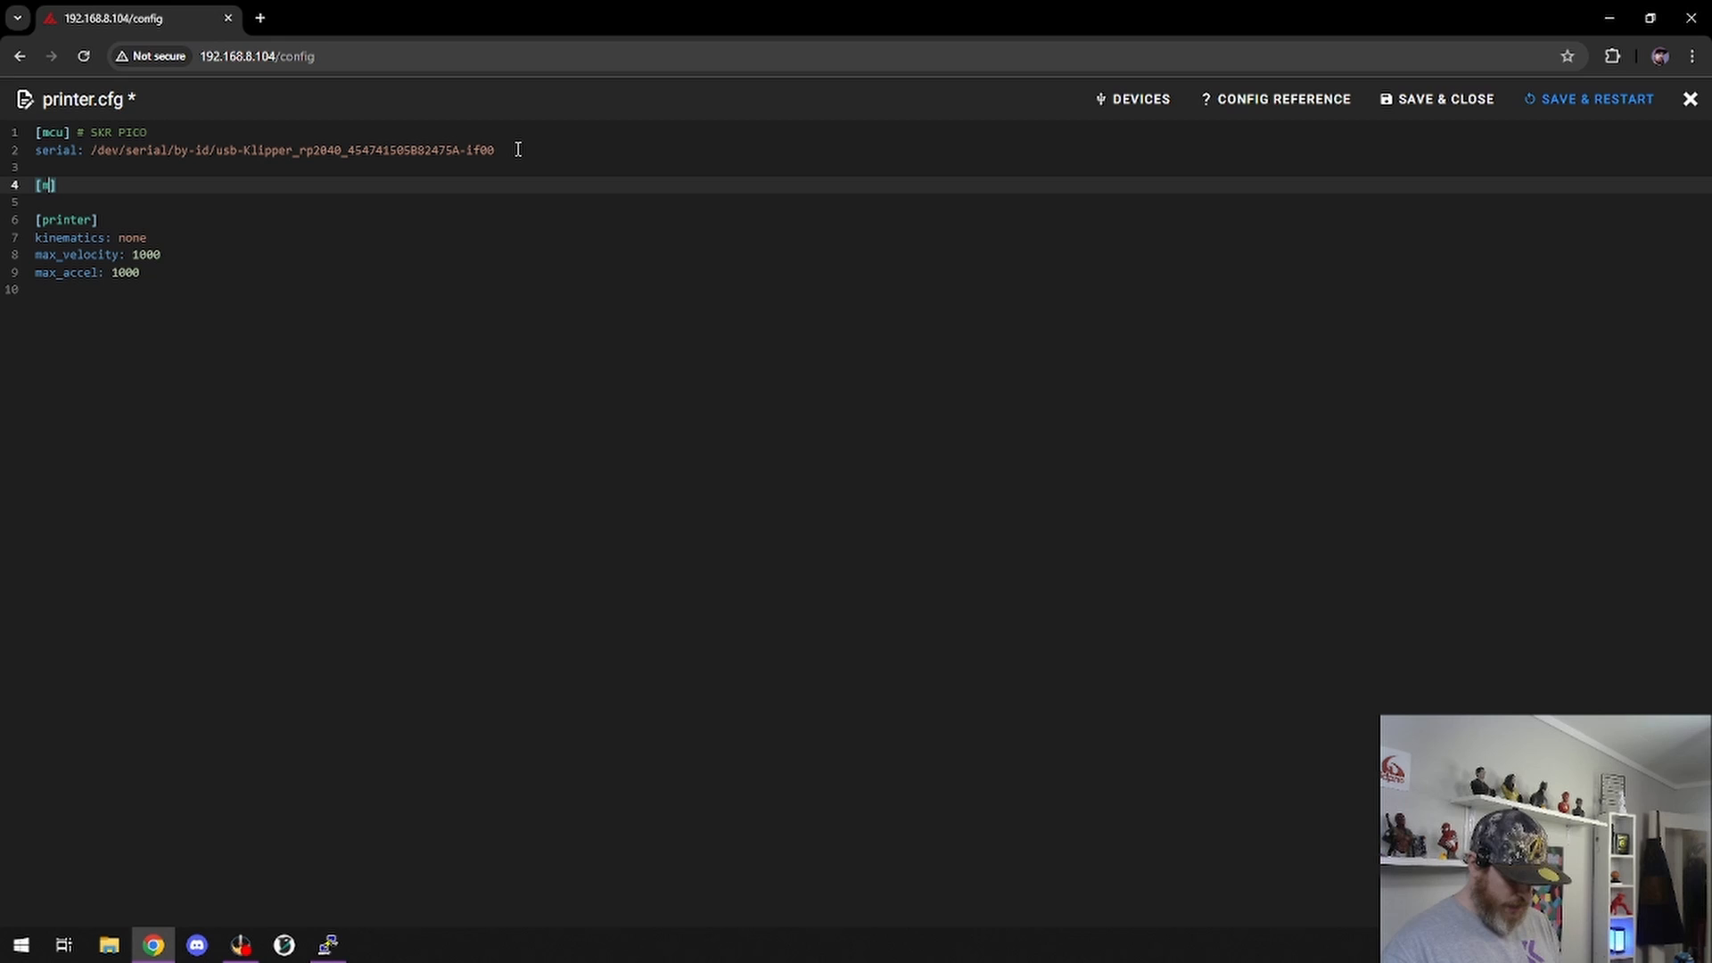
pyautogui.write('cu')
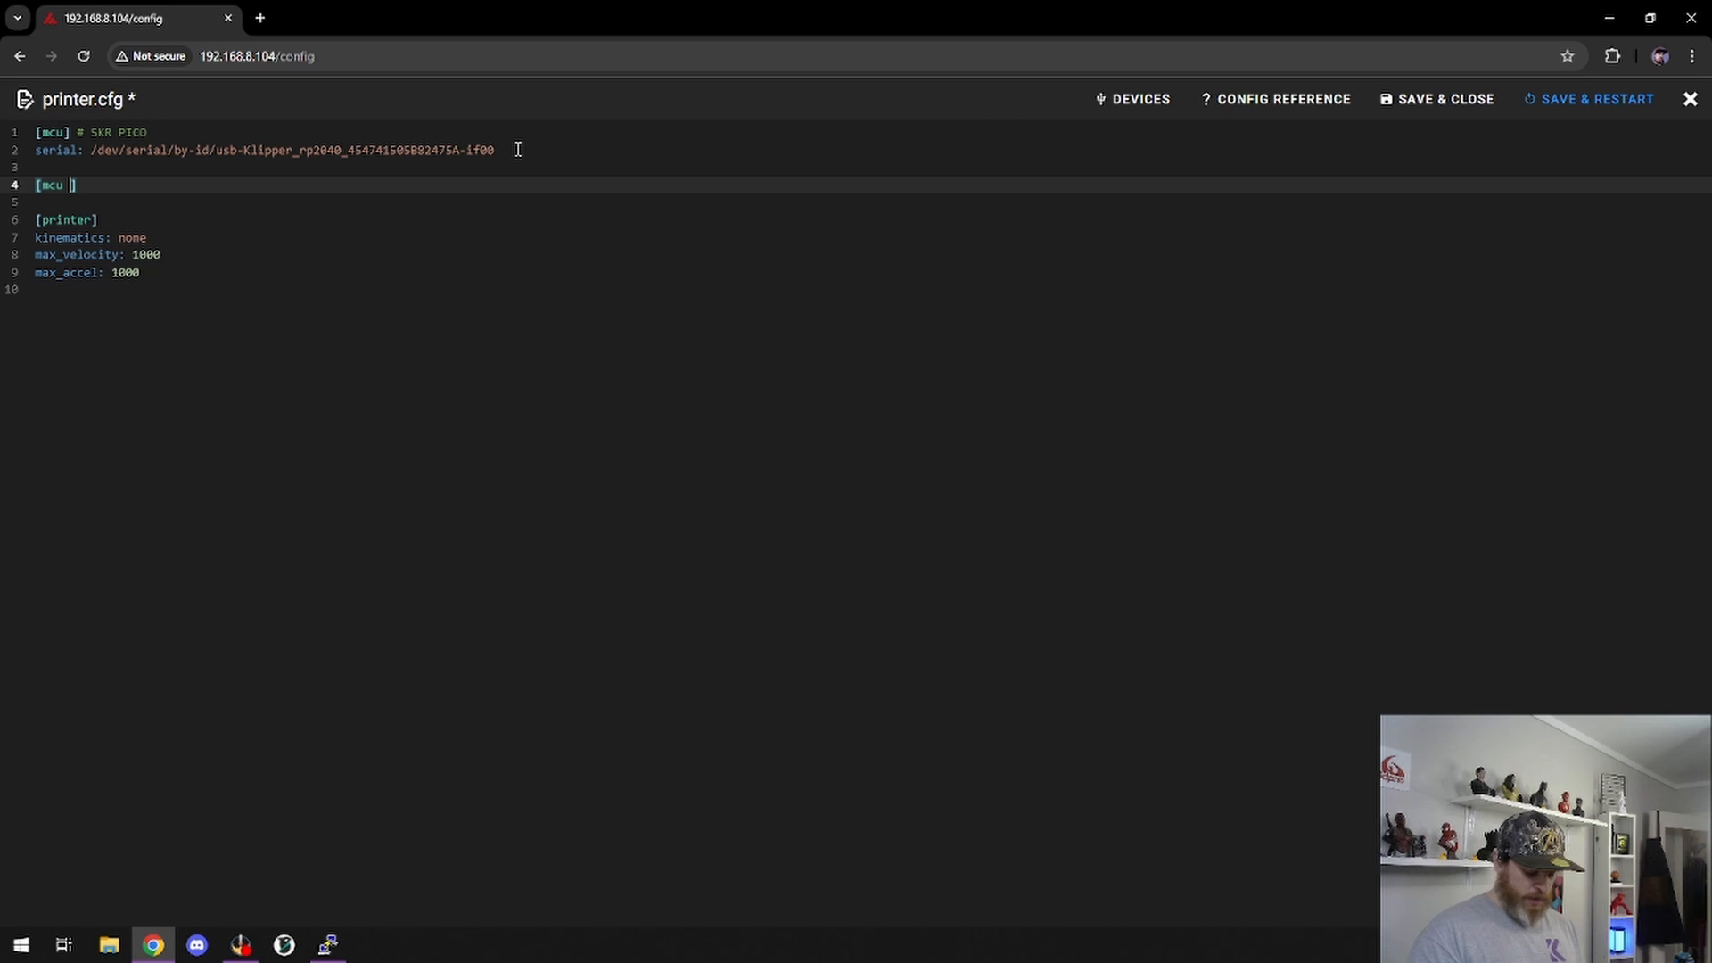
pyautogui.write('mini')
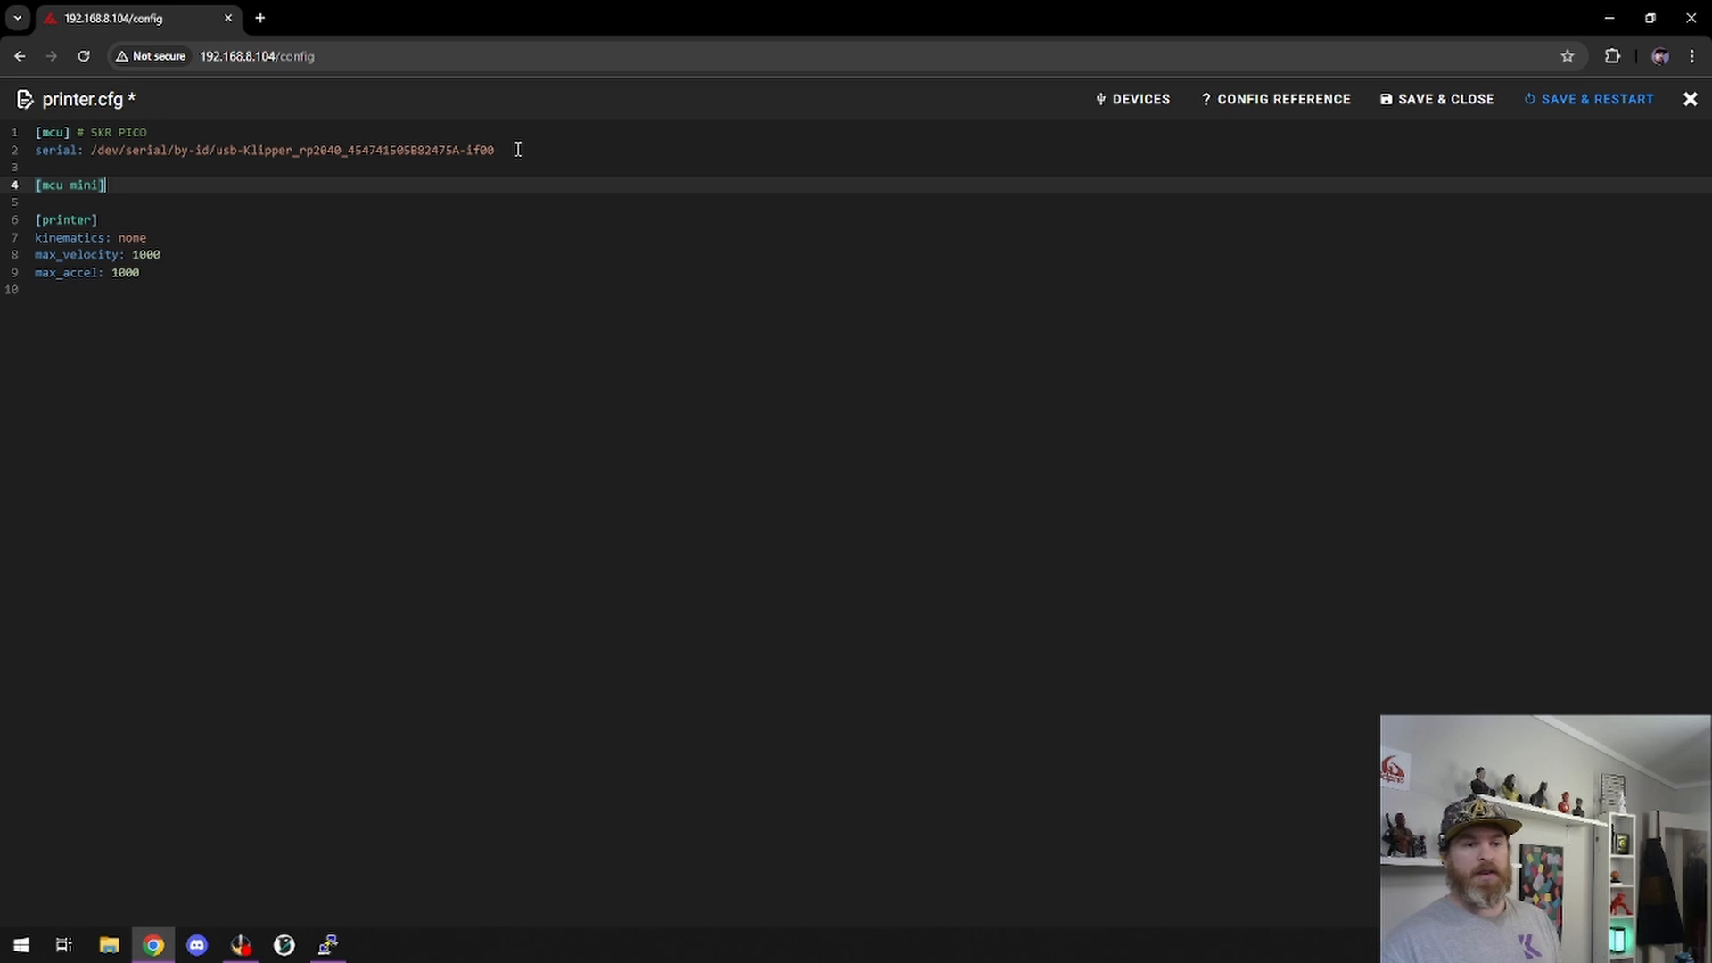
pyautogui.press('enter')
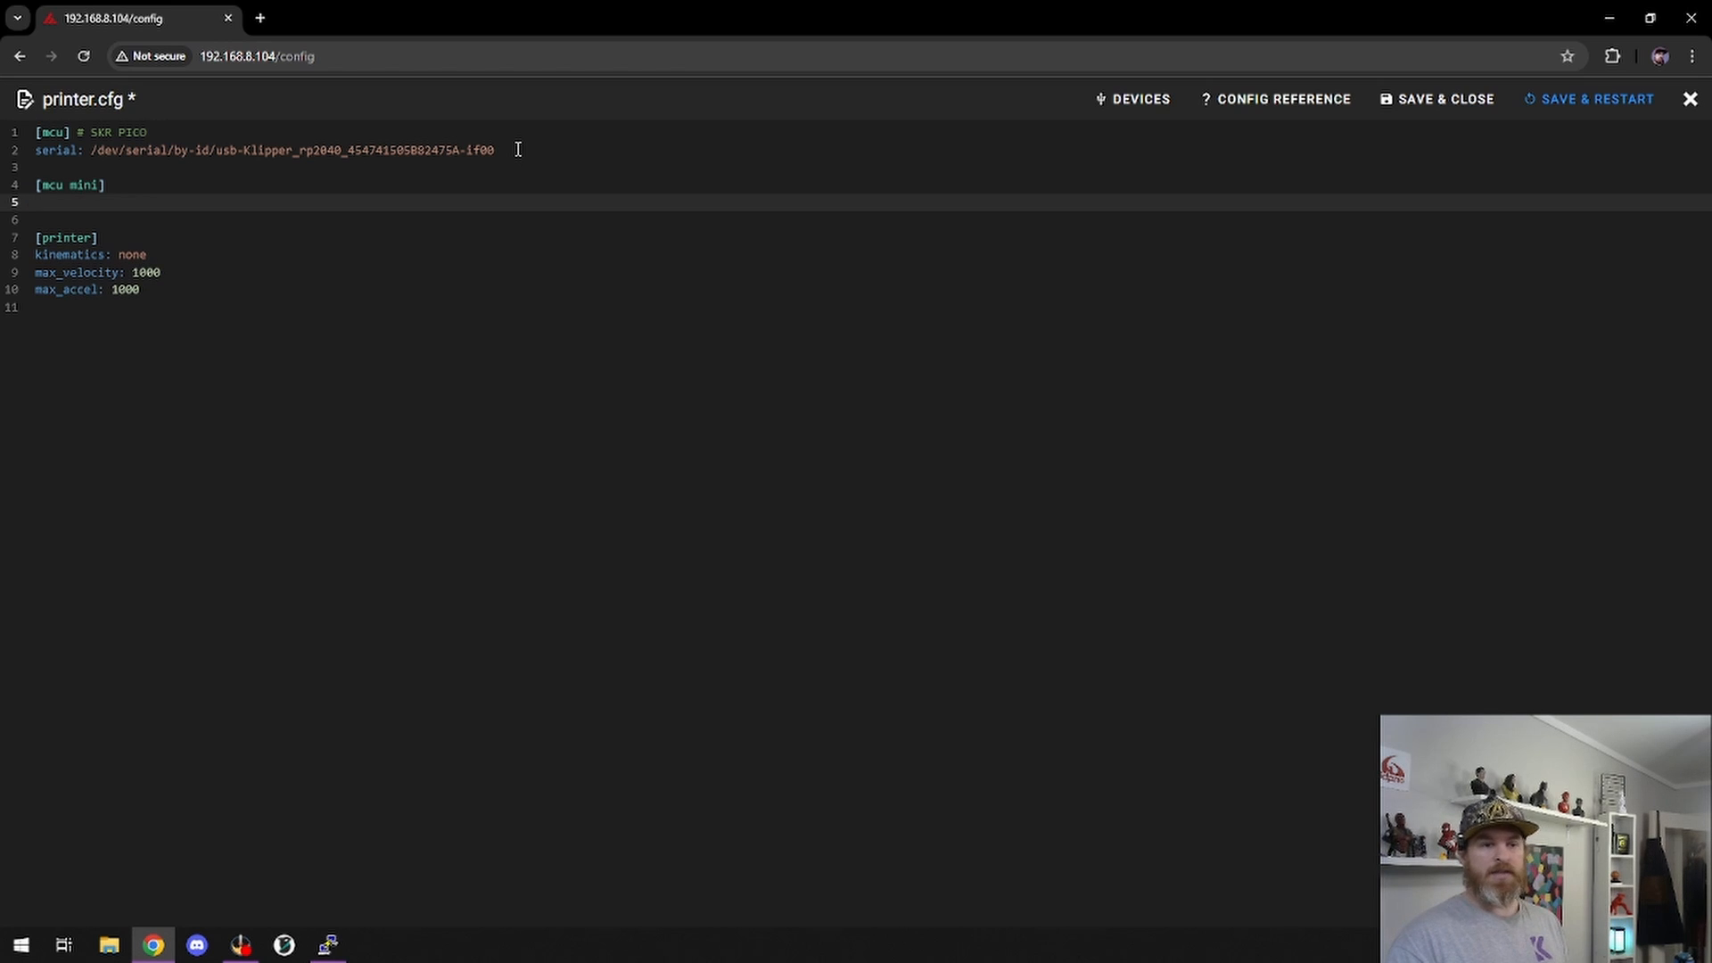
# - Give [mcu mini] a serial: line with the pasted stm32 by-id path and a # SKR MINI comment
pyautogui.write('serial')
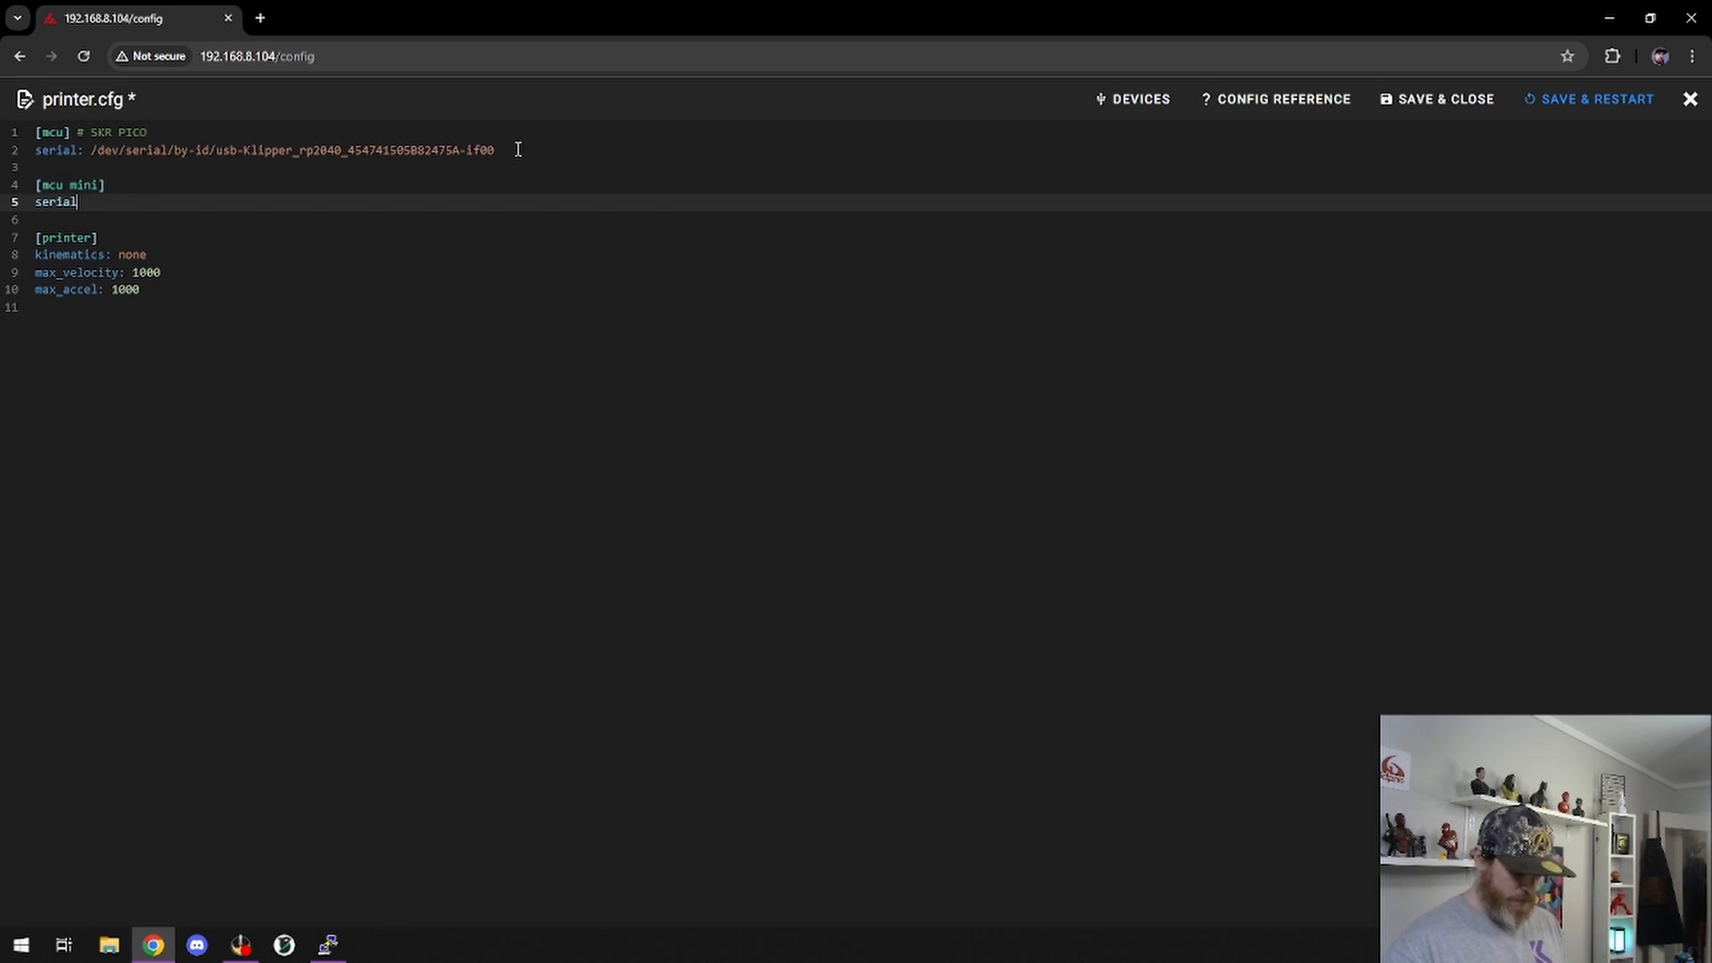
pyautogui.write(':')
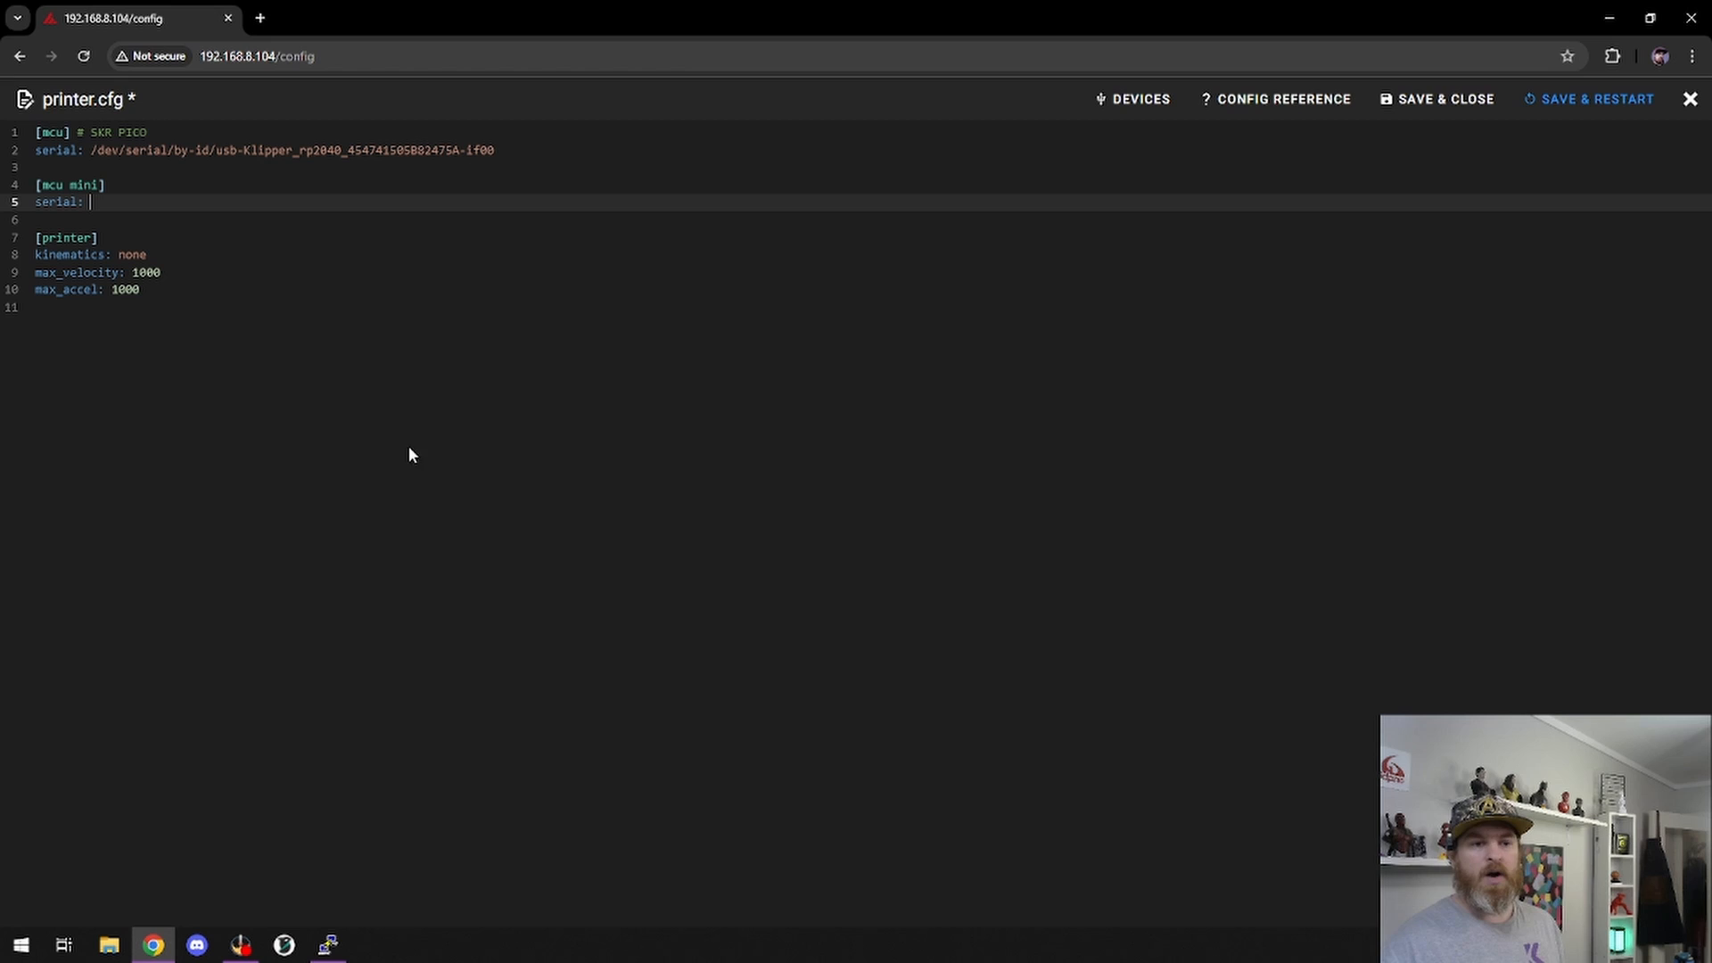
pyautogui.click(327, 945)
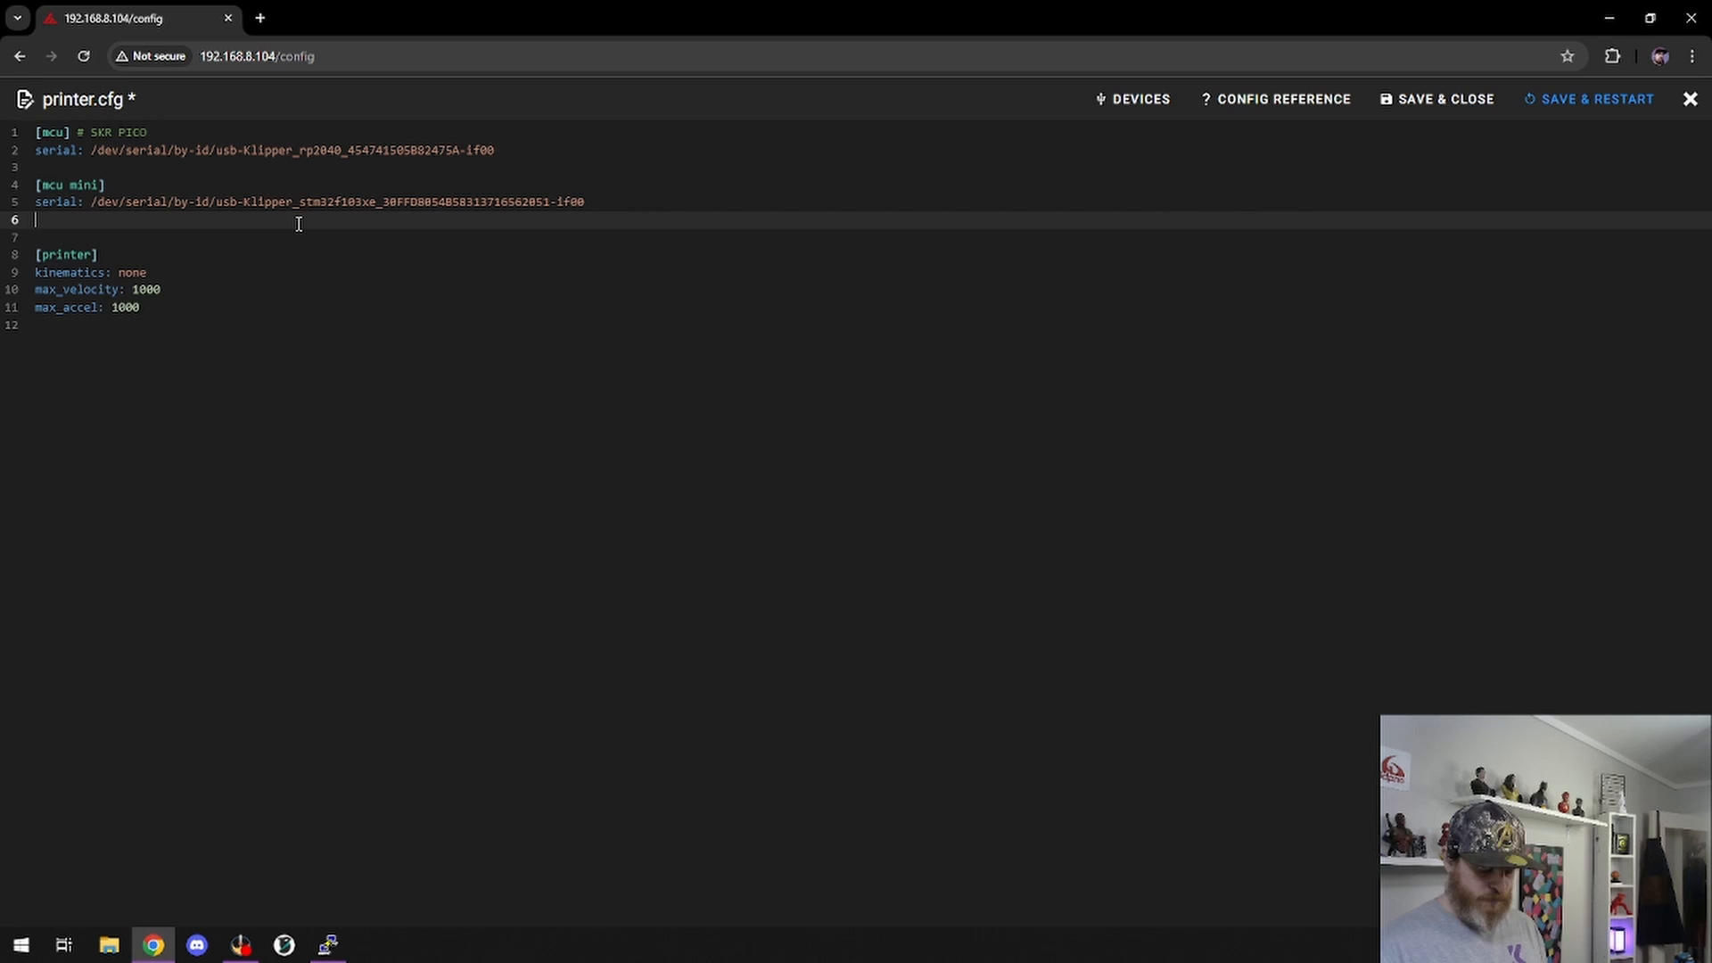
pyautogui.press('Backspace')
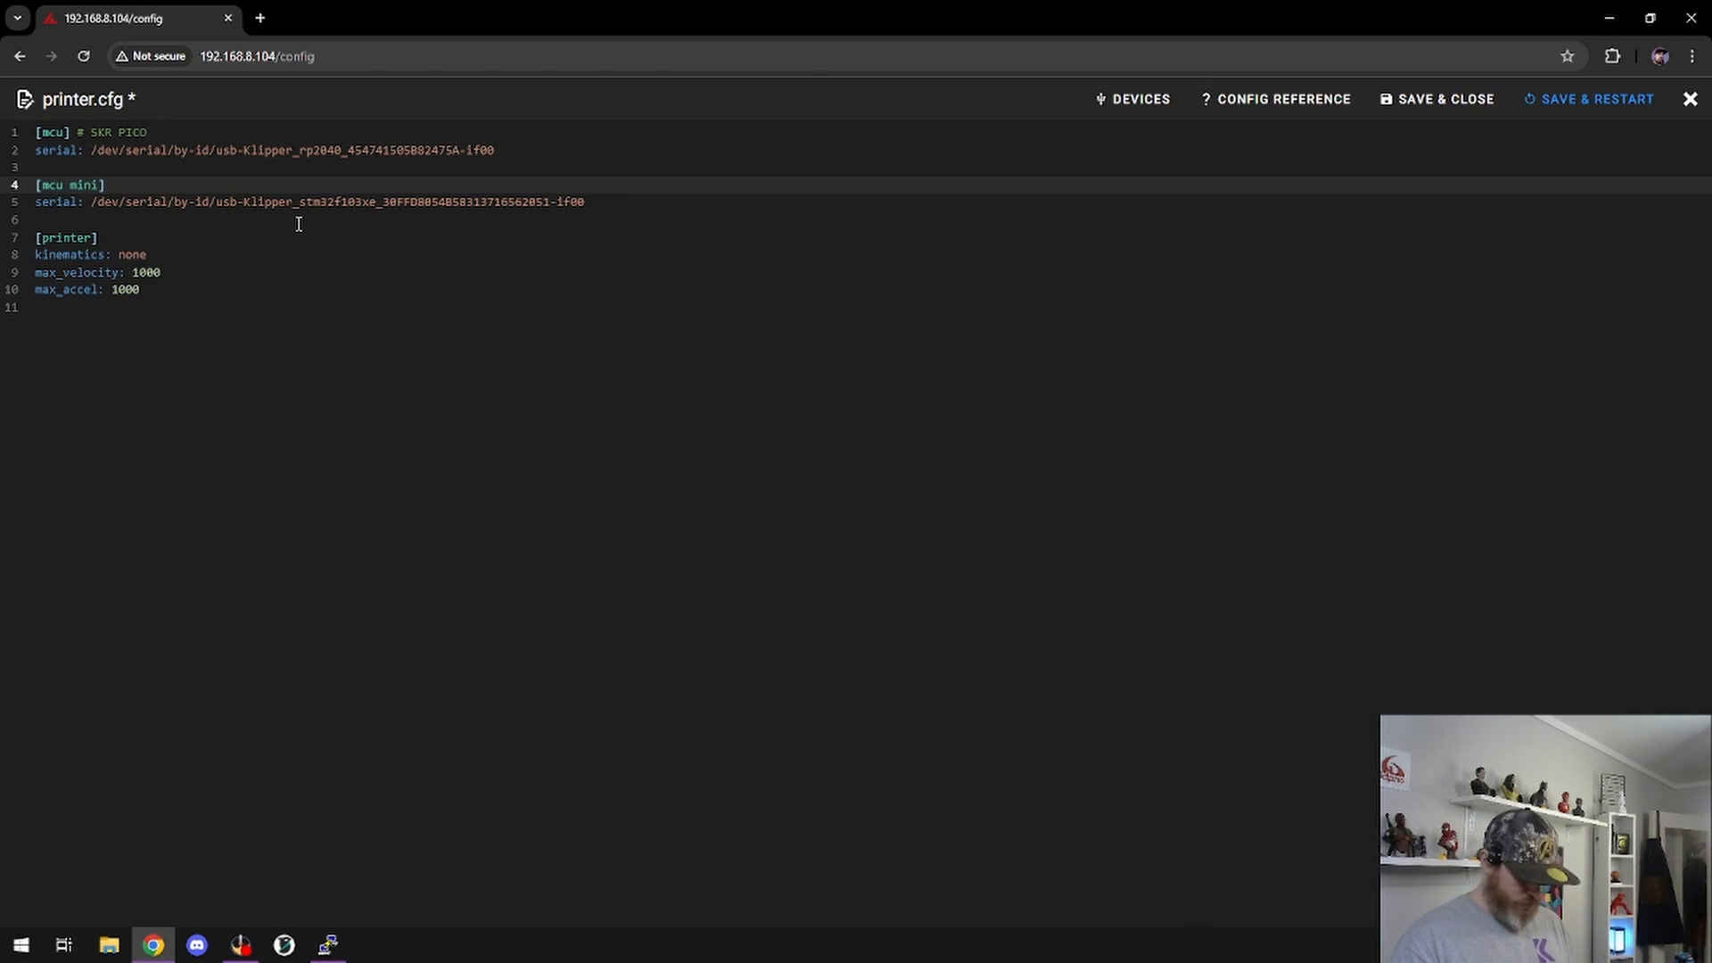
pyautogui.write('#')
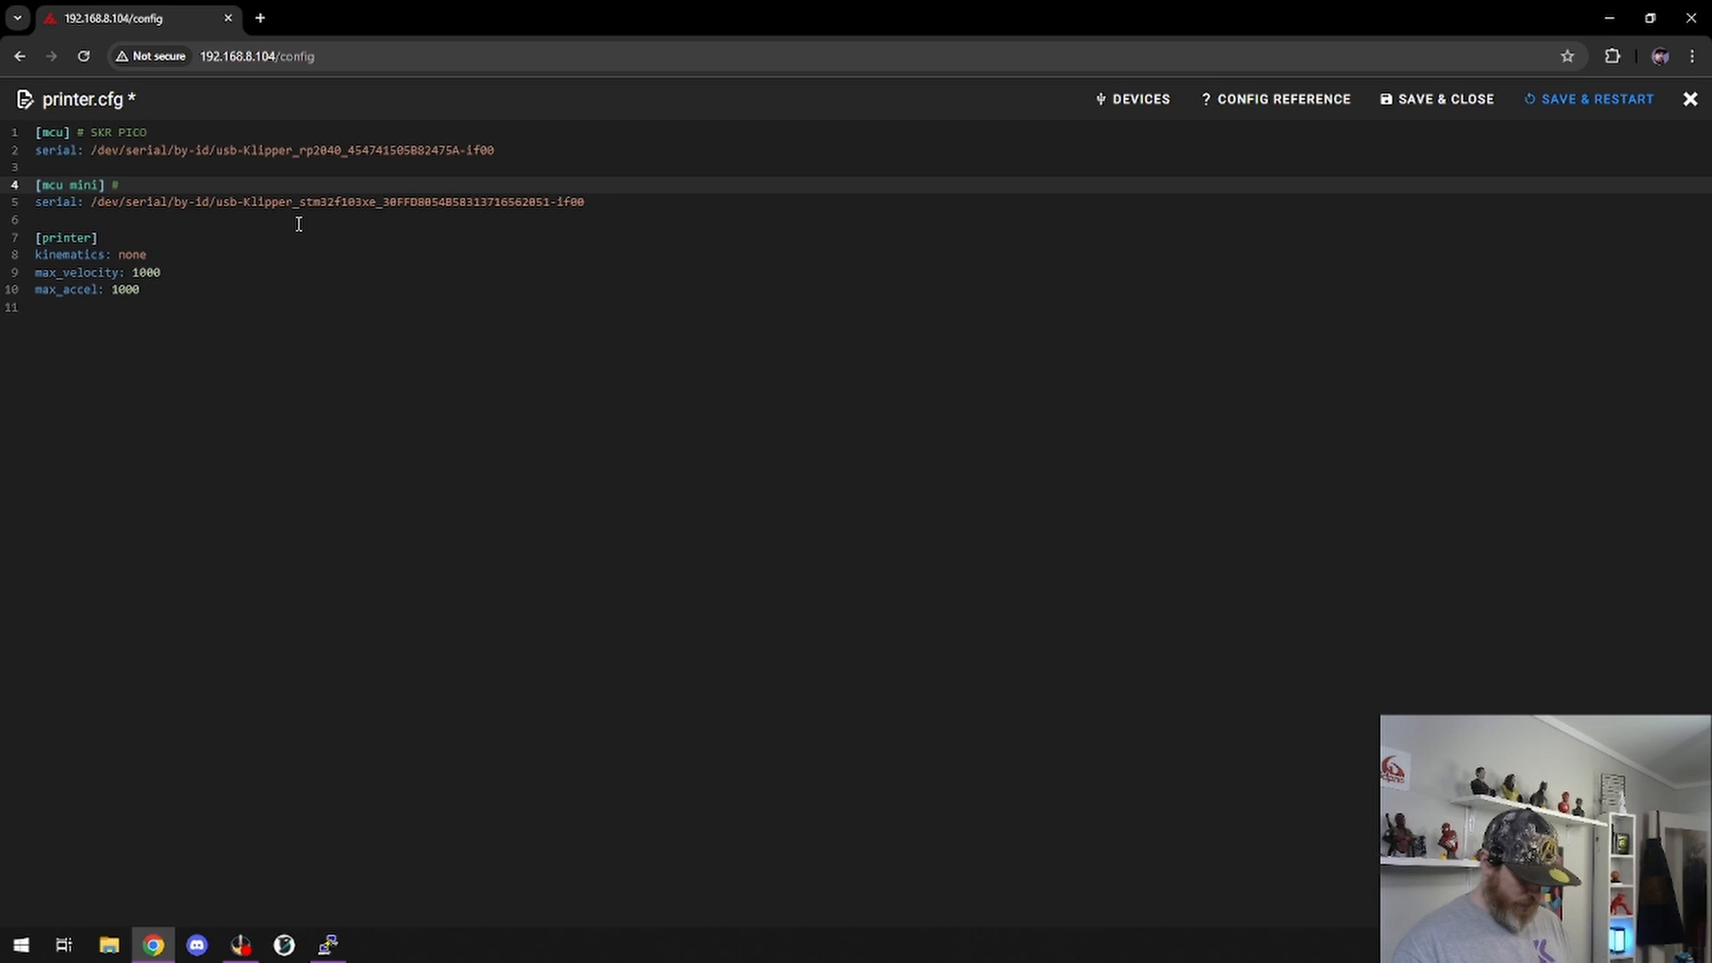
pyautogui.write('SKR M')
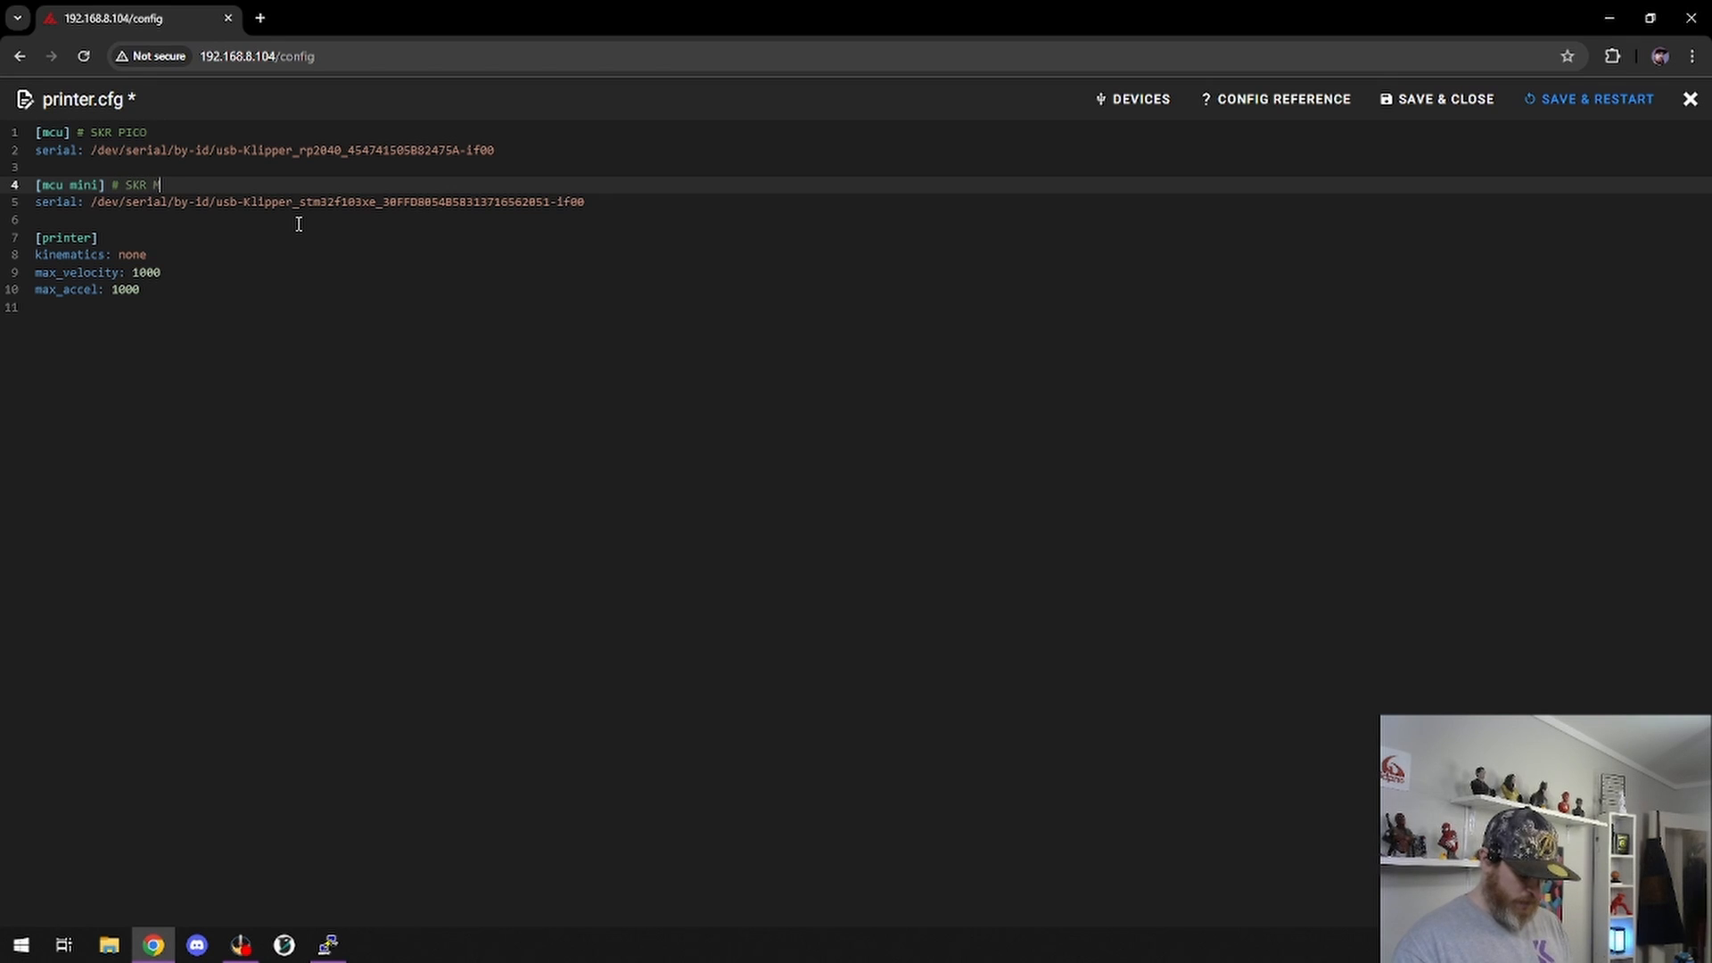
pyautogui.write('INI')
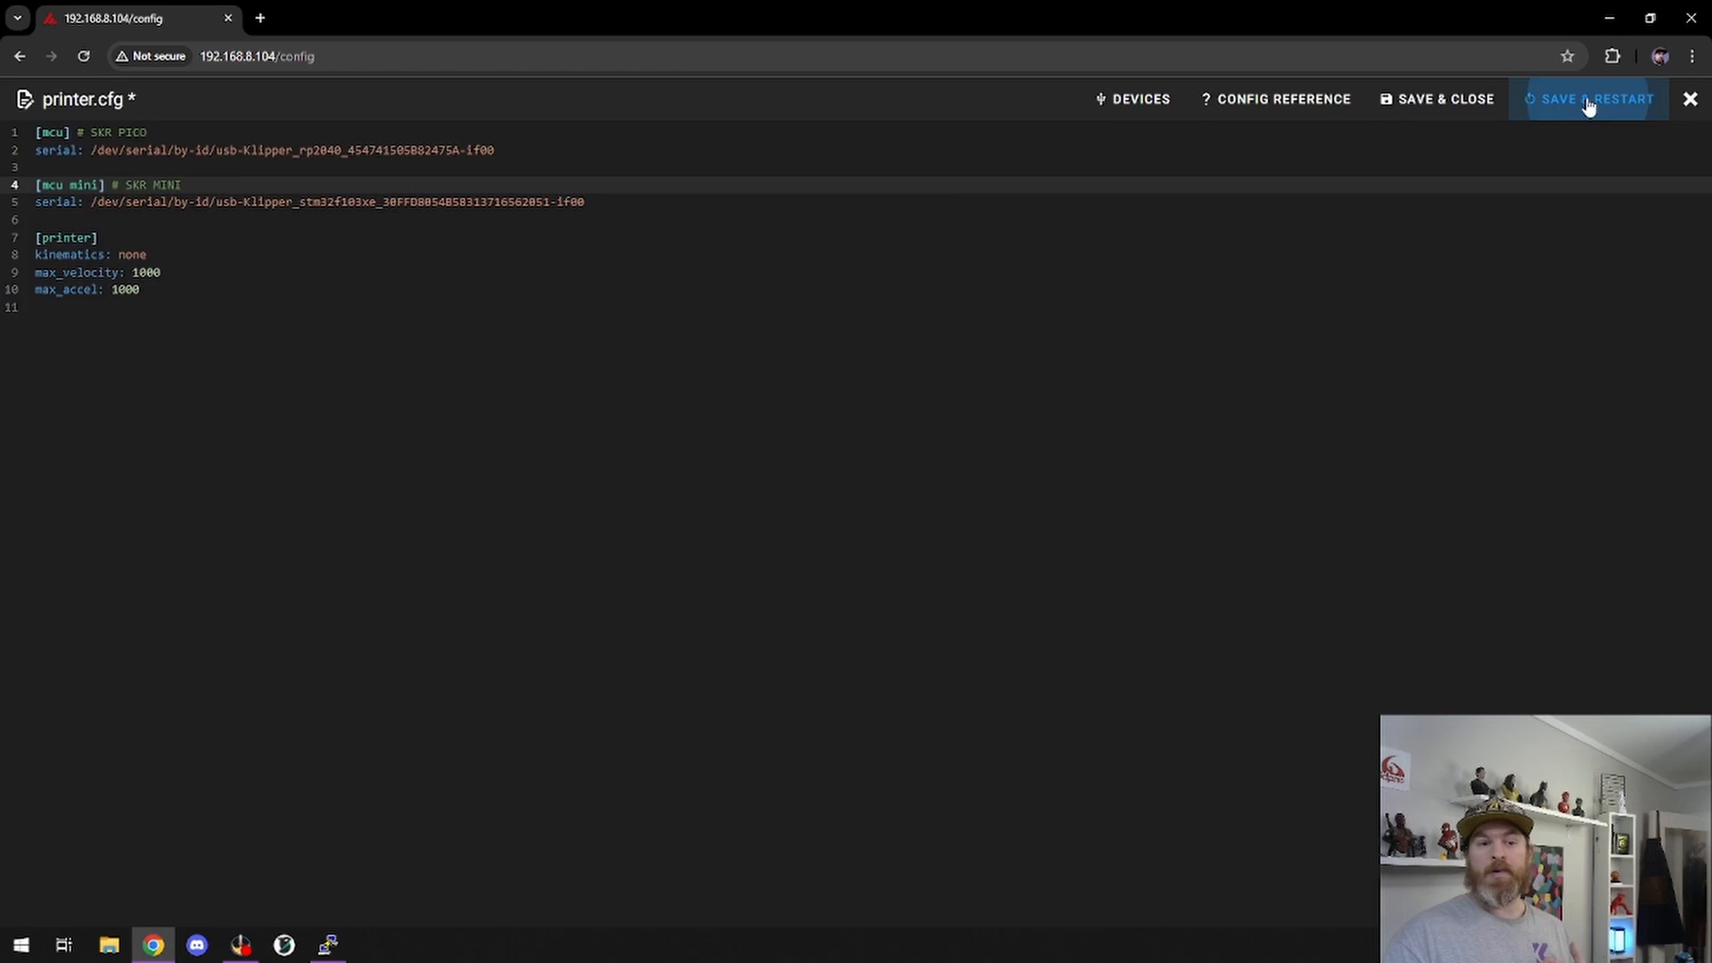
# - Save & restart with the new mcu mini section, then reopen printer.cfg
pyautogui.click(1590, 98)
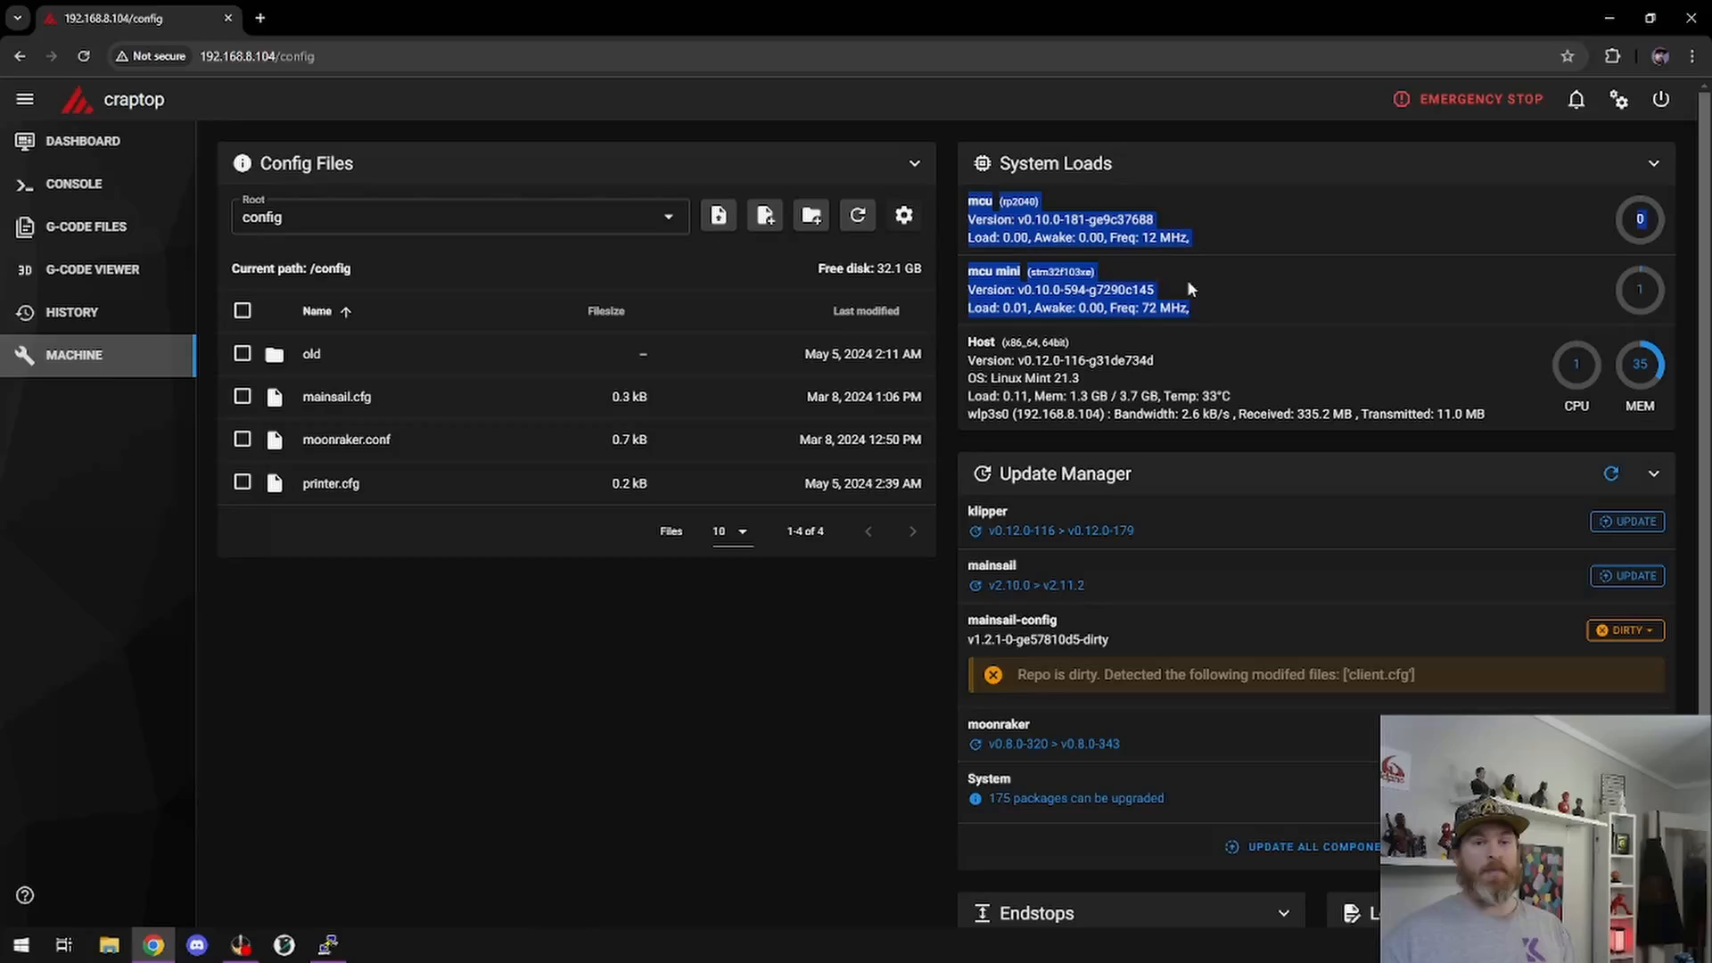
pyautogui.doubleClick(330, 482)
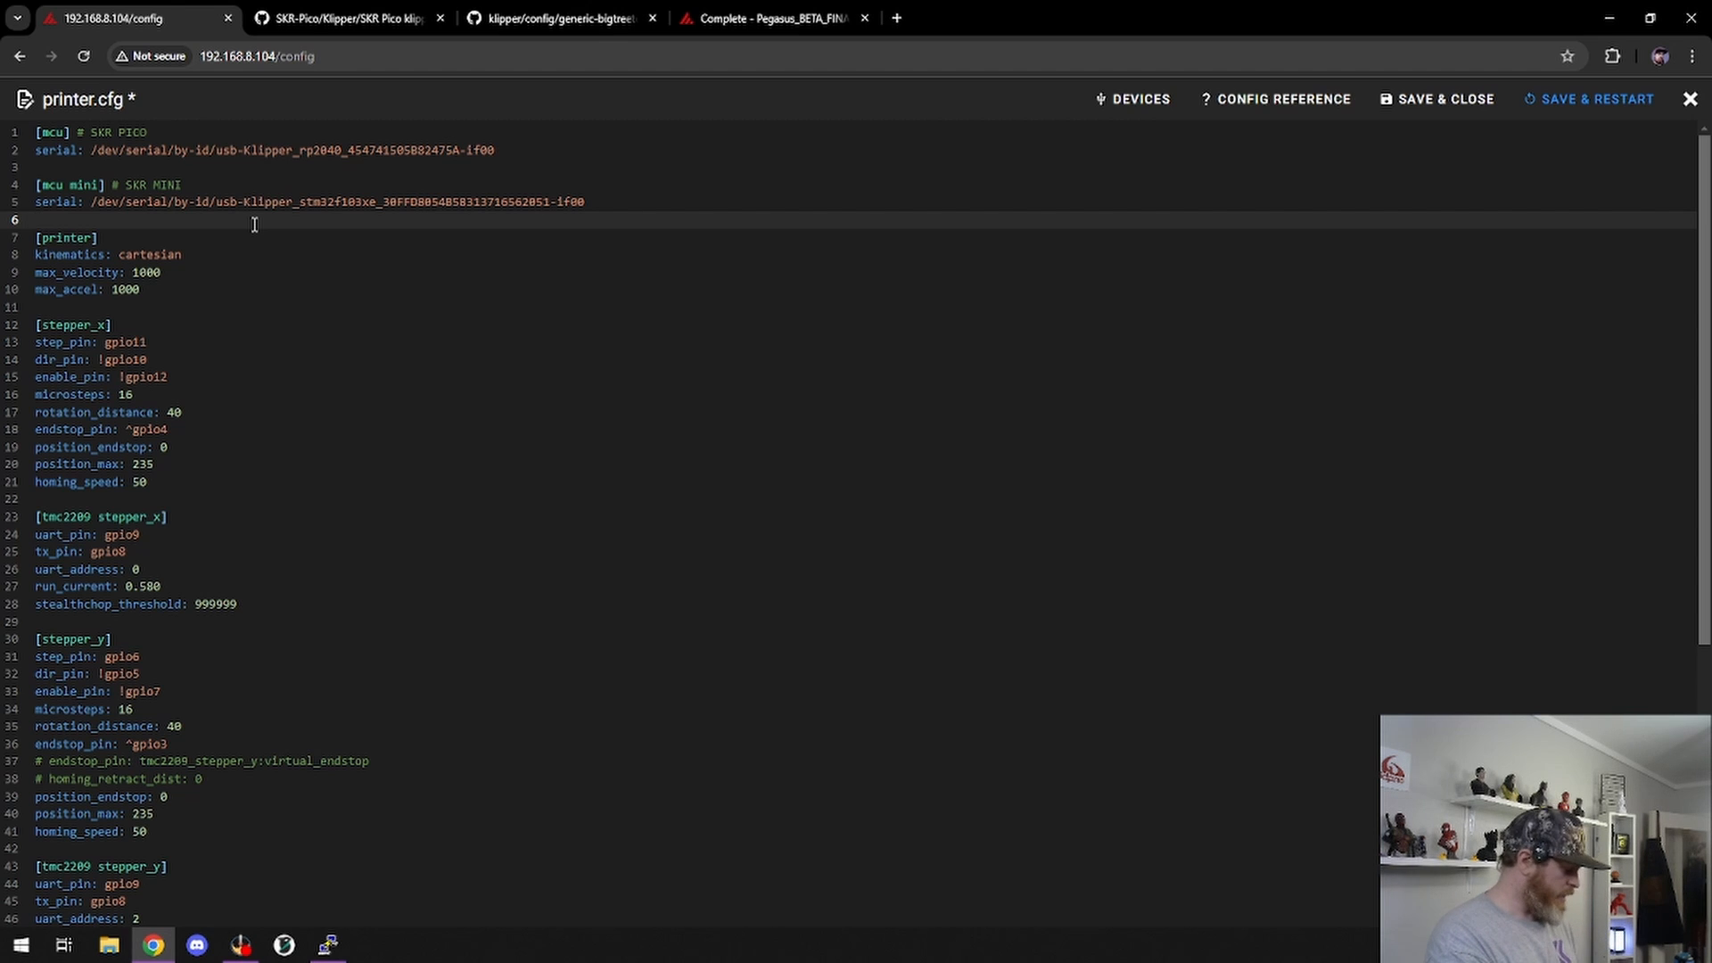
# - Review the mcu and mcu mini serial paths and the stepper sections in printer.cfg
pyautogui.click(35, 219)
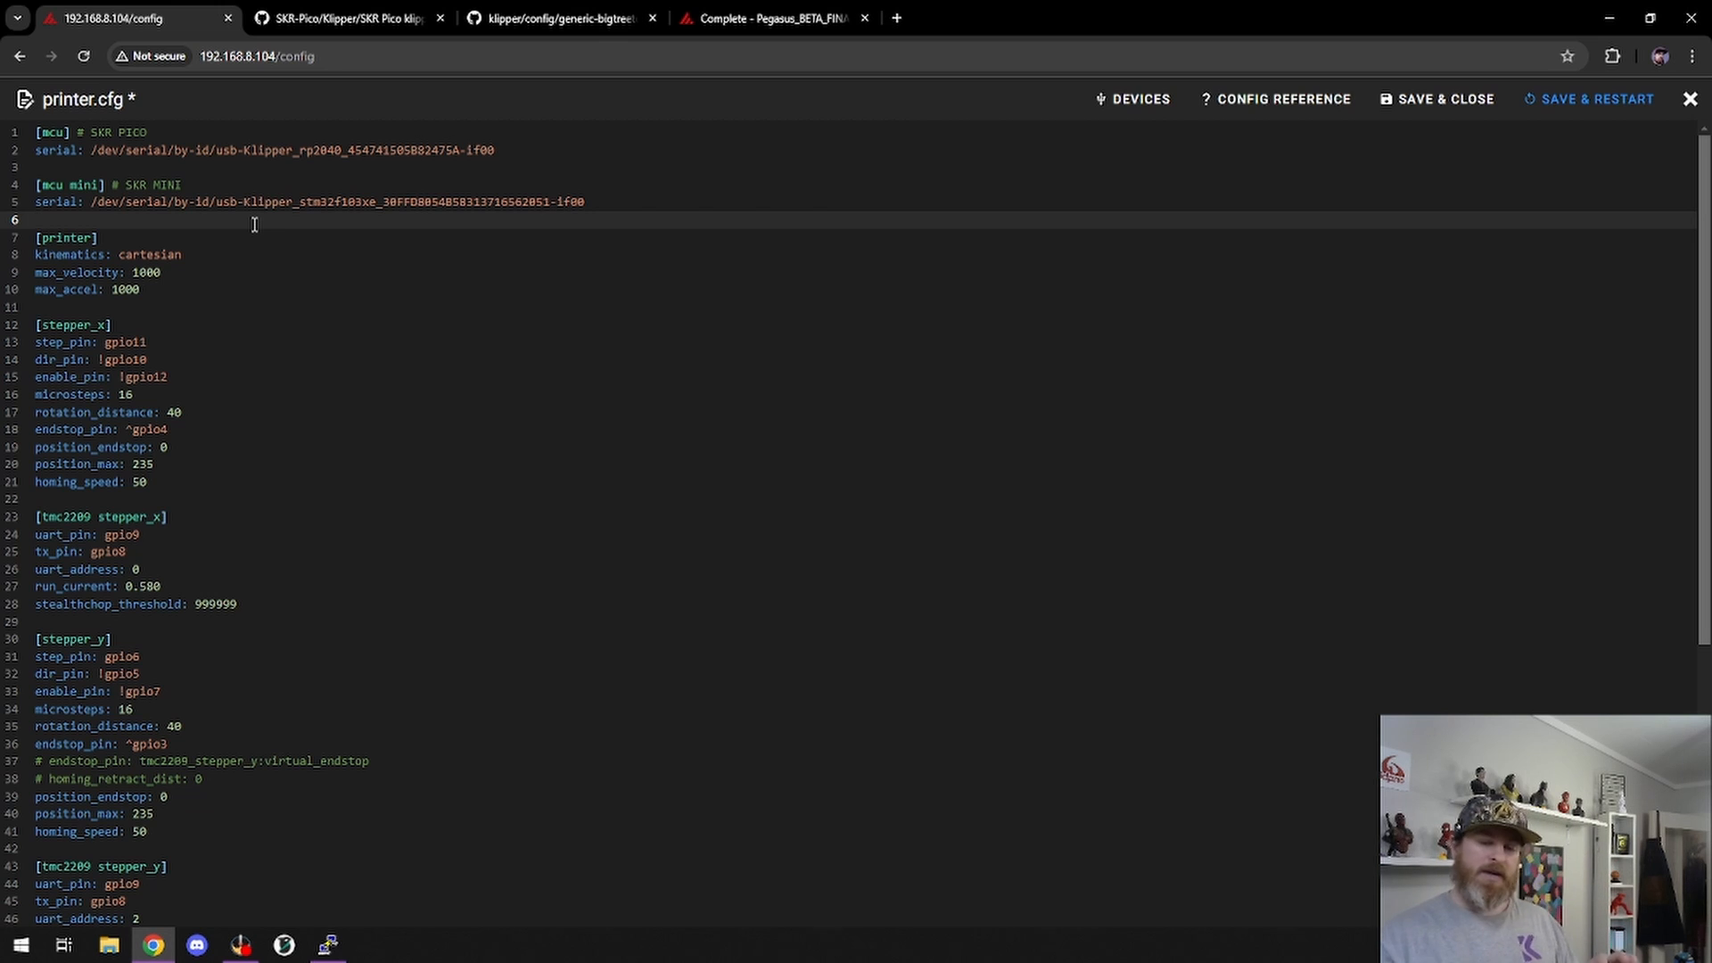
pyautogui.click(36, 219)
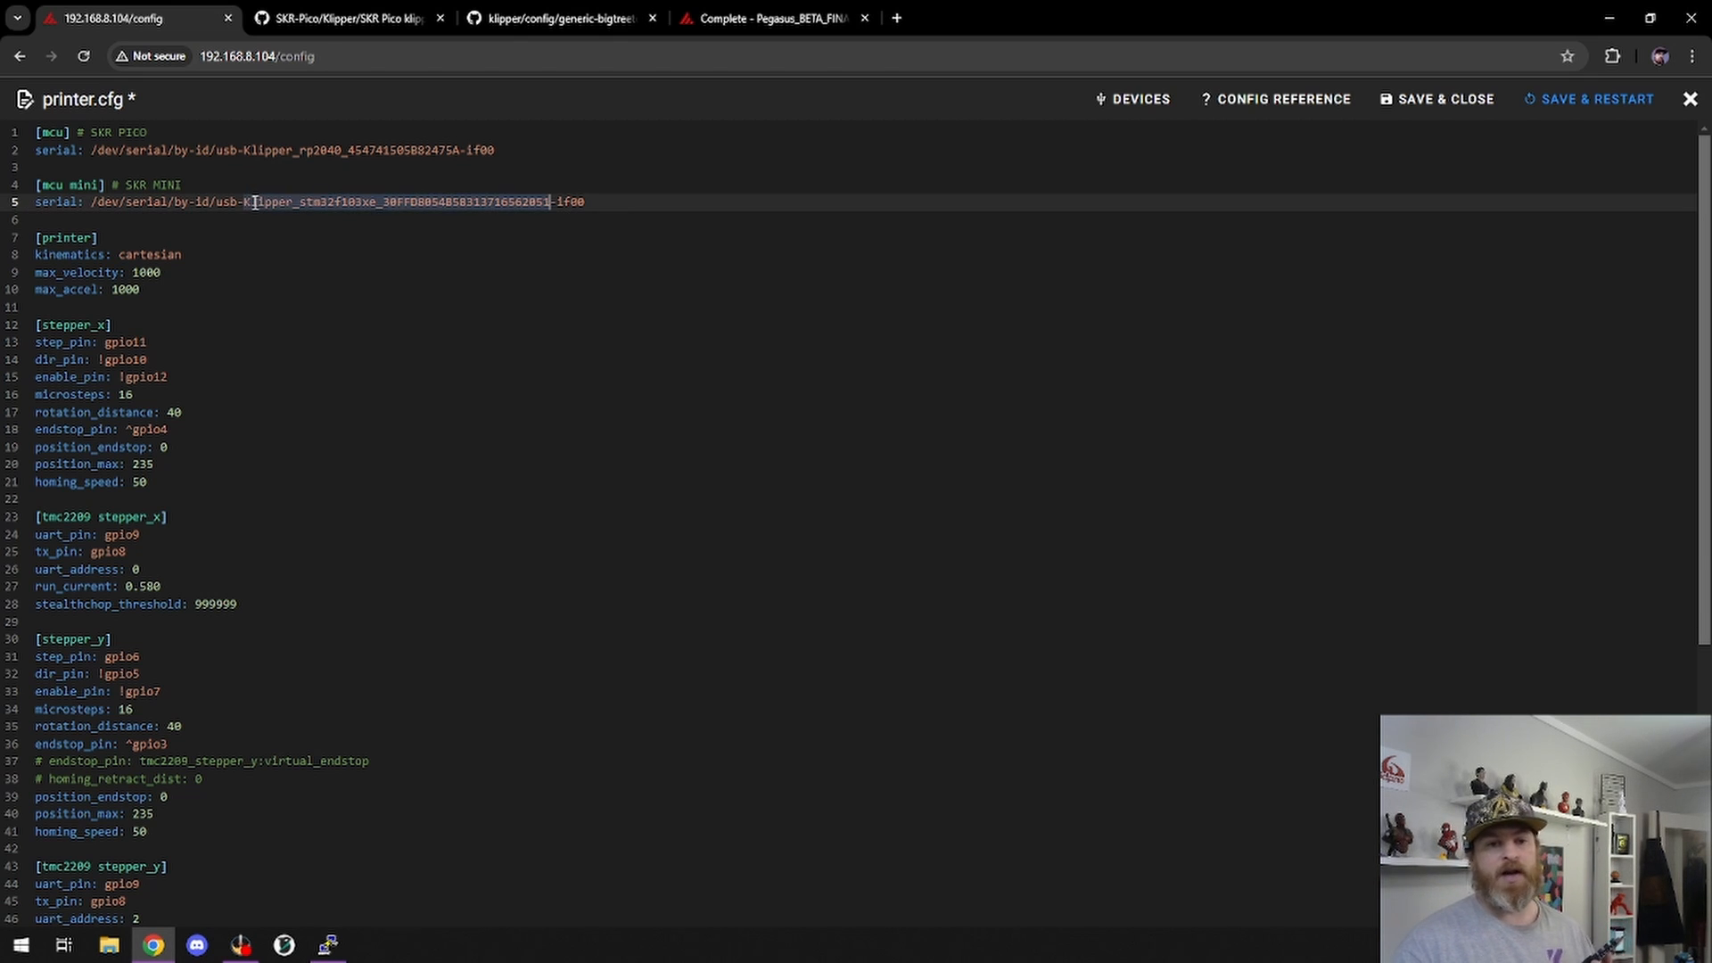
pyautogui.click(647, 201)
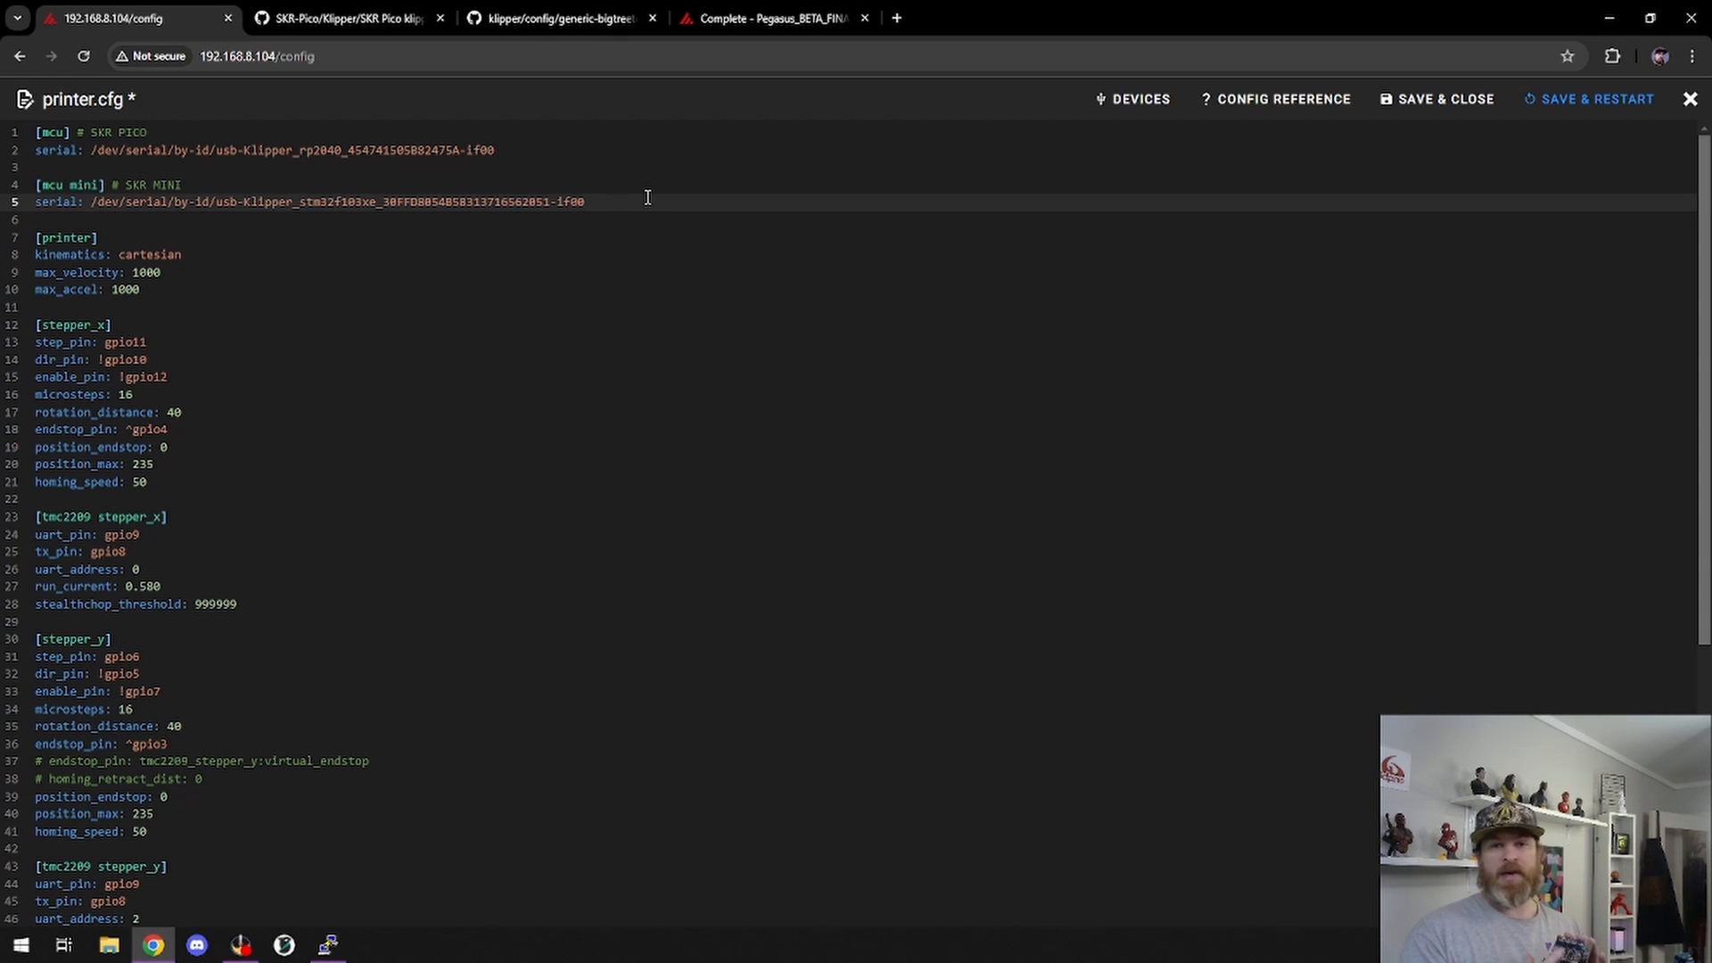
pyautogui.click(584, 201)
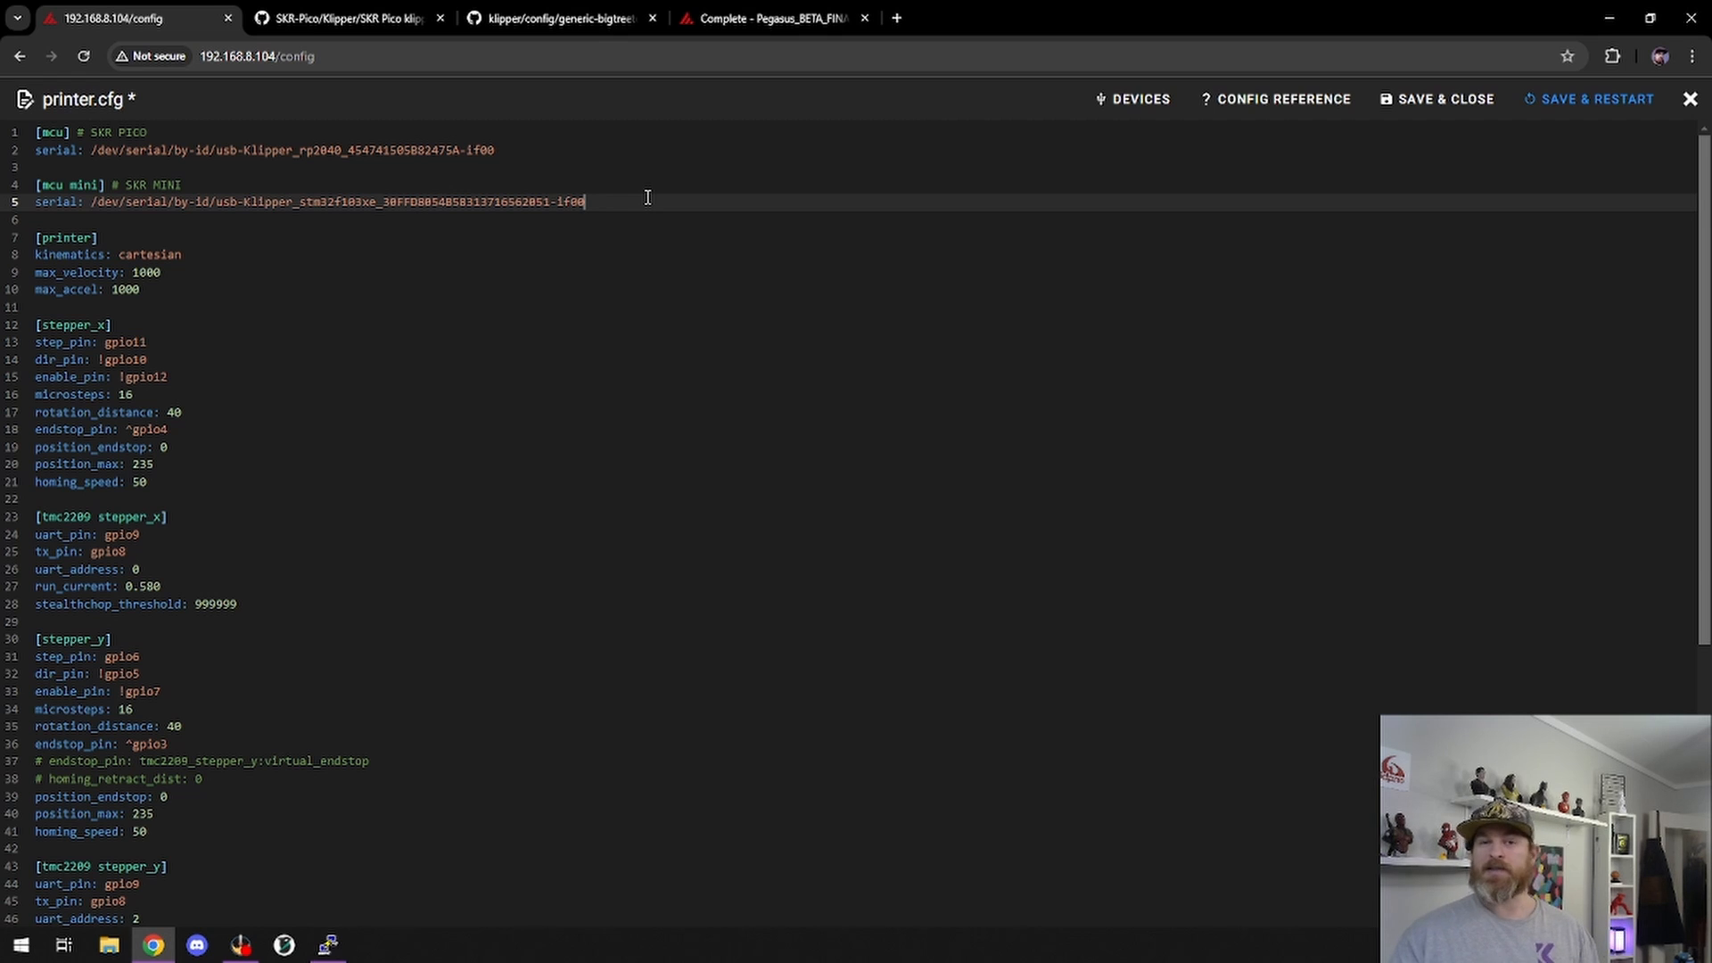
pyautogui.moveTo(588, 216)
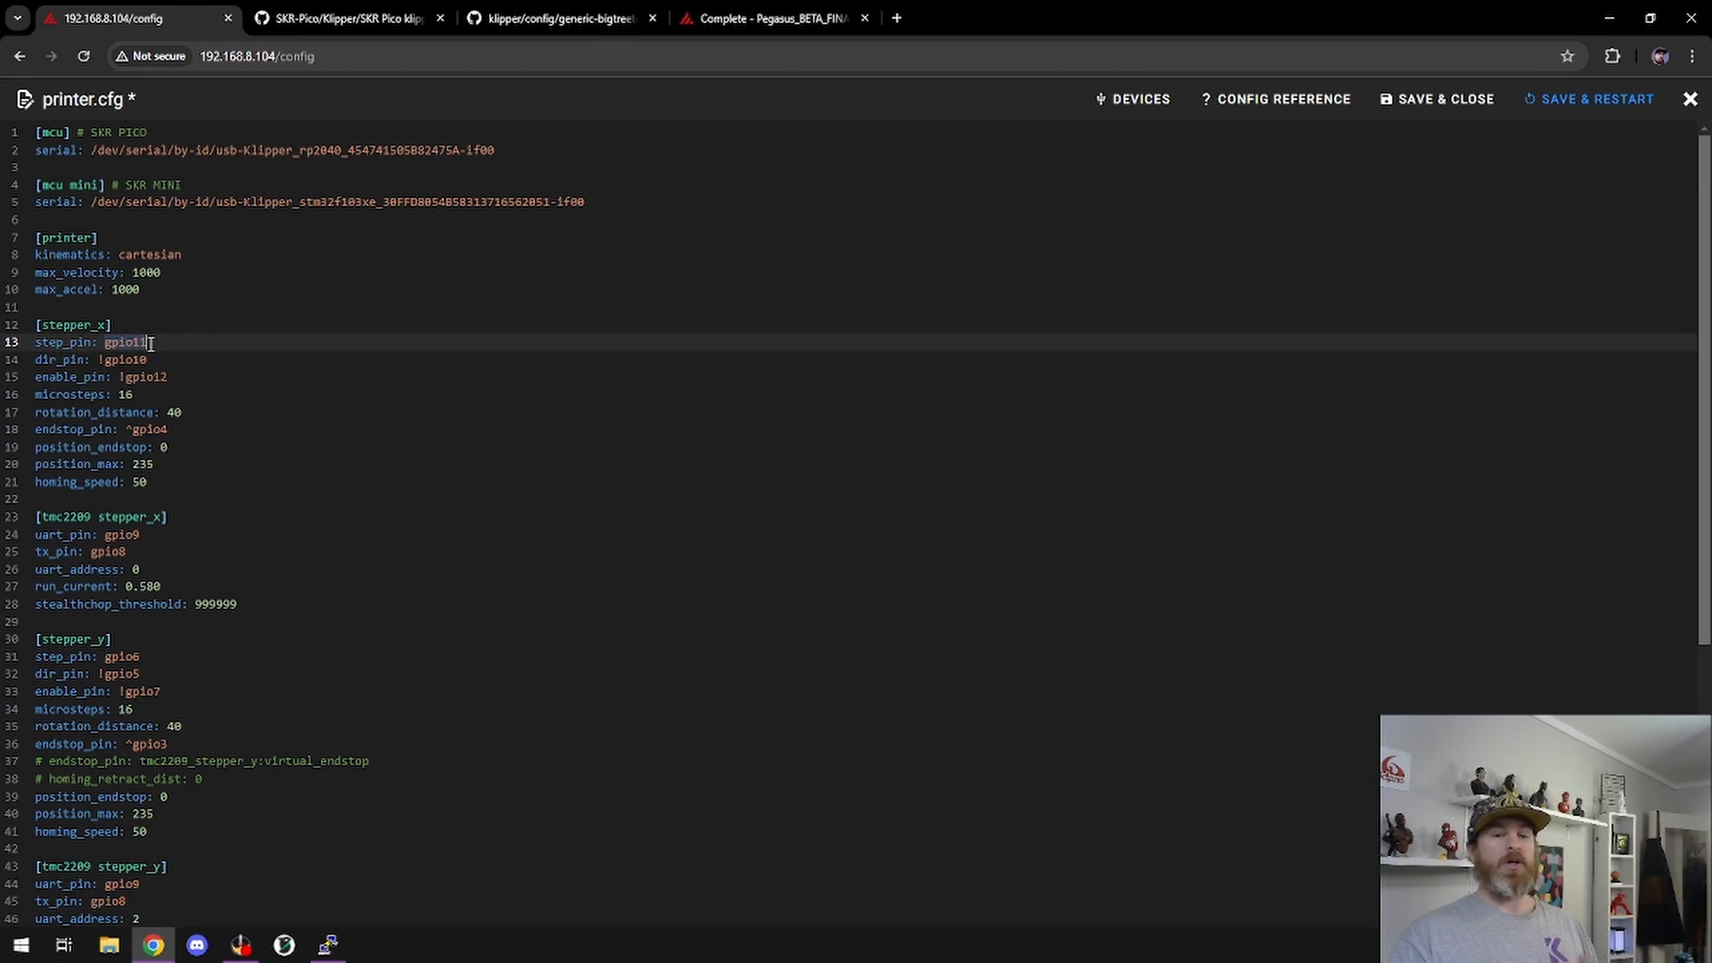
pyautogui.click(53, 132)
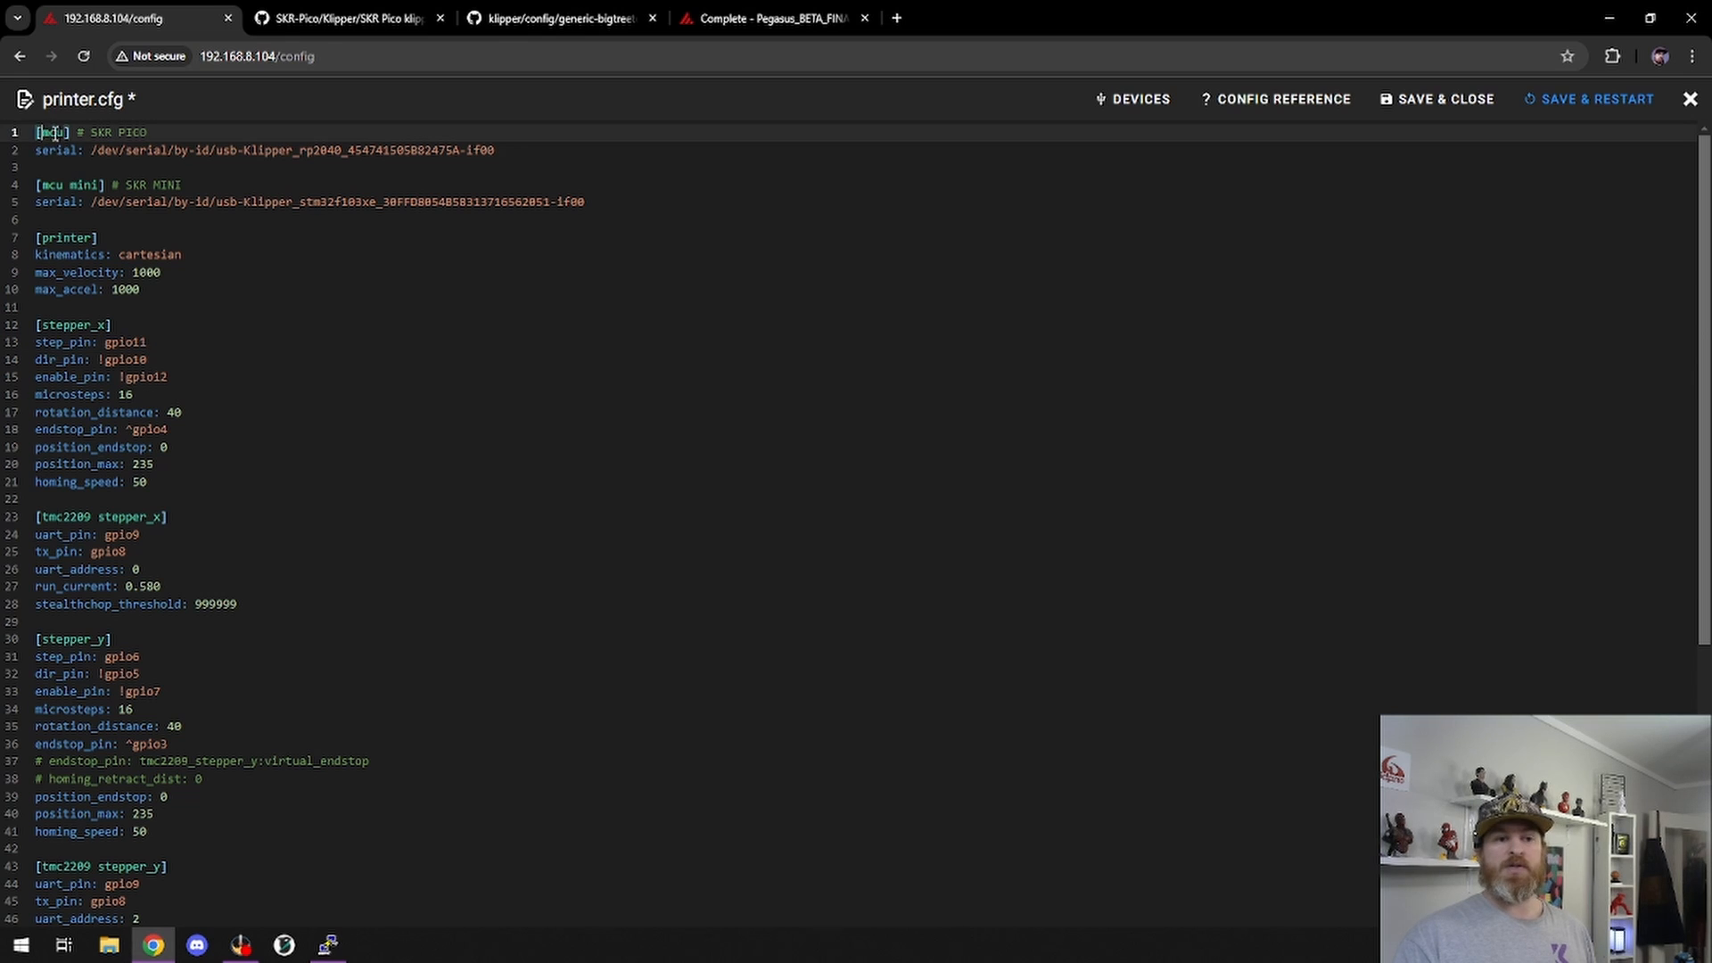
# - Prefix the stepper_z step_pin, dir_pin and enable_pin values with mini:
pyautogui.scroll(-3)
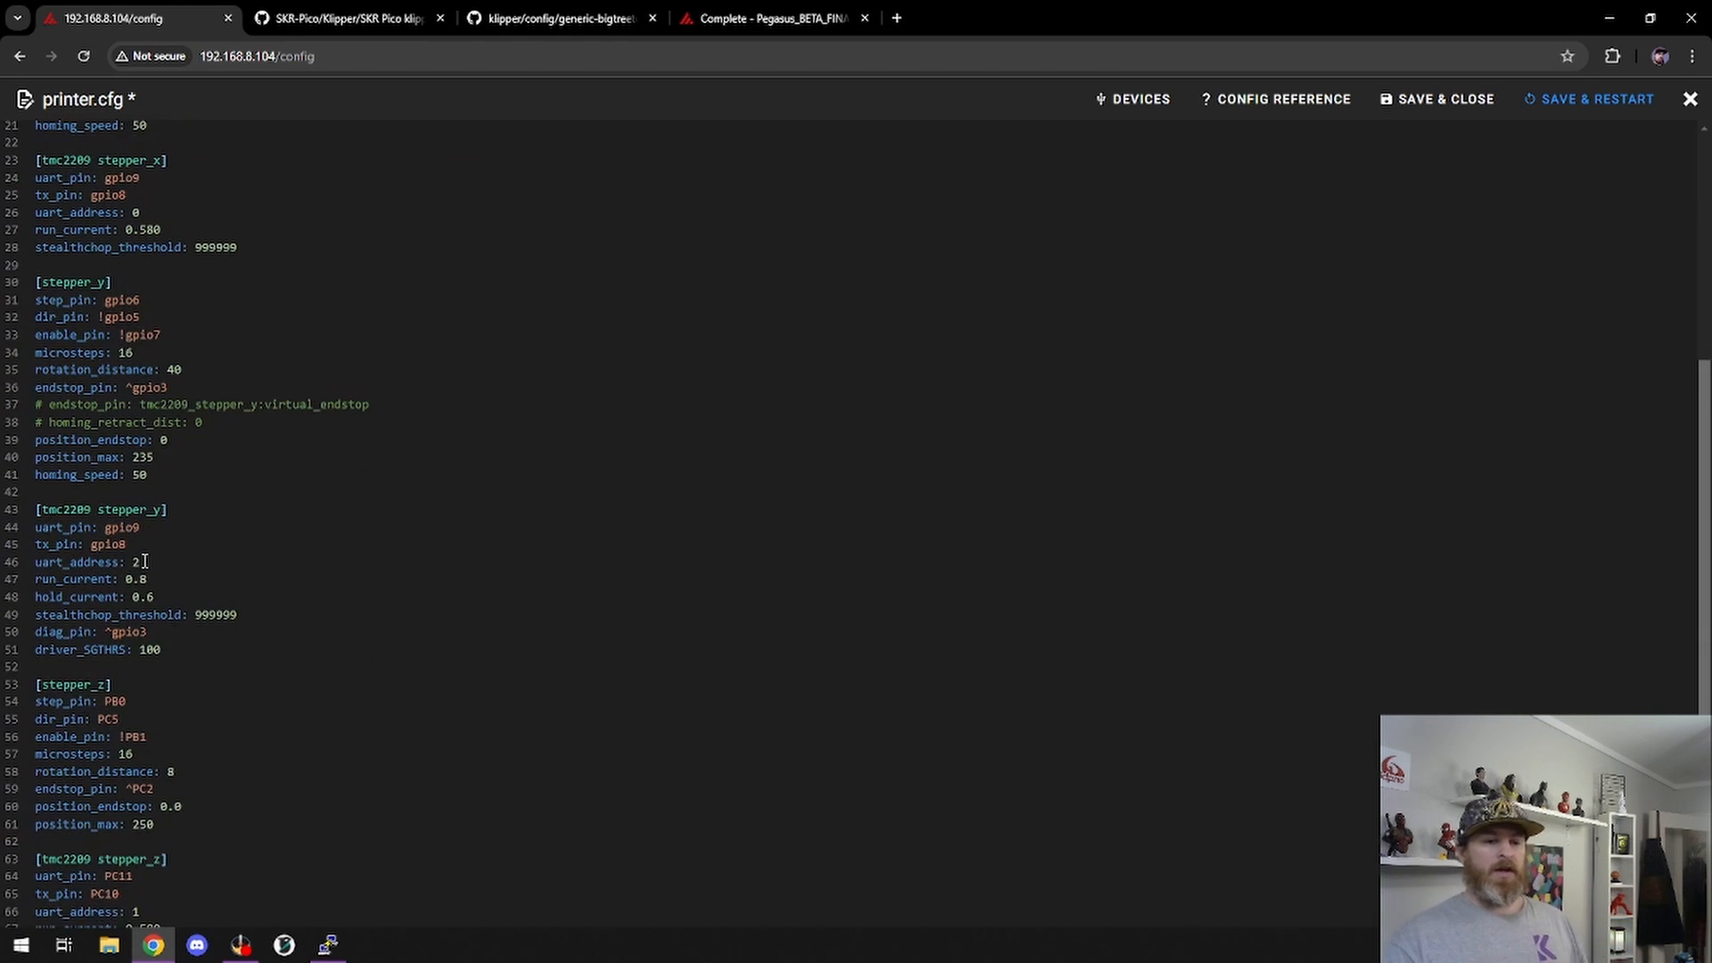
pyautogui.scroll(-3)
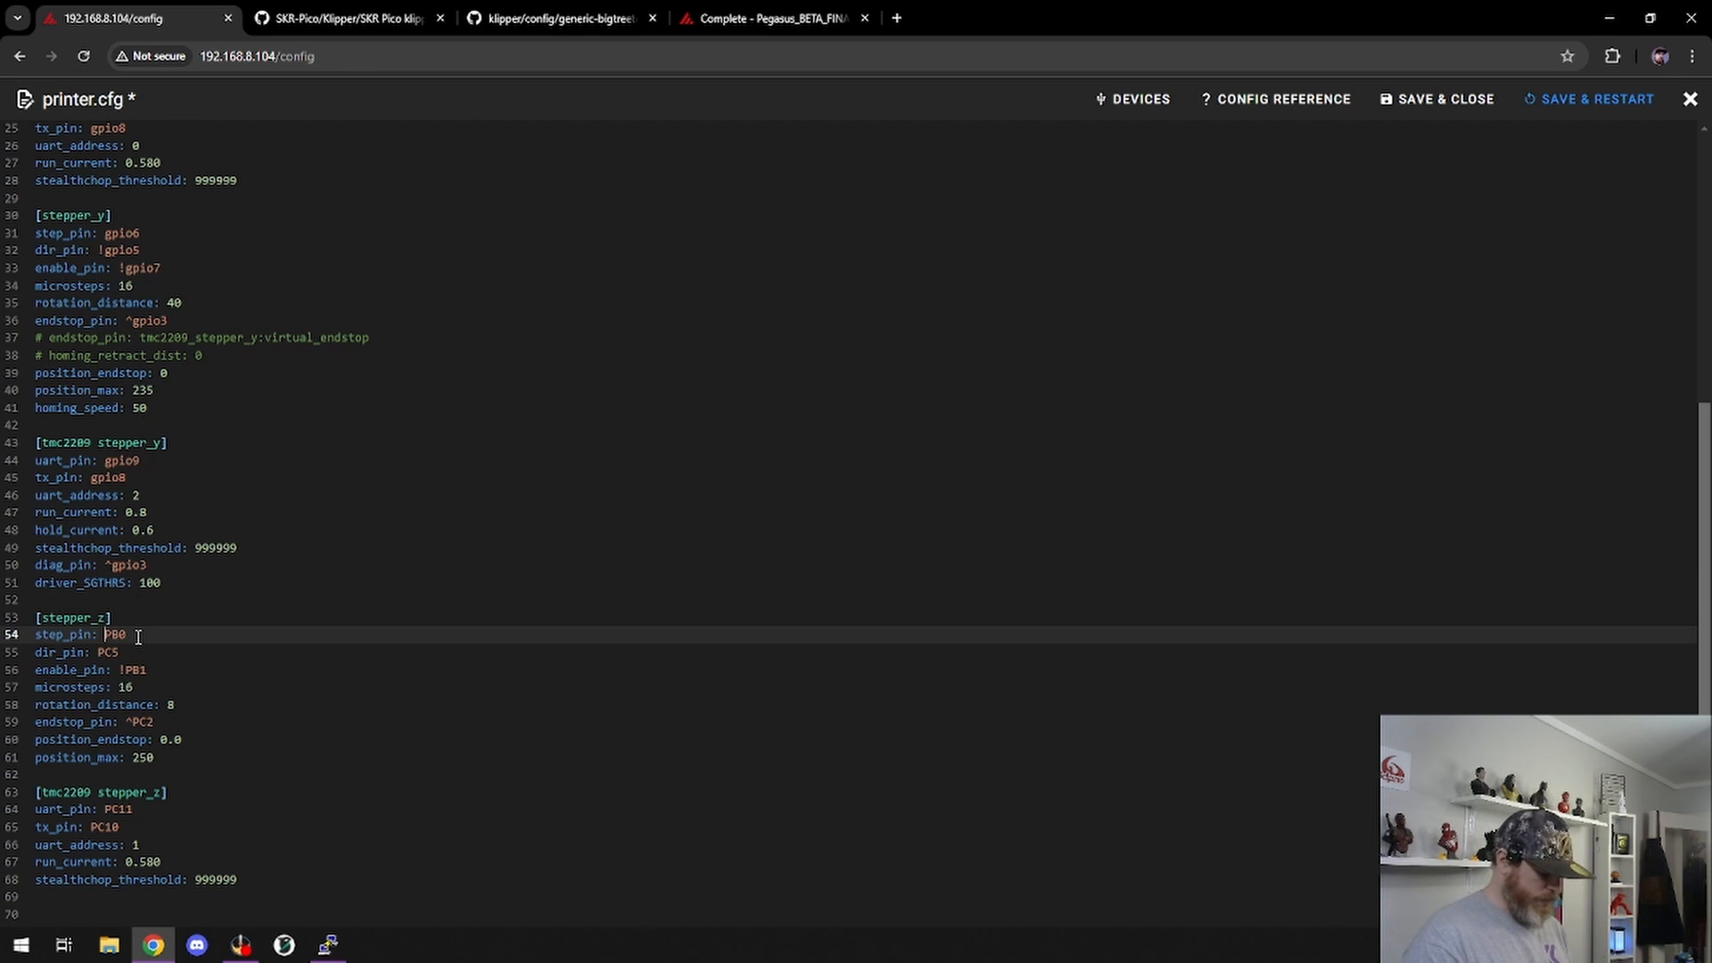
pyautogui.write('mini:')
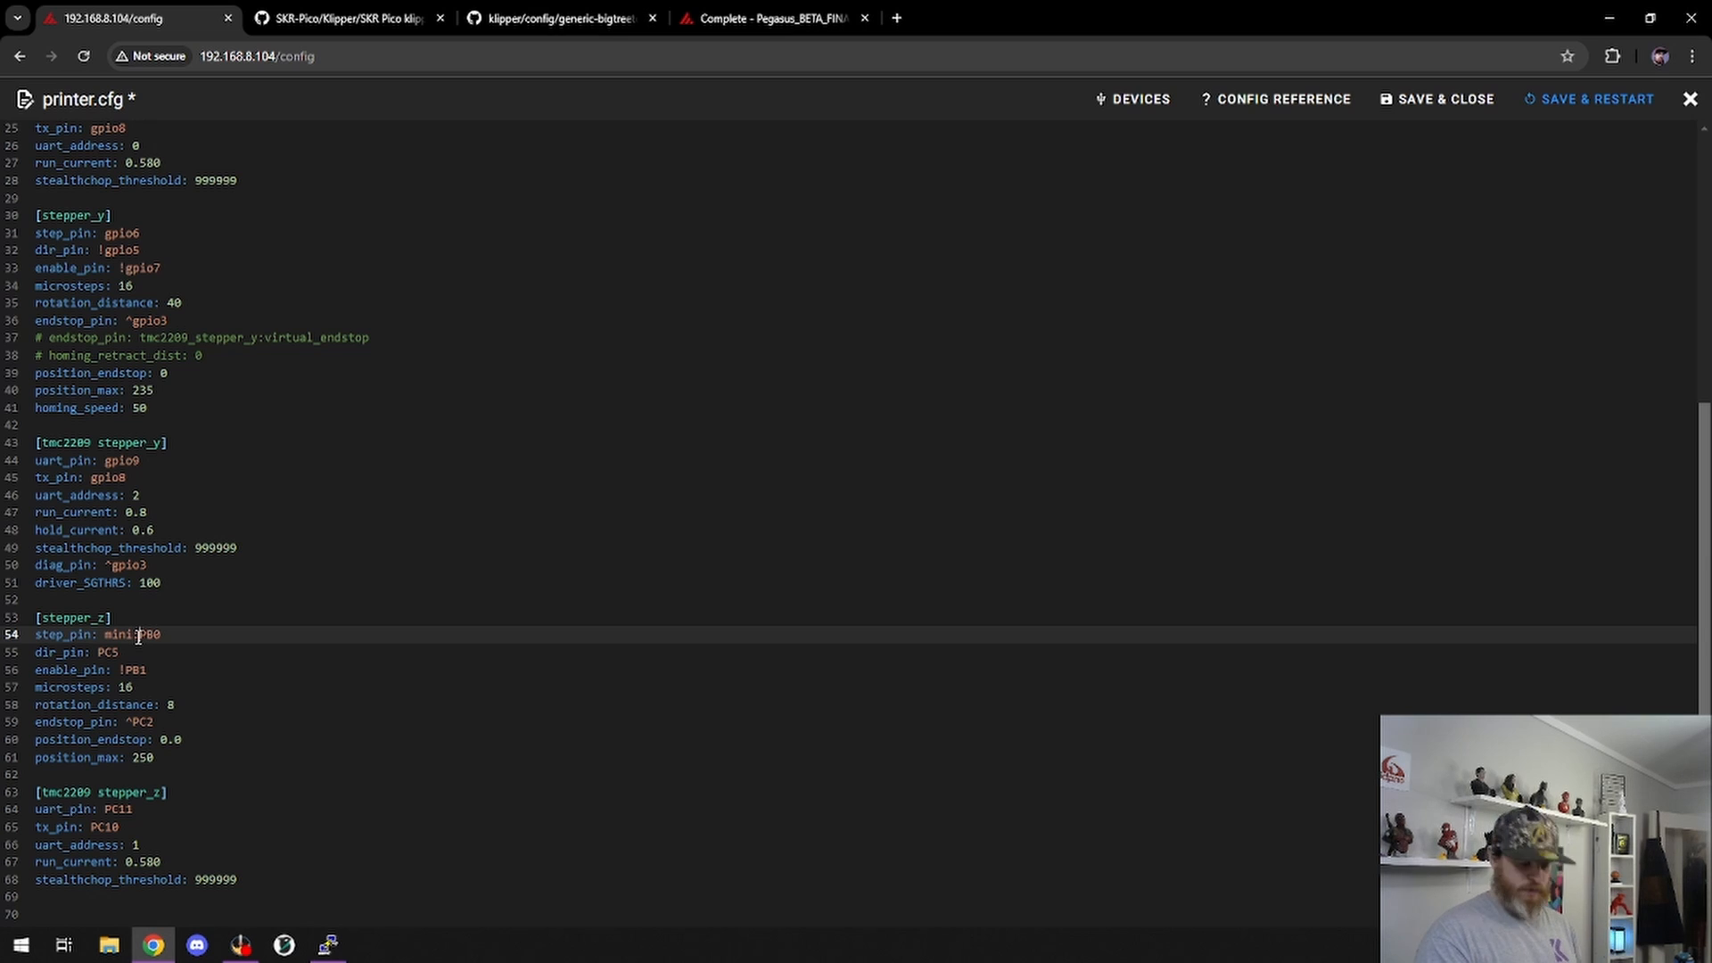
pyautogui.doubleClick(126, 634)
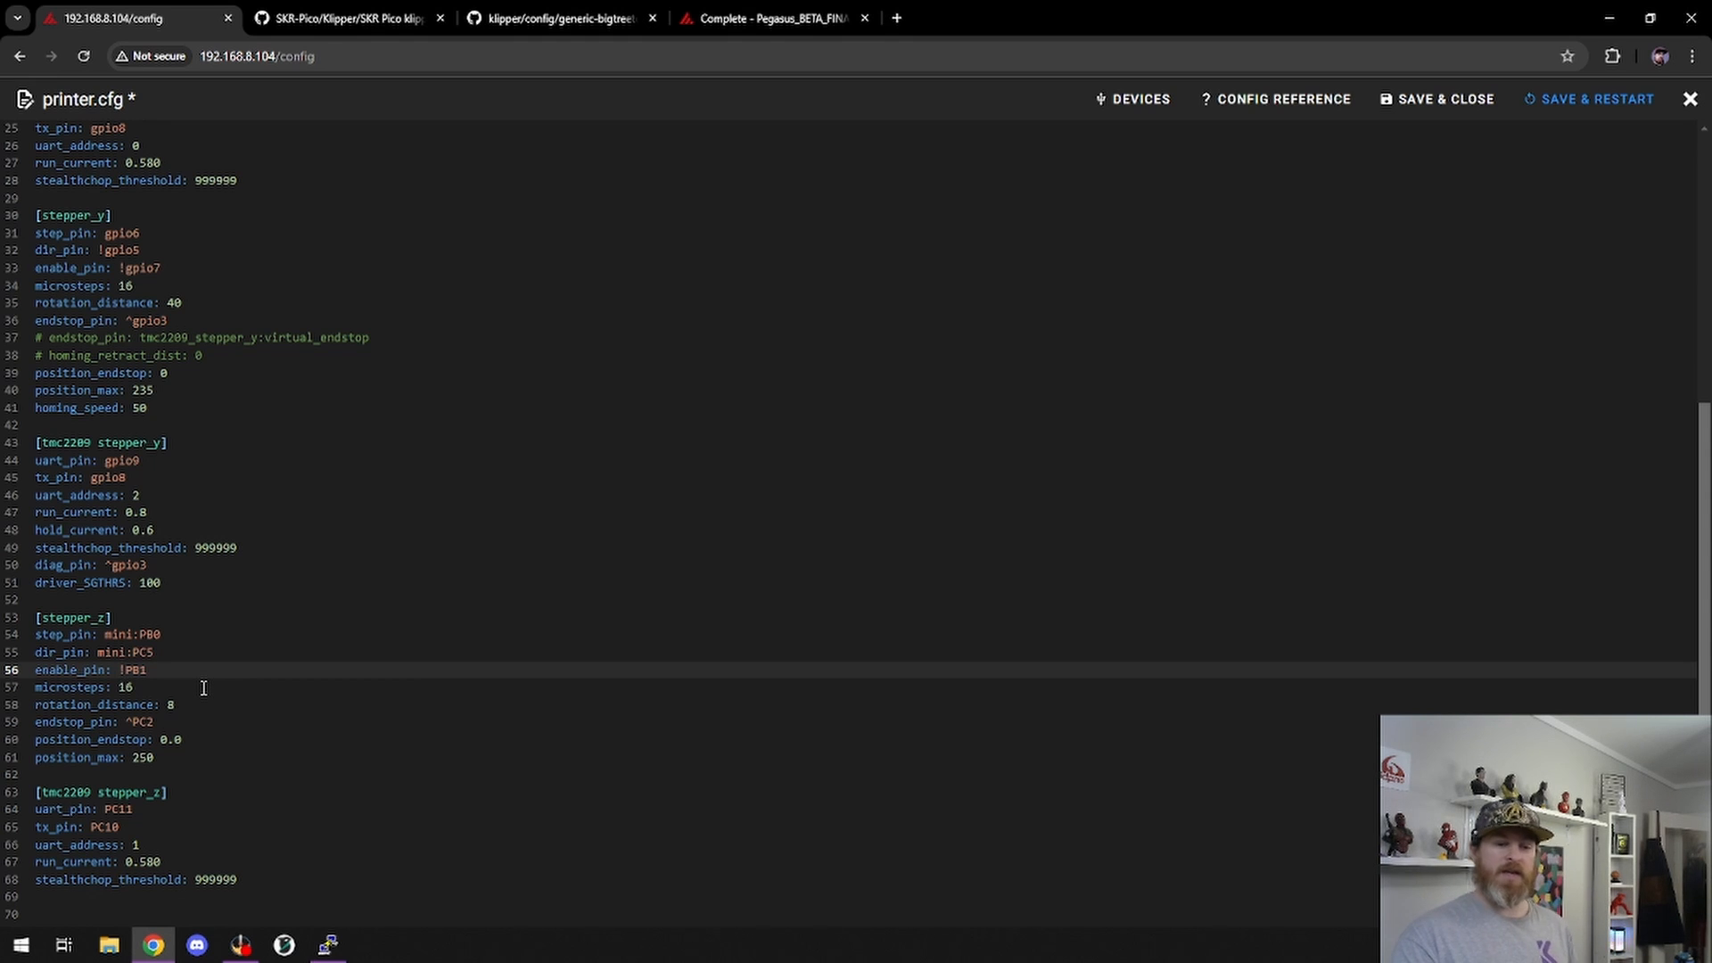
pyautogui.write('mini:')
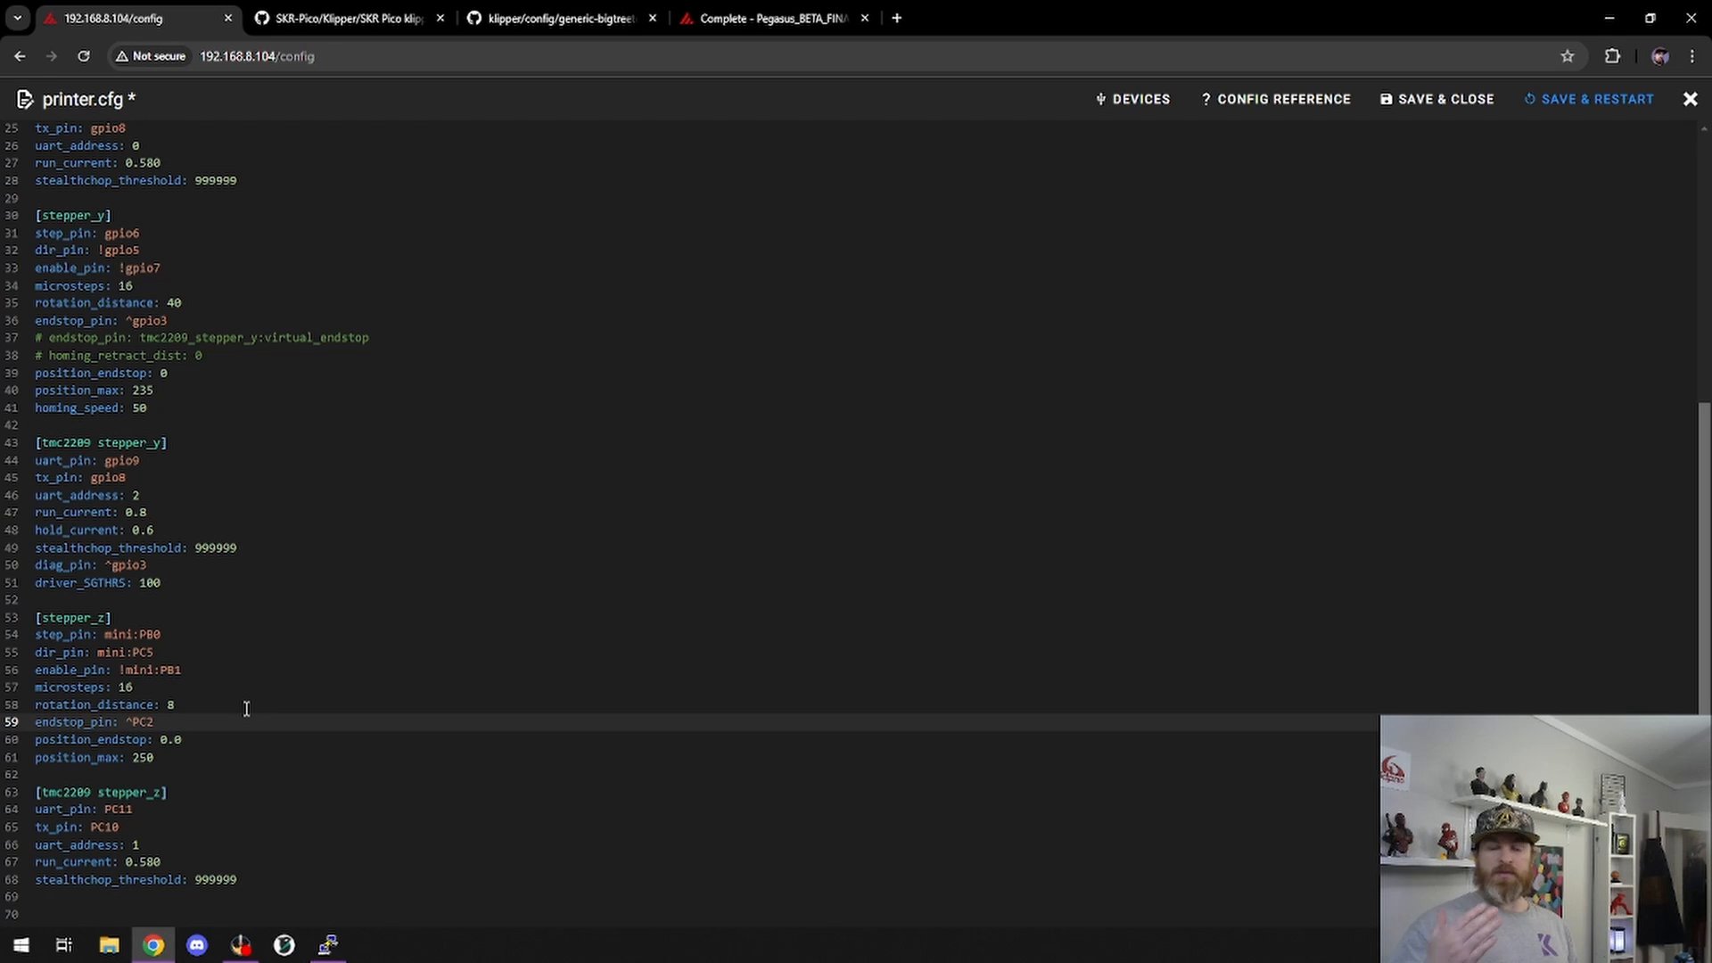
pyautogui.write('mini:')
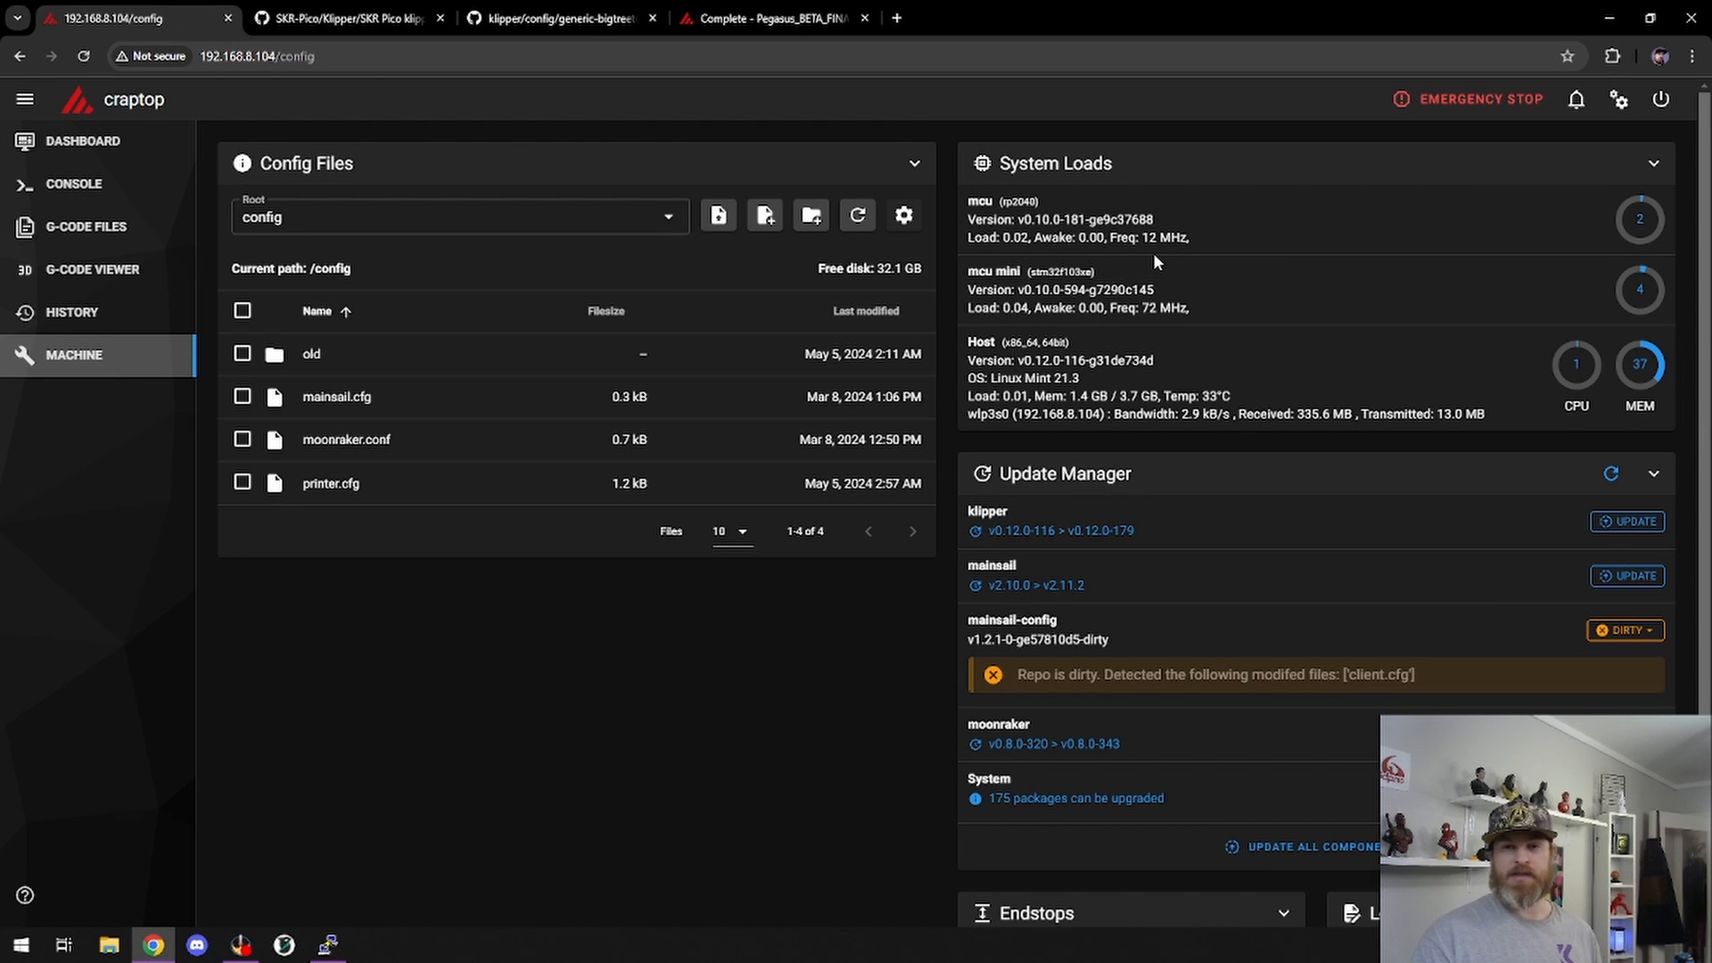
pyautogui.moveTo(390, 142)
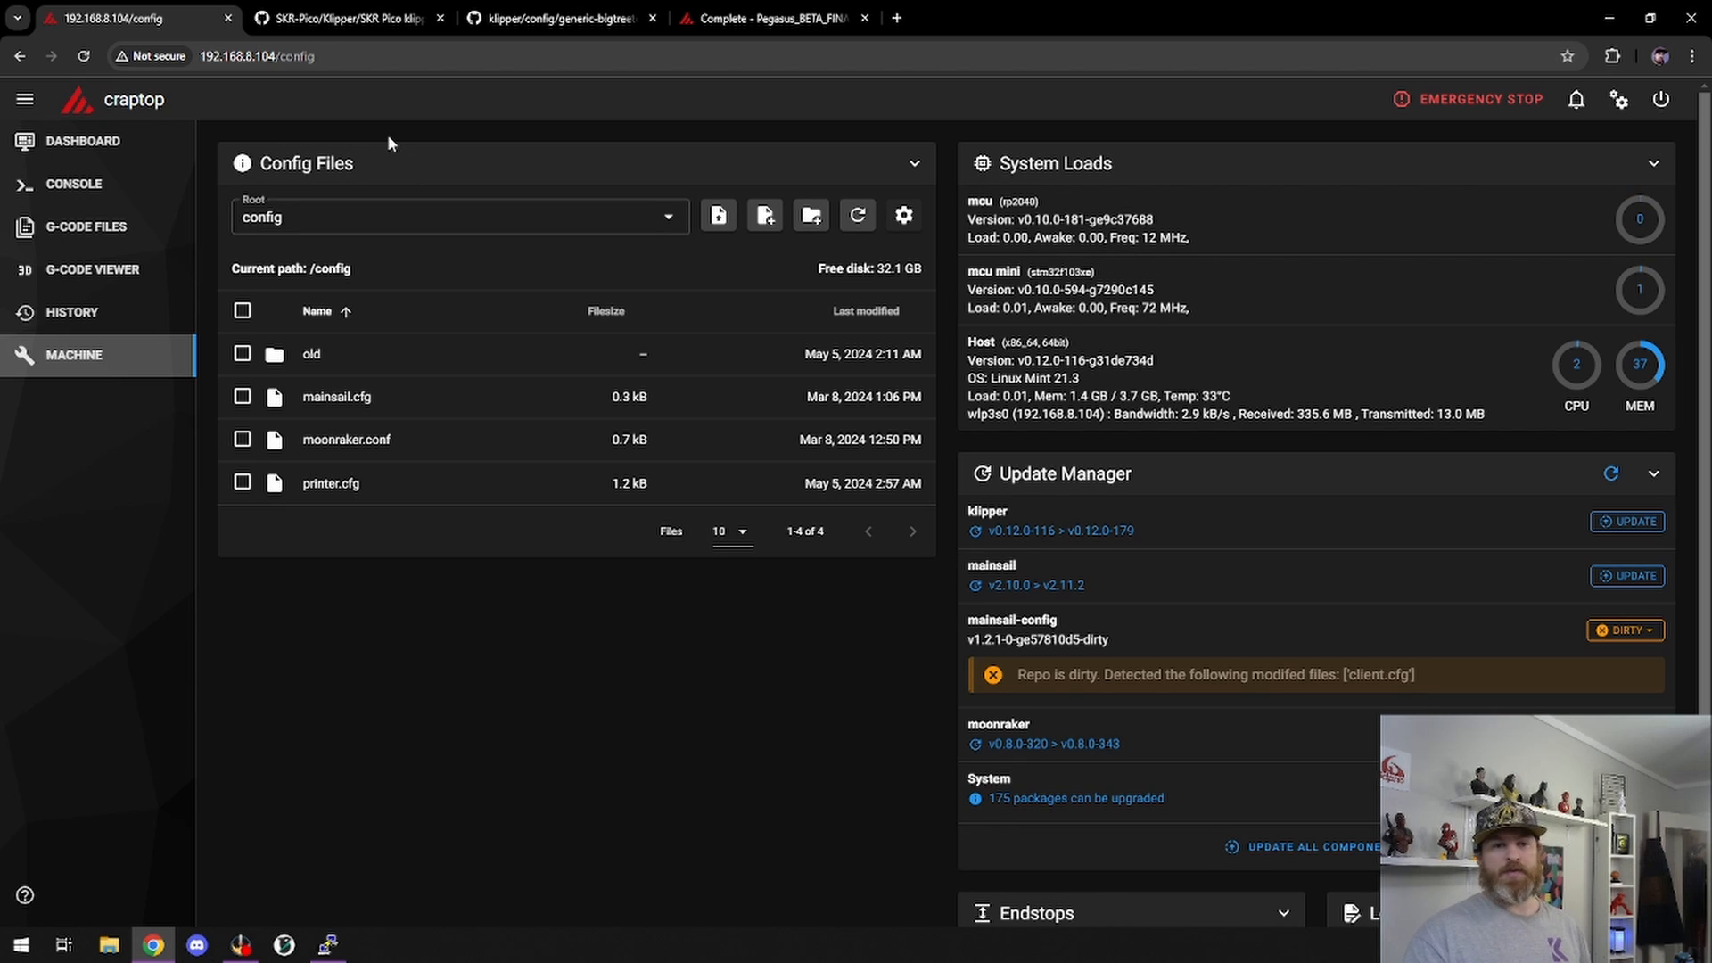